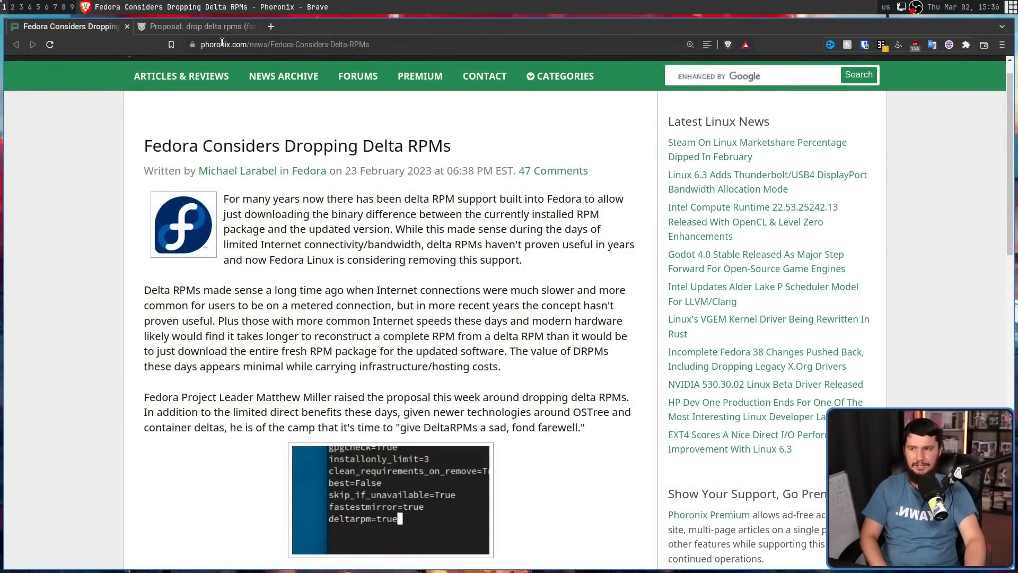
# - Switch to the HyperKitty tab with the 'Proposal: drop delta rpms (for real this time)' thread
pyautogui.click(196, 27)
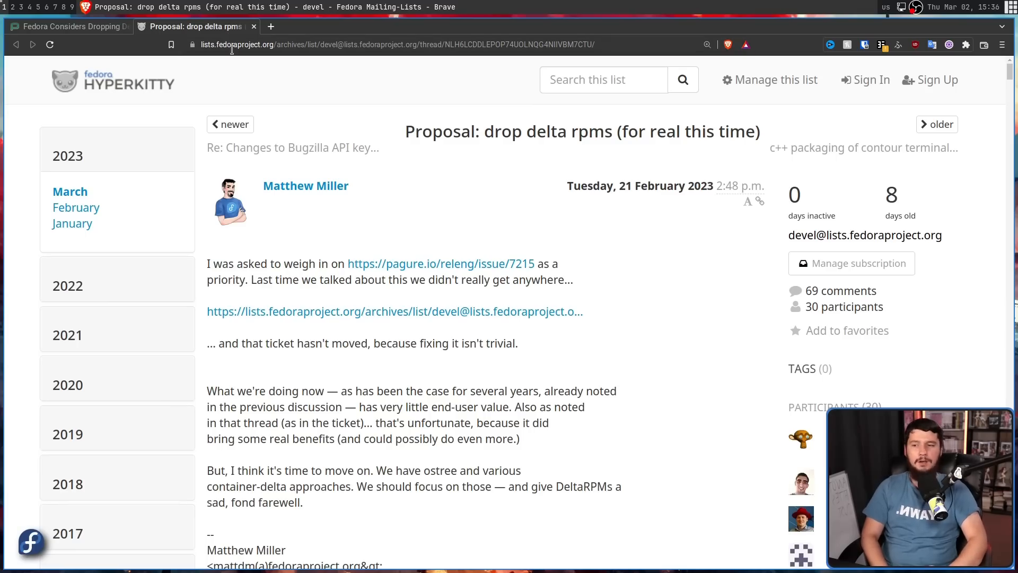
pyautogui.moveTo(551, 175)
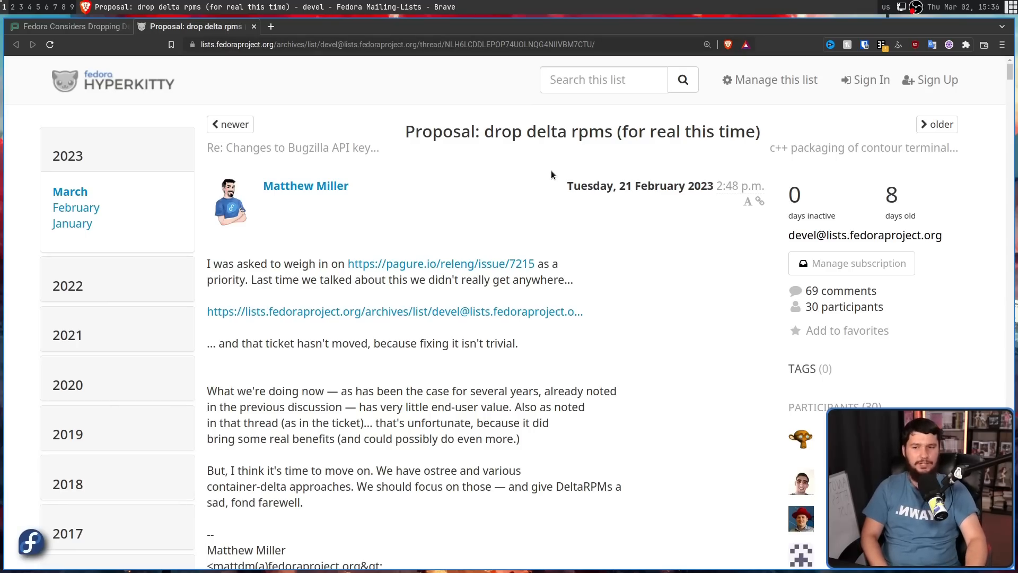
pyautogui.moveTo(549, 170)
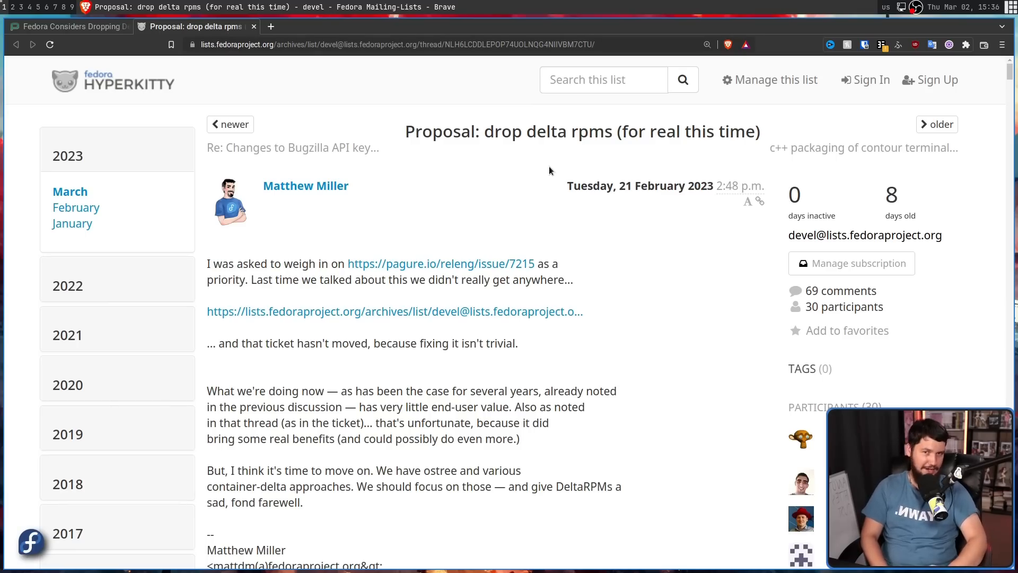
# - Open Pagure releng issue #7215 from the proposal and read down to jbotz's bandwidth-savings comment
pyautogui.click(442, 264)
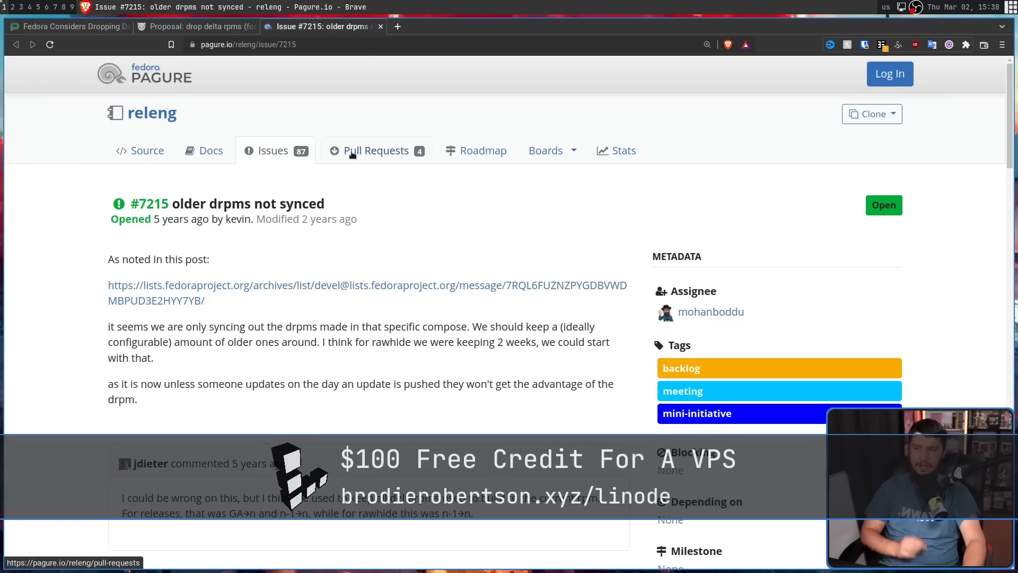
pyautogui.moveTo(224, 203)
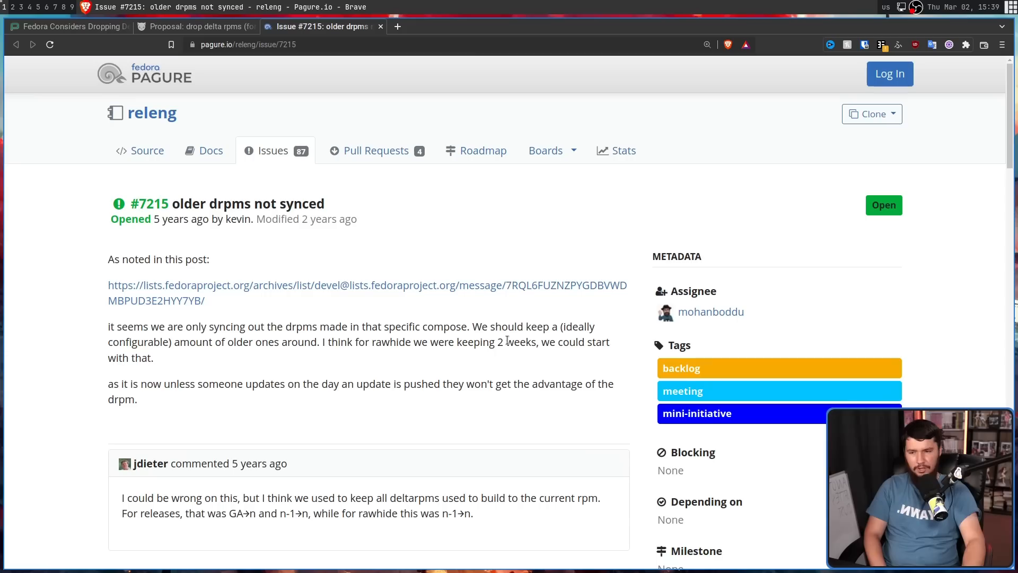
pyautogui.moveTo(247, 346)
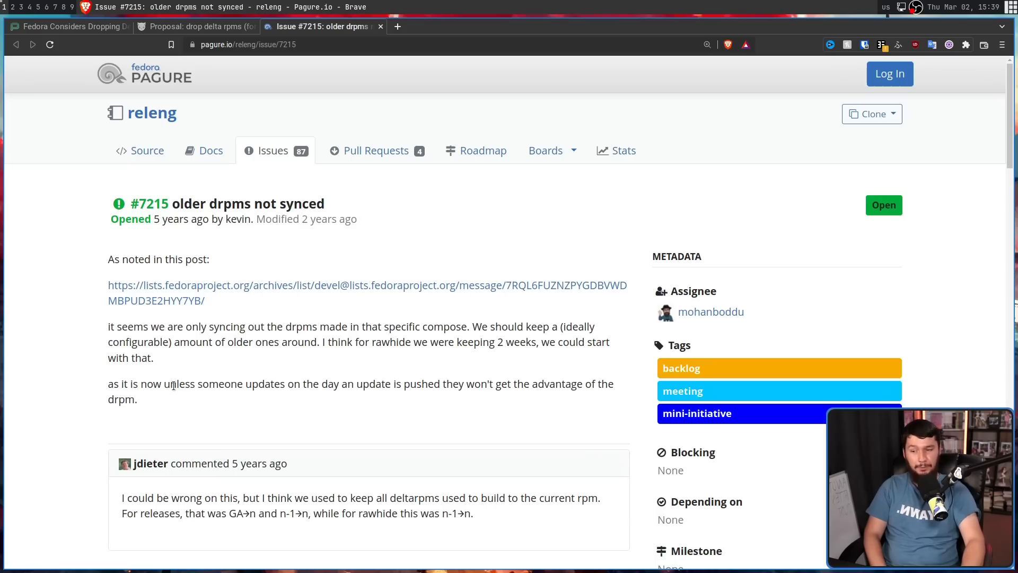
pyautogui.moveTo(178, 383)
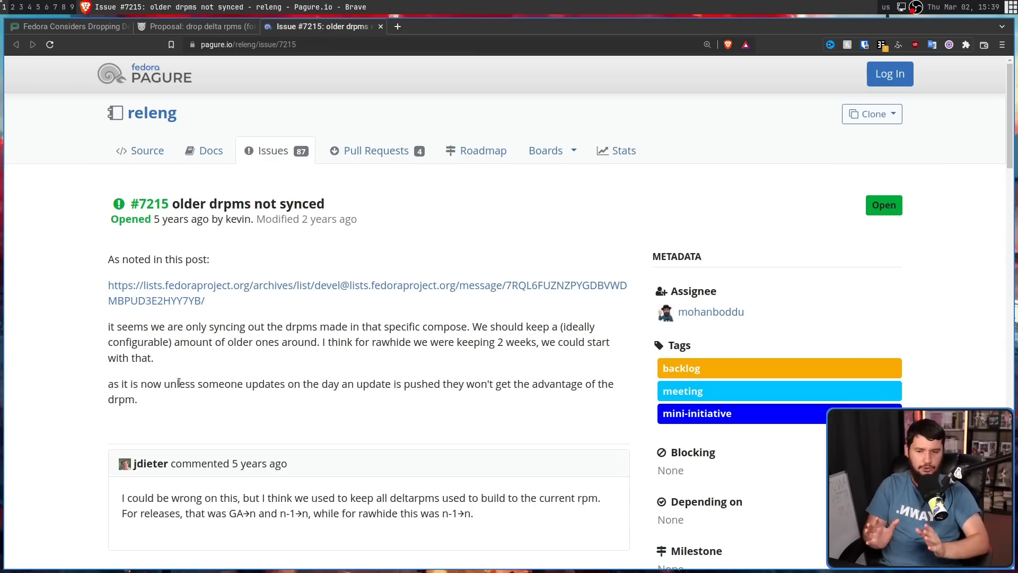
pyautogui.scroll(-3)
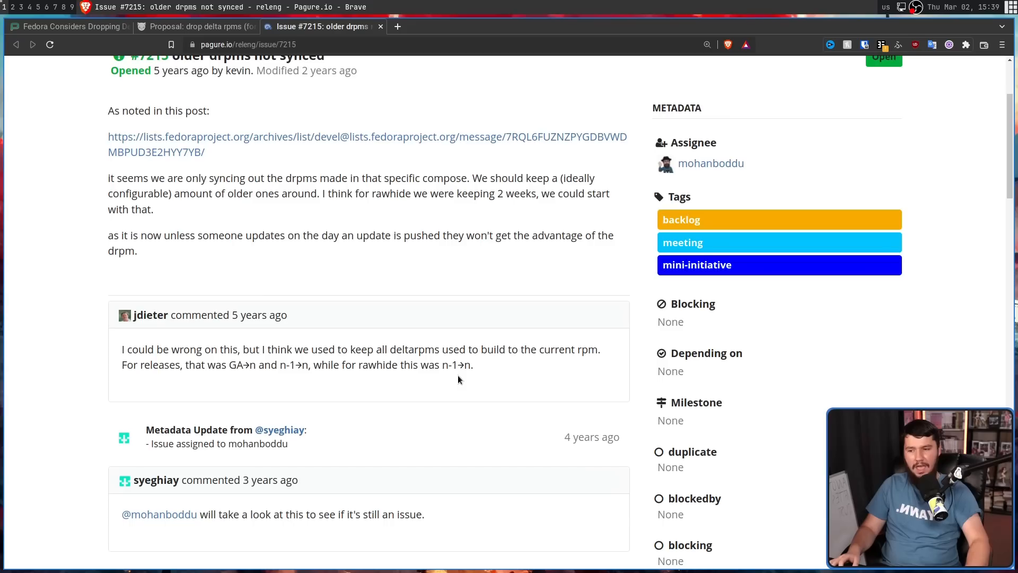
pyautogui.scroll(-3)
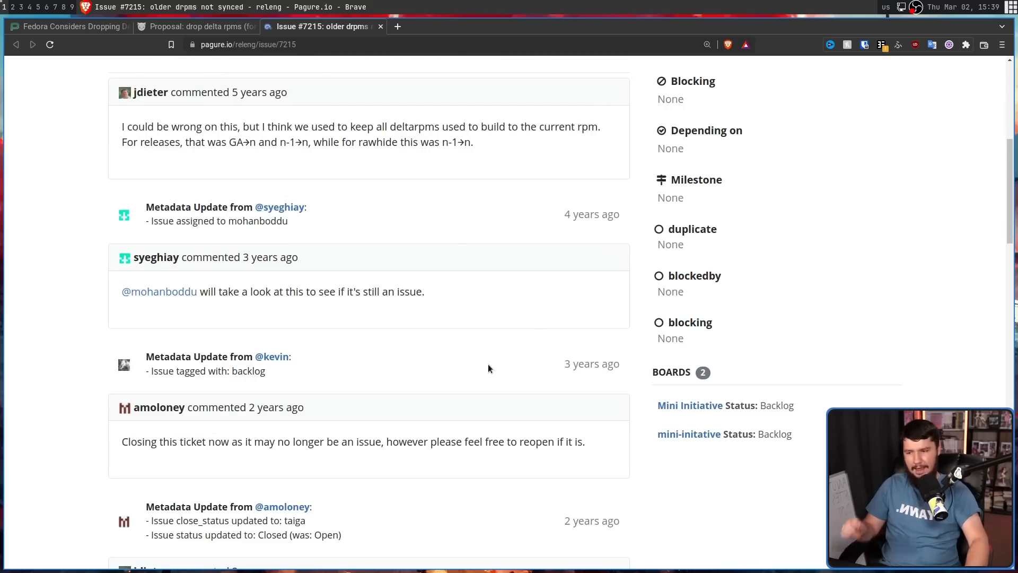
pyautogui.scroll(-3)
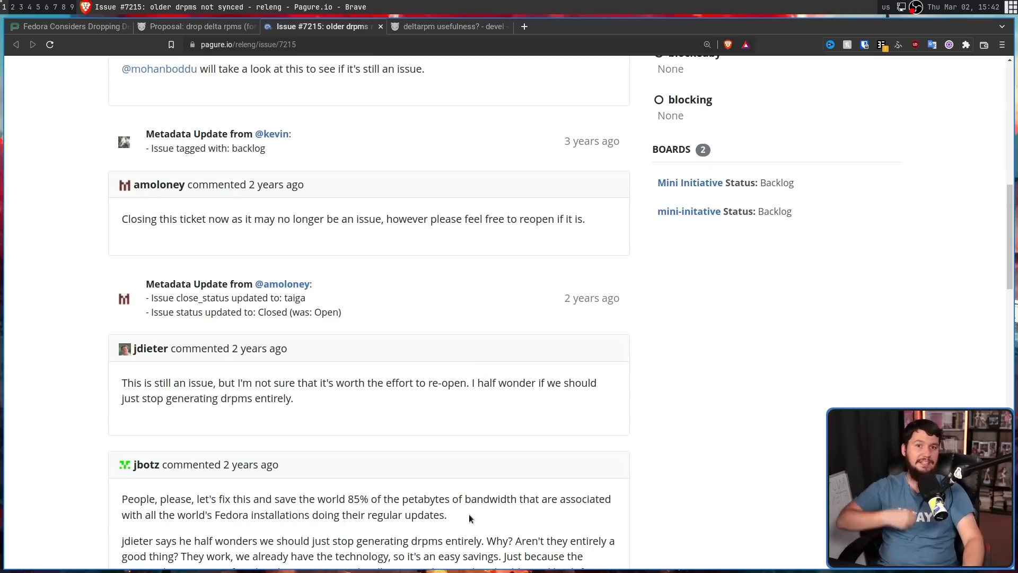
# - Switch to the 2021 'deltarpm usefulness?' thread, skim its replies and return to the opening post
pyautogui.click(448, 26)
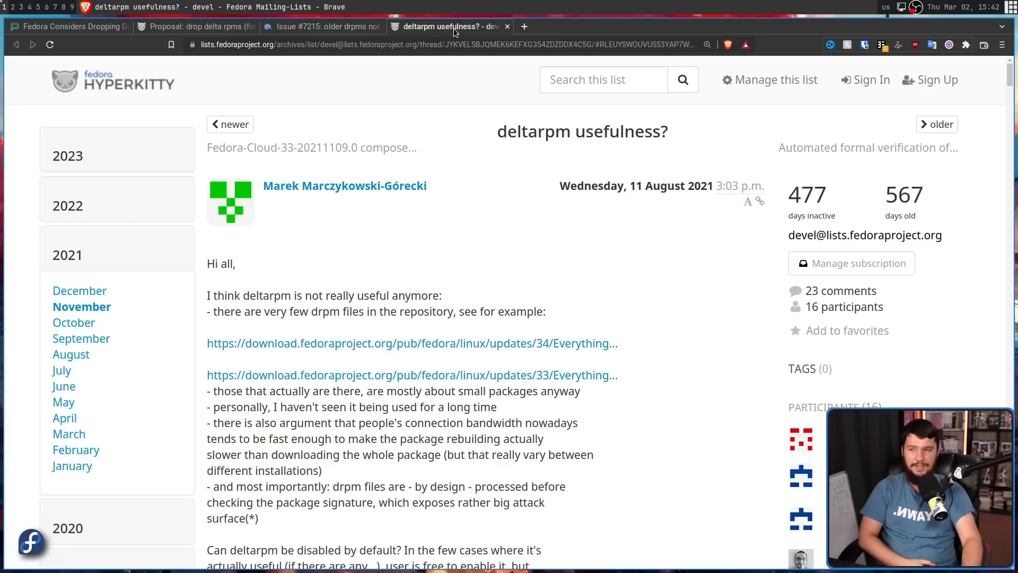
pyautogui.moveTo(526, 126)
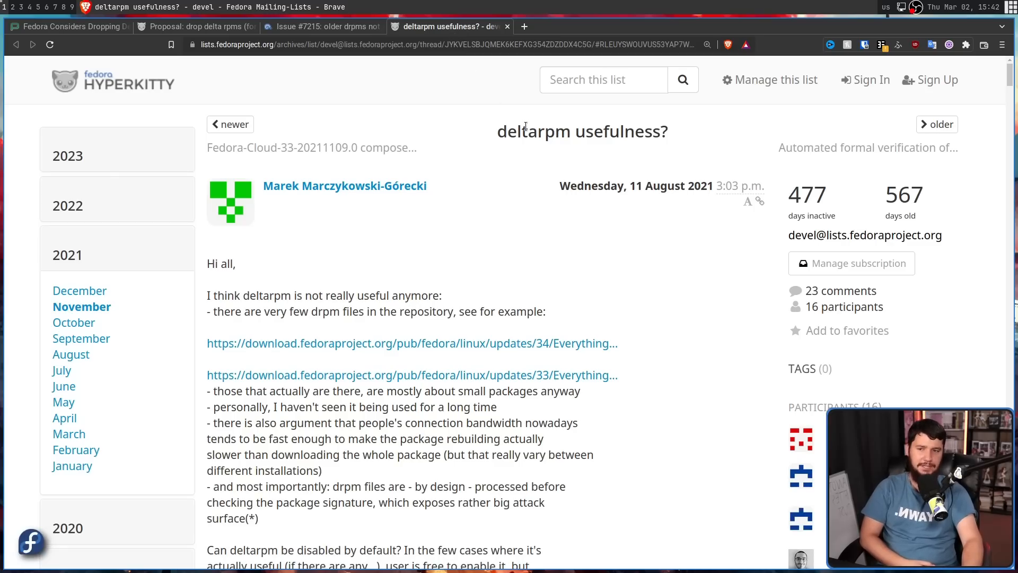
pyautogui.moveTo(233, 305)
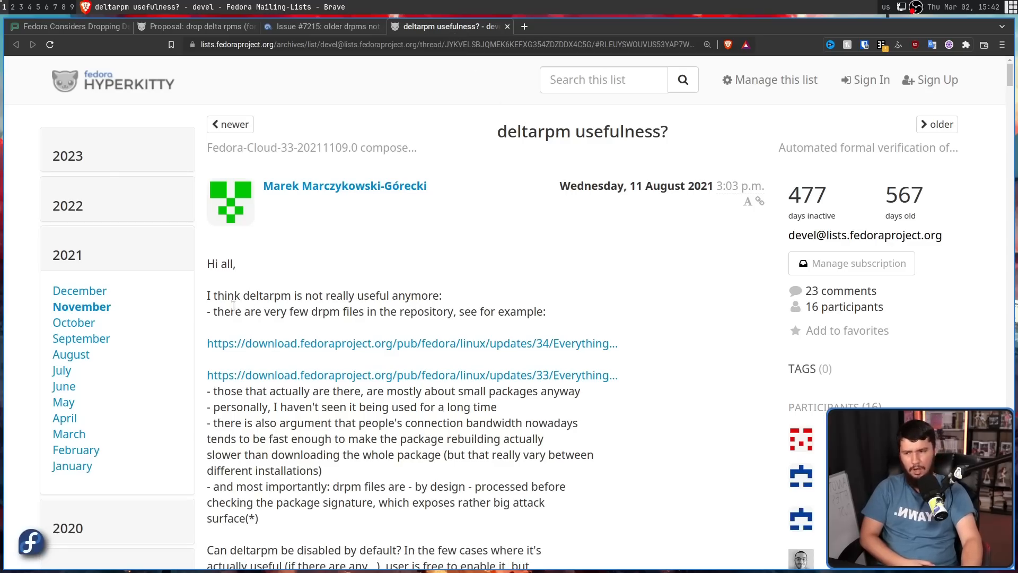
pyautogui.moveTo(398, 282)
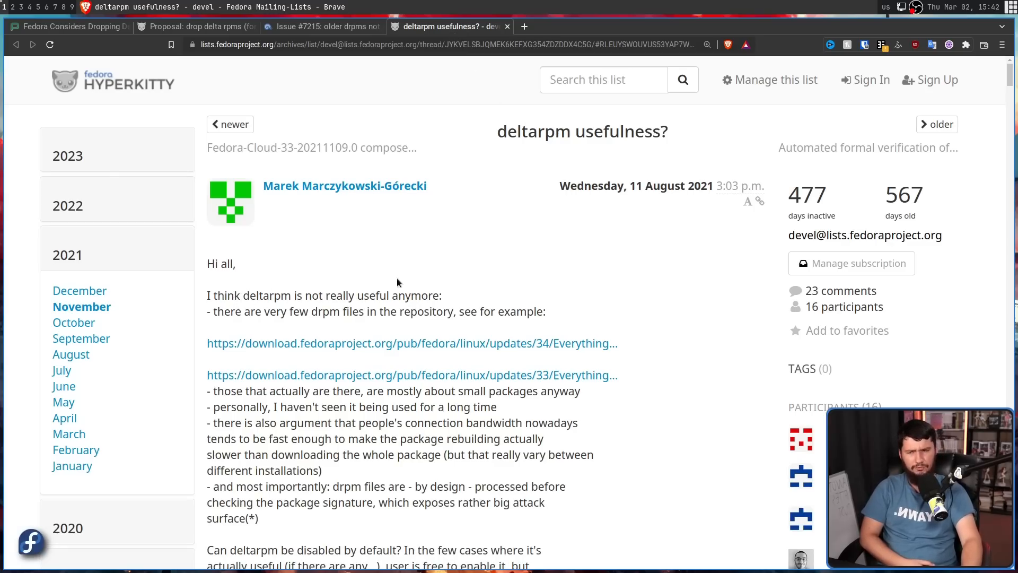
pyautogui.moveTo(407, 281)
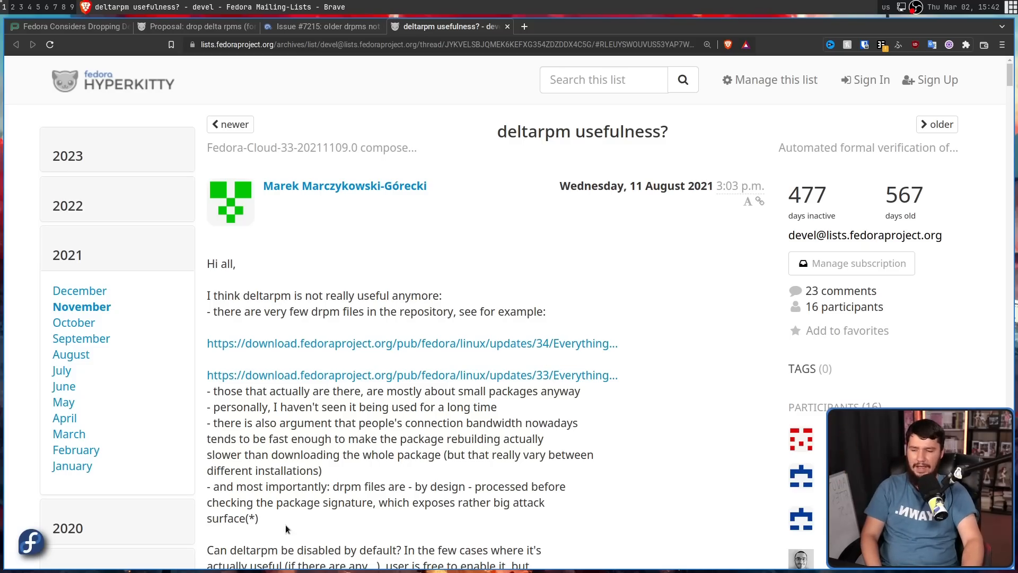
pyautogui.moveTo(933, 103)
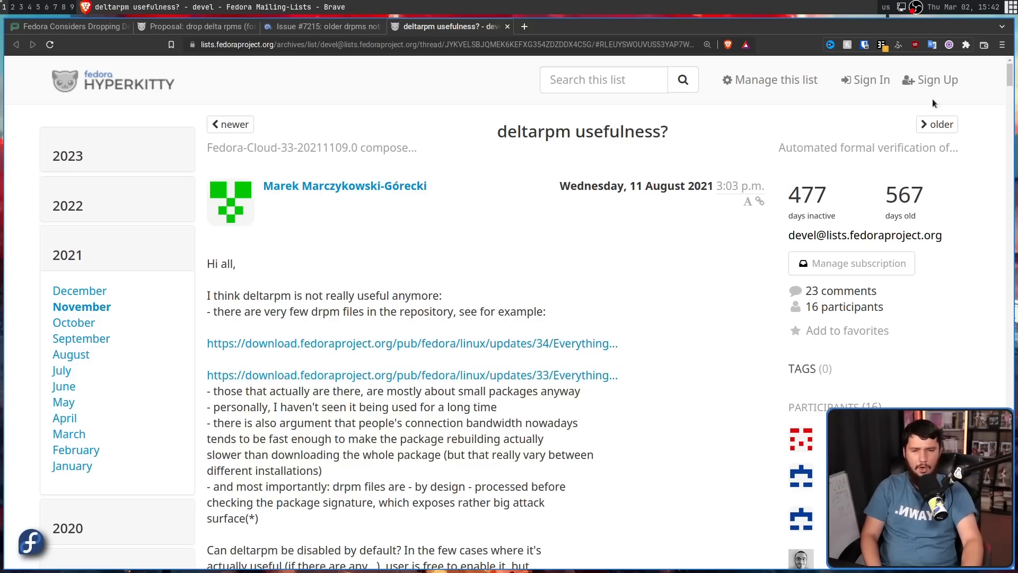
pyautogui.scroll(-3)
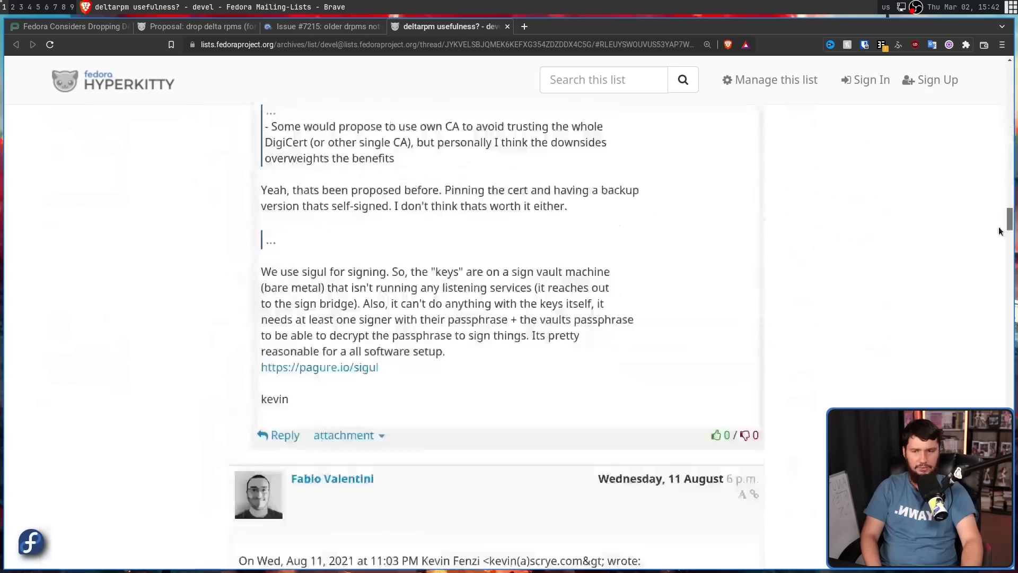
pyautogui.scroll(-3)
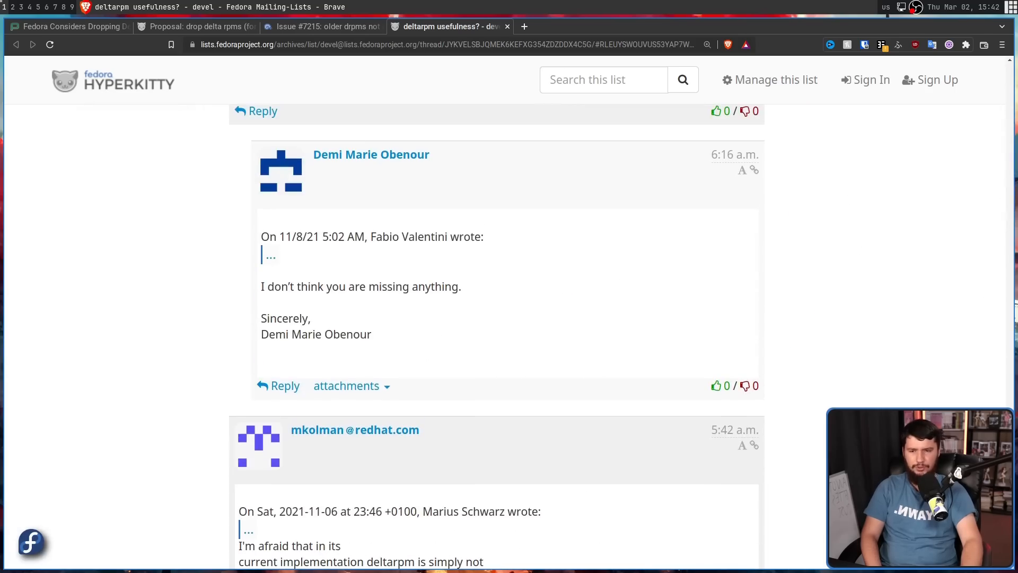
pyautogui.scroll(-3)
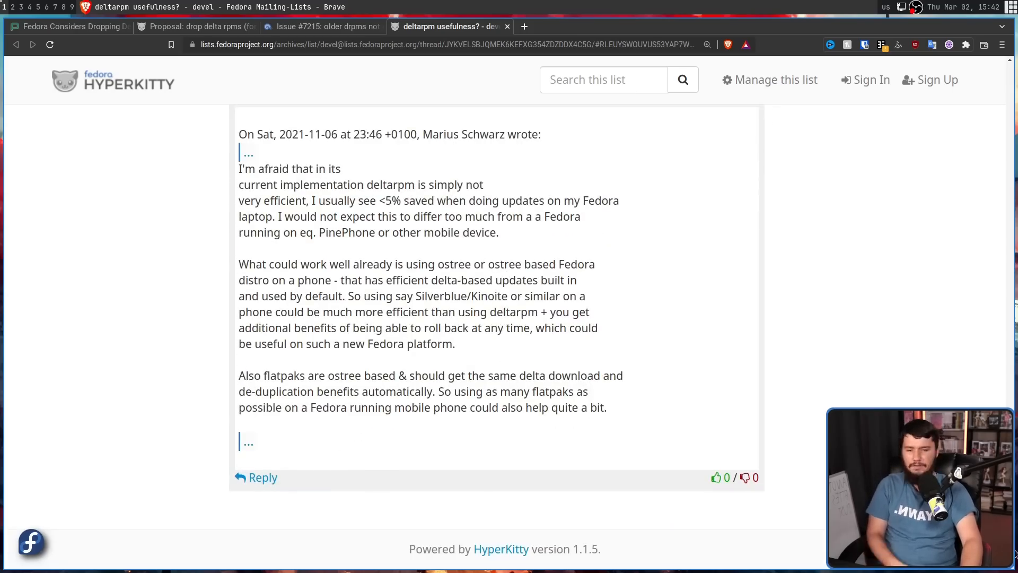
pyautogui.scroll(3)
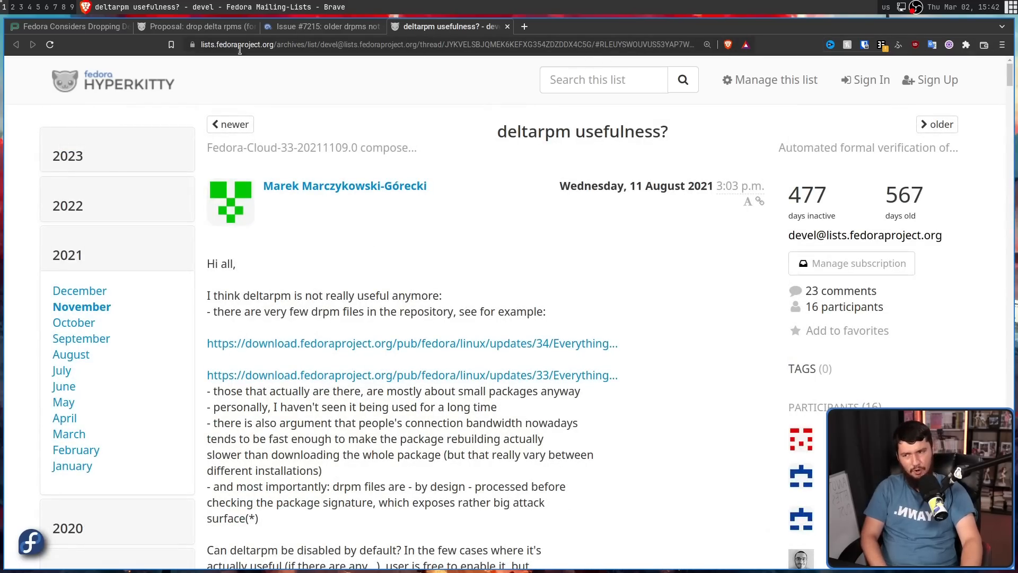
# - Return to the proposal thread tab and then show the Pagure issue tab again
pyautogui.click(195, 26)
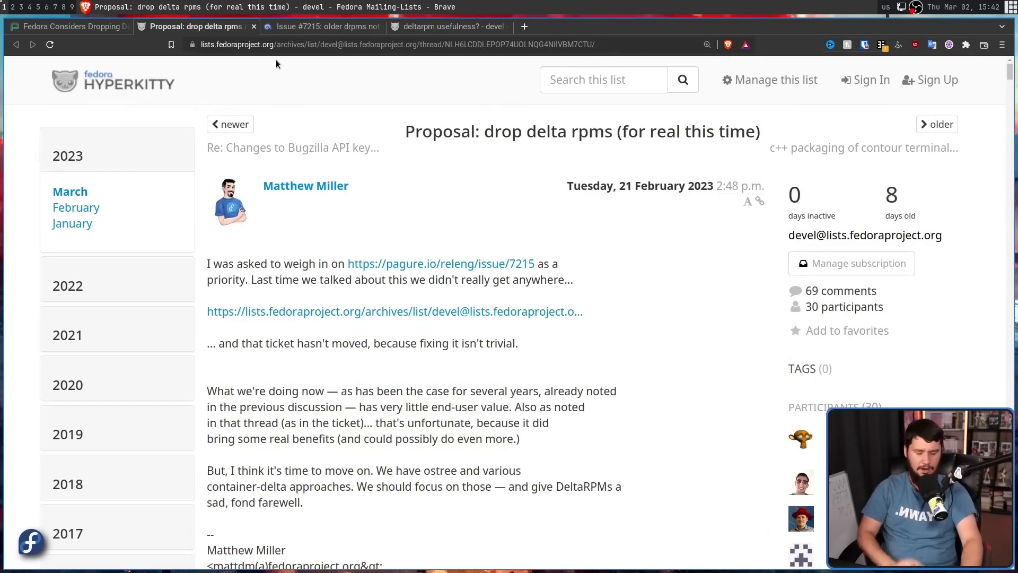
pyautogui.click(321, 27)
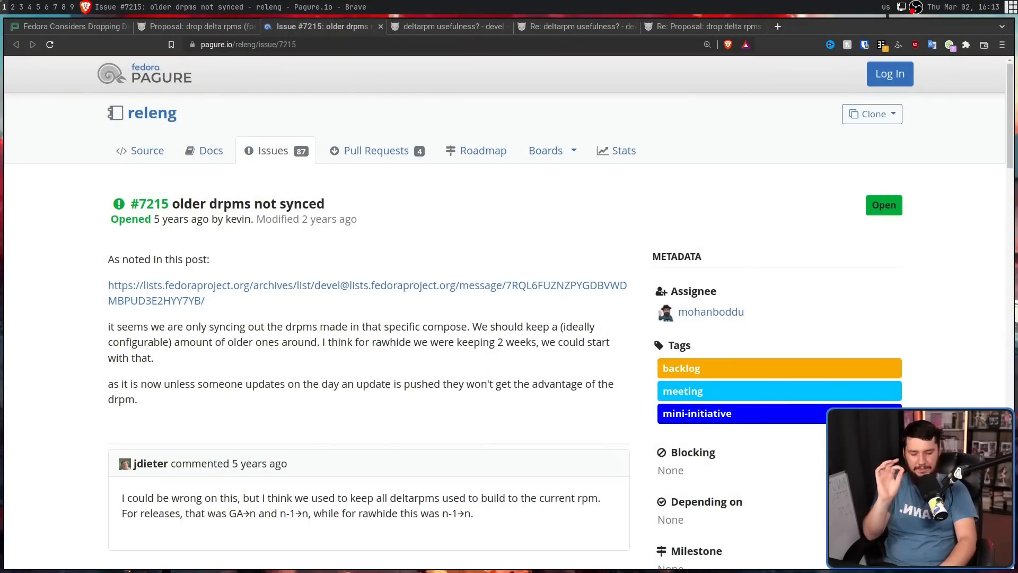
# - Switch back to the 'deltarpm usefulness?' thread tab
pyautogui.click(448, 26)
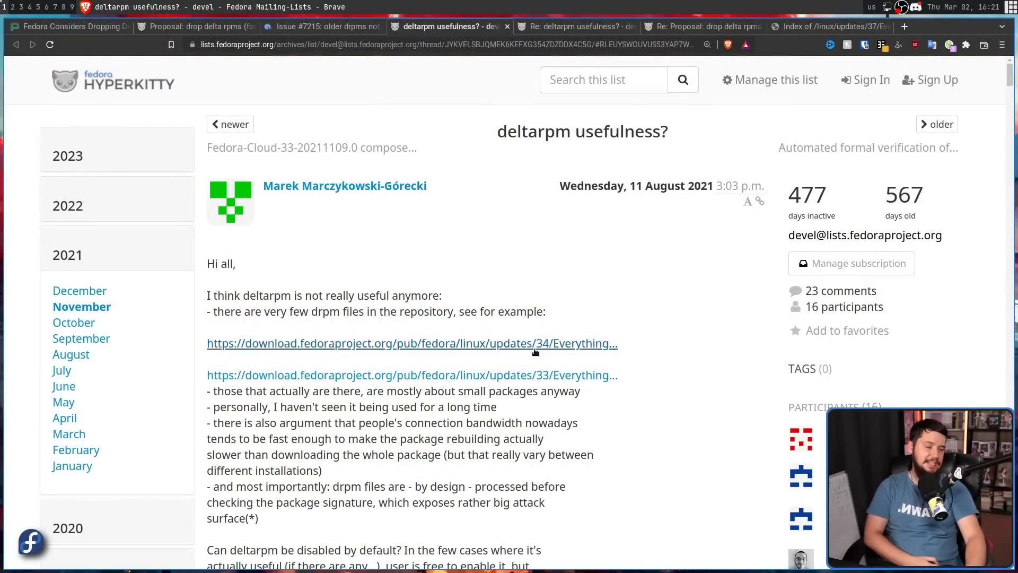
pyautogui.moveTo(634, 351)
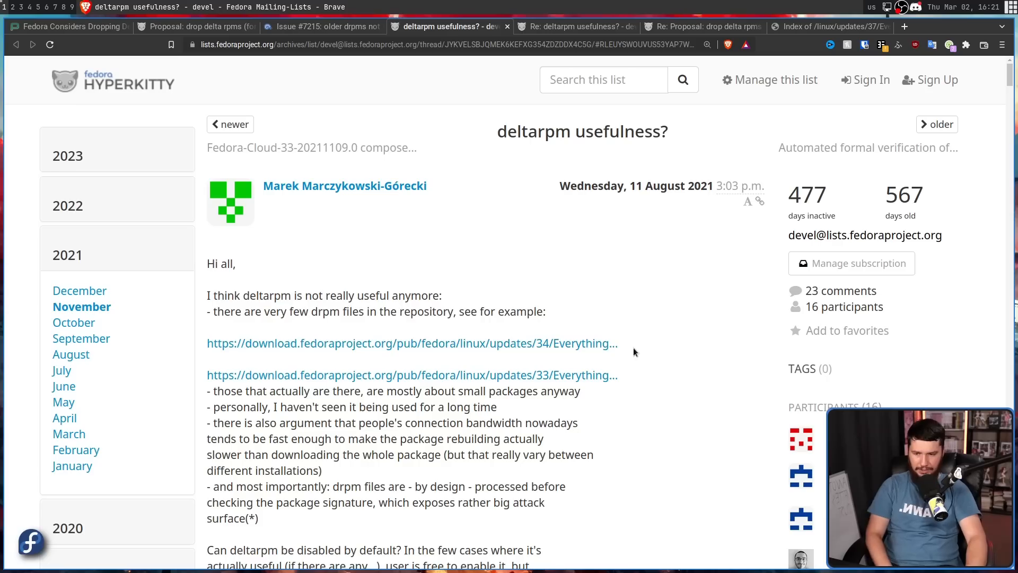
pyautogui.moveTo(900, 10)
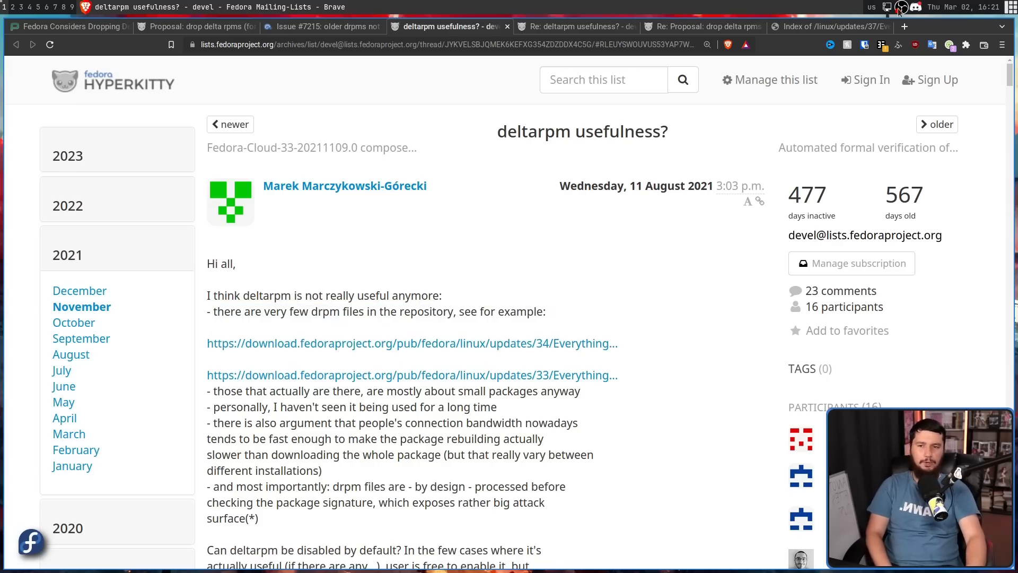
# - View the mirror's Fedora 37 x86_64 updates drpms directory index, skimming the file list
pyautogui.click(829, 27)
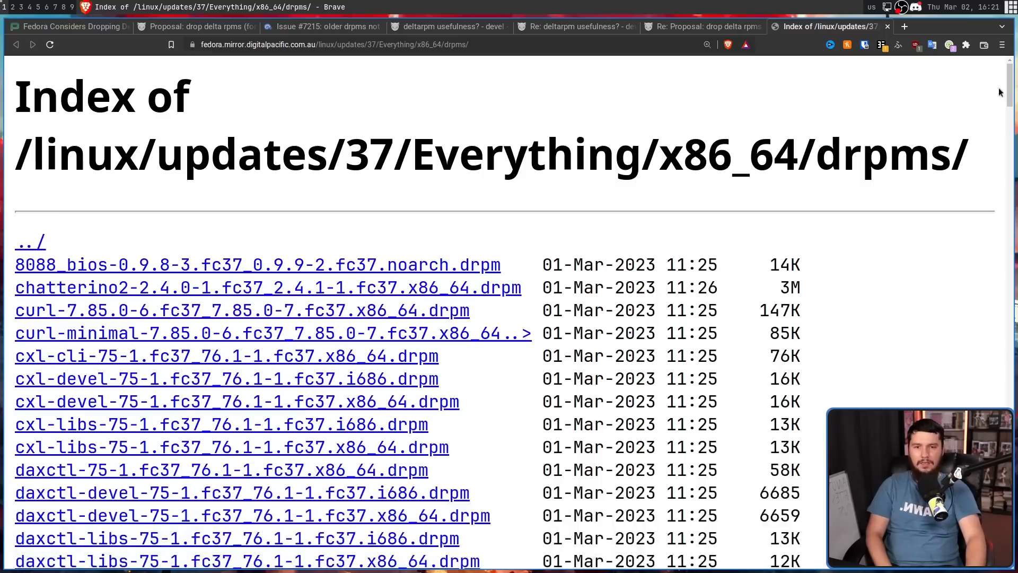
pyautogui.scroll(-3)
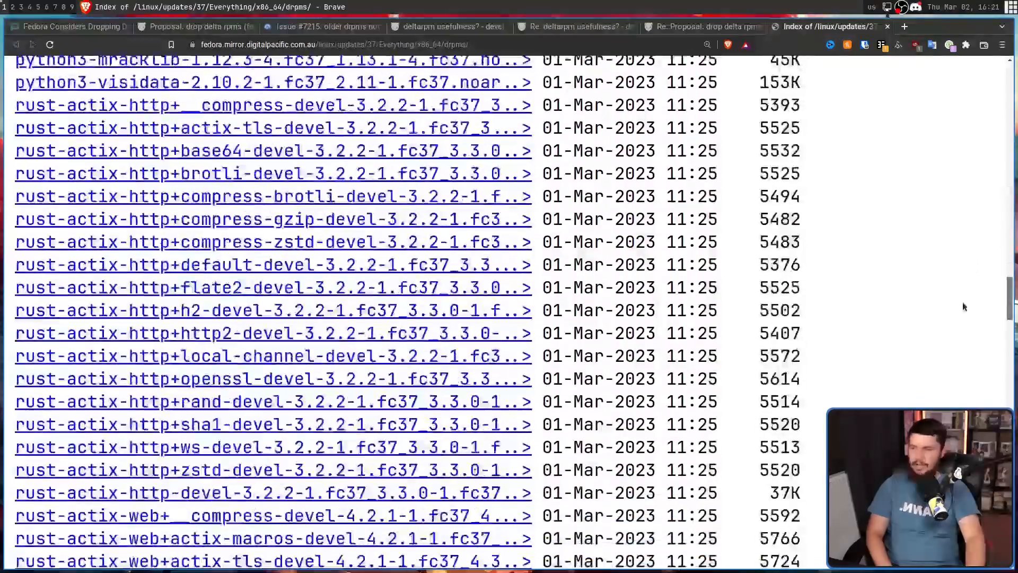
pyautogui.scroll(-3)
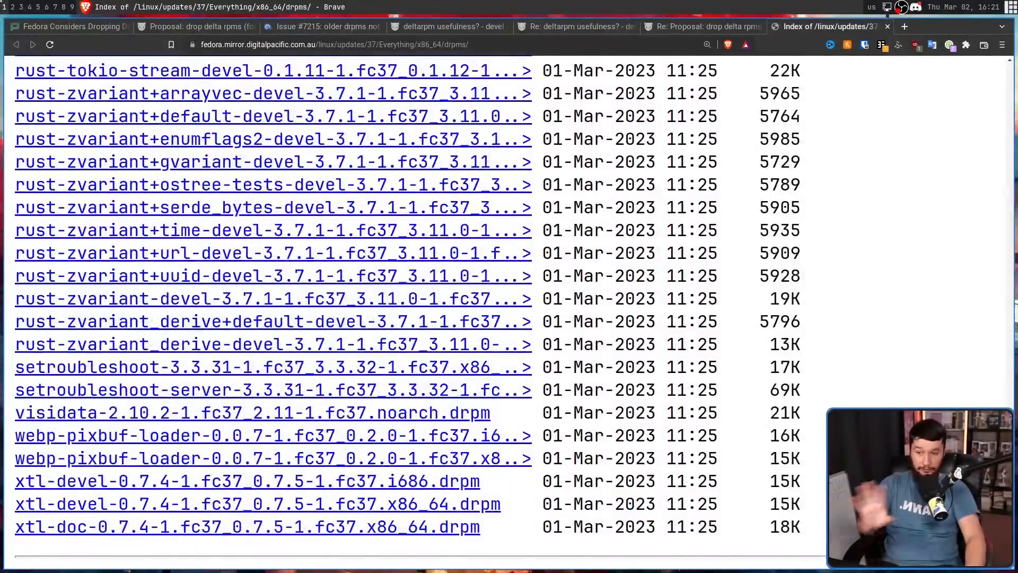
pyautogui.scroll(3)
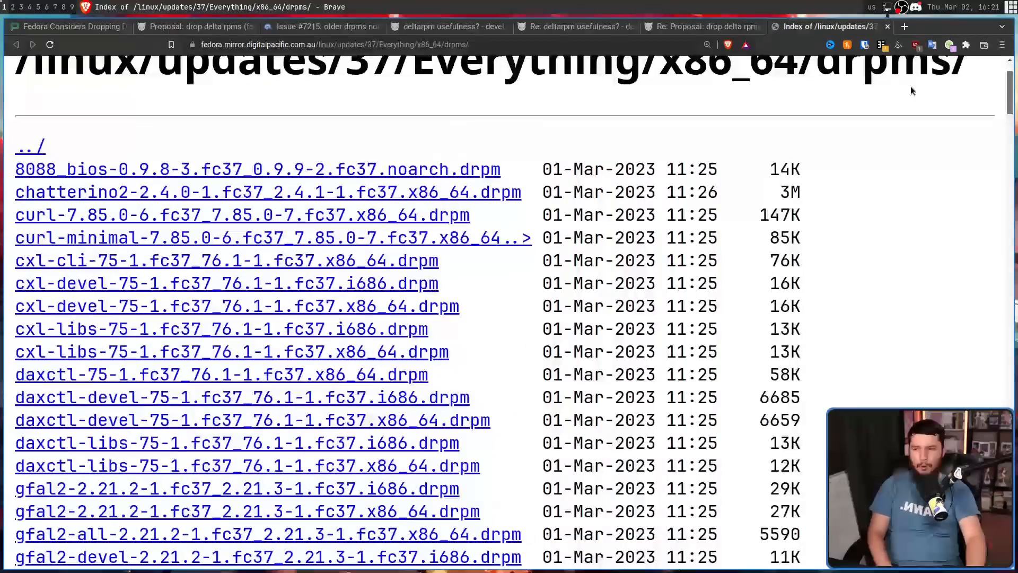
pyautogui.scroll(3)
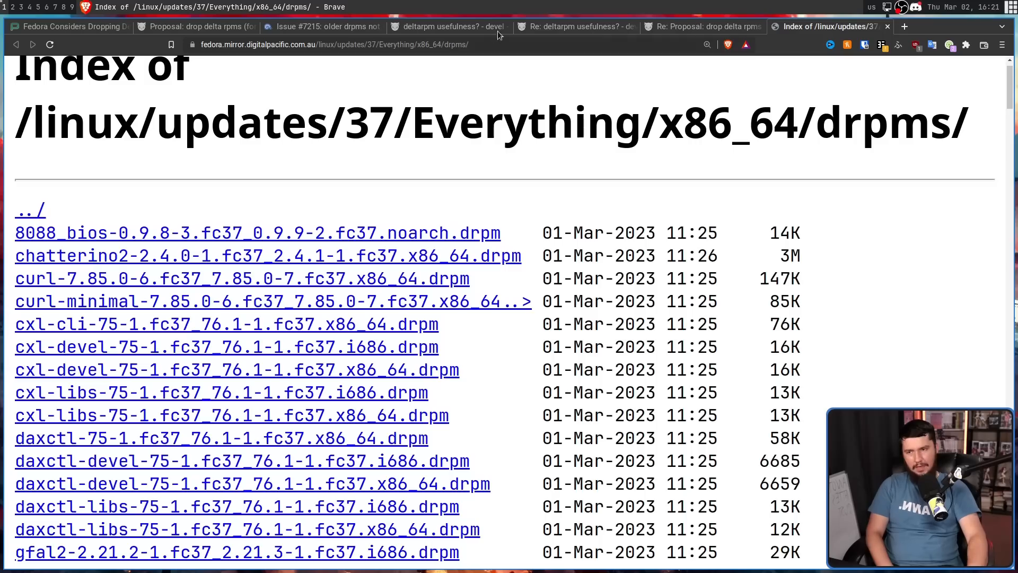
pyautogui.moveTo(574, 27)
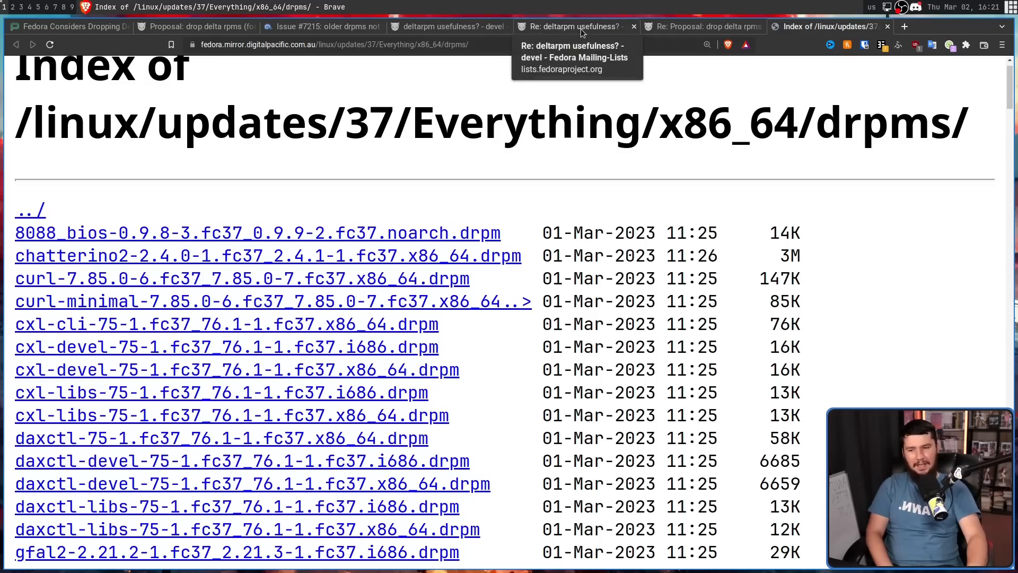
# - In the 'Re: deltarpm usefulness?' reply, find the drpm stats and highlight the '(0.4% saved)' figure
pyautogui.click(571, 26)
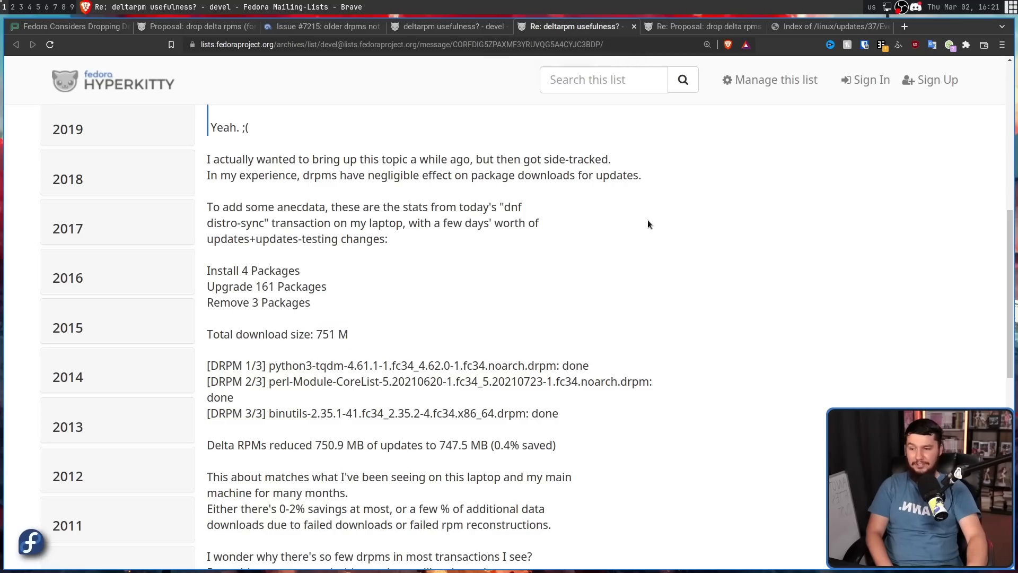
pyautogui.scroll(3)
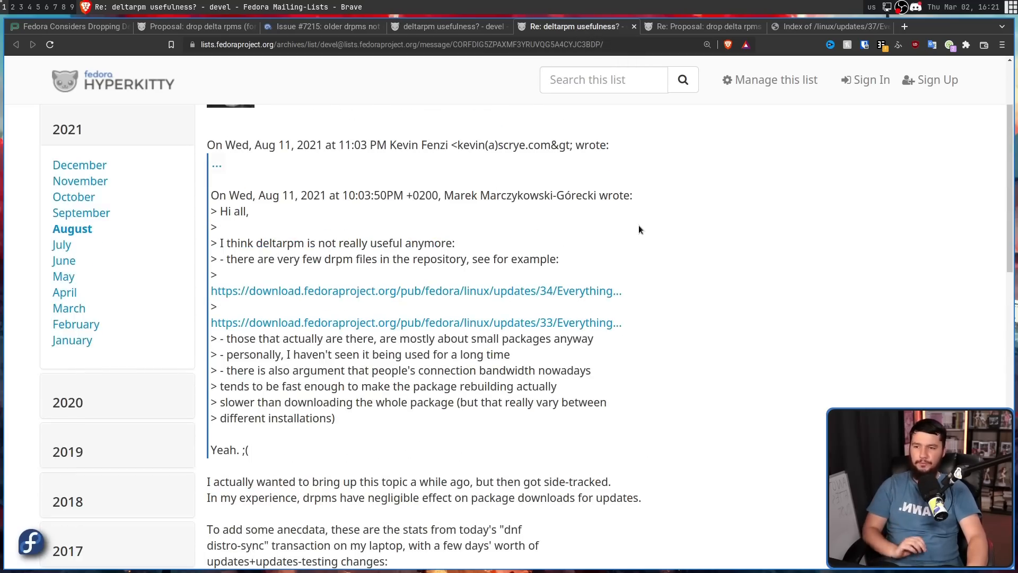
pyautogui.scroll(-3)
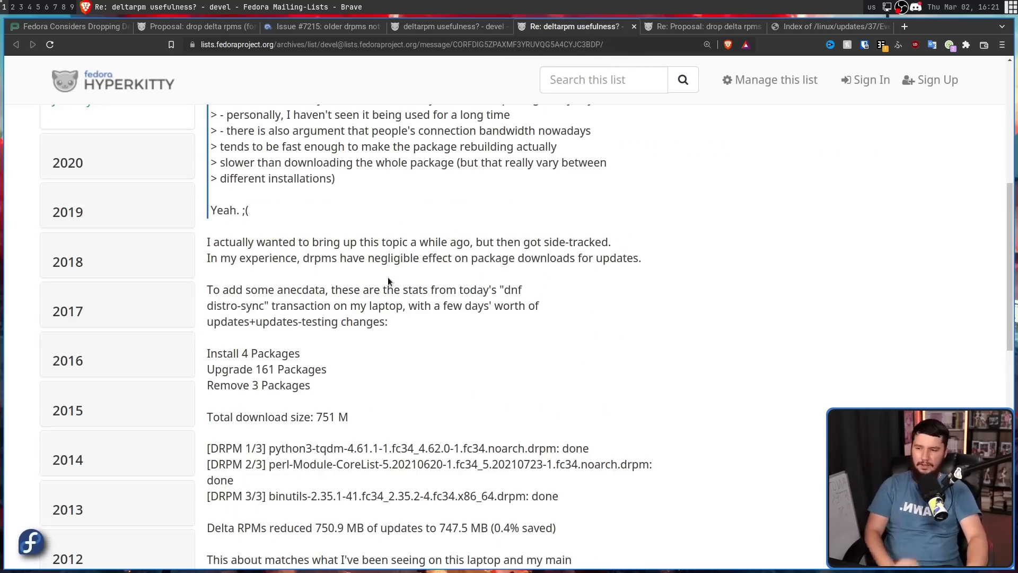
pyautogui.moveTo(239, 357)
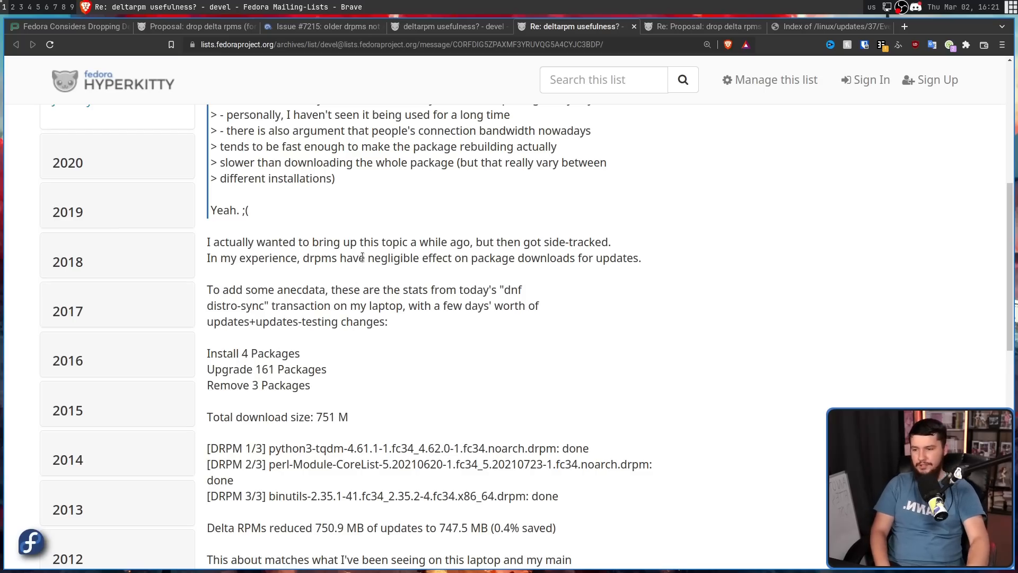
pyautogui.moveTo(462, 337)
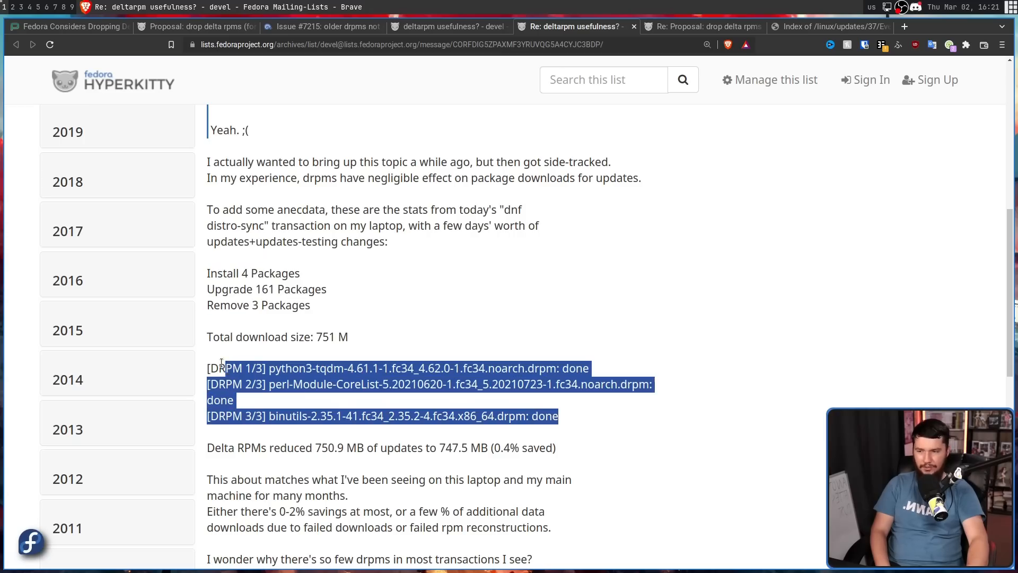
pyautogui.scroll(-3)
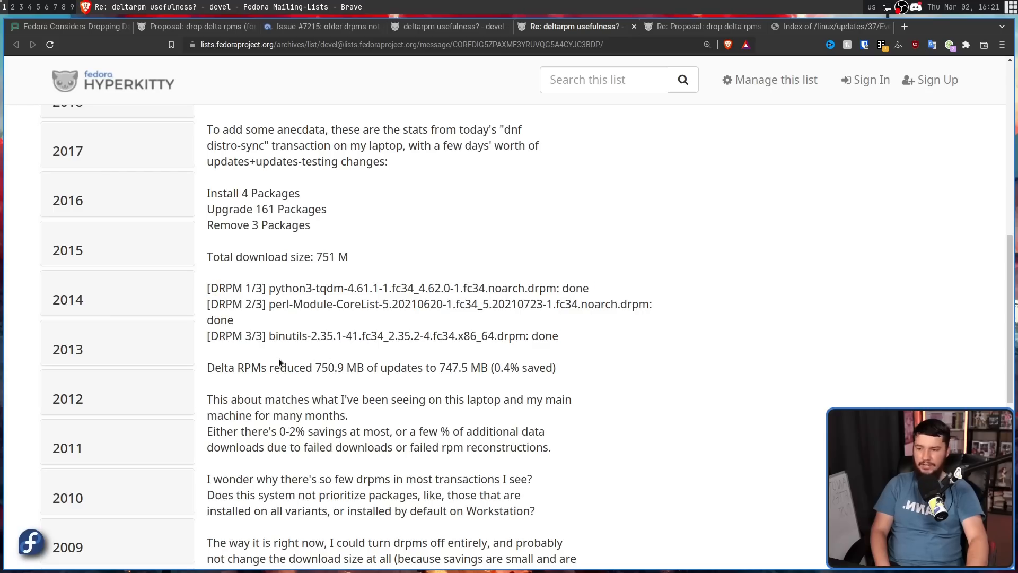
pyautogui.moveTo(337, 348)
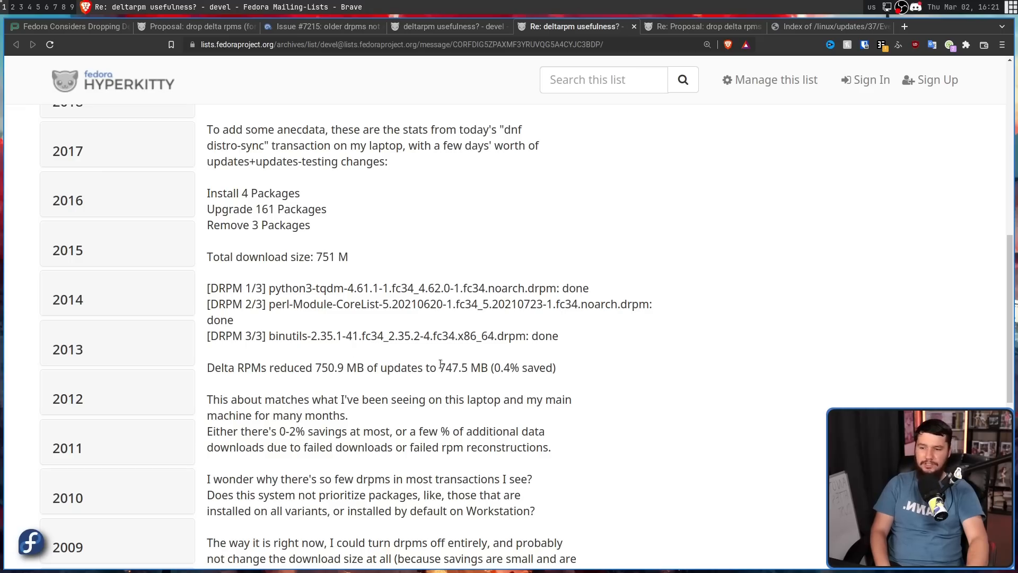
pyautogui.moveTo(577, 367)
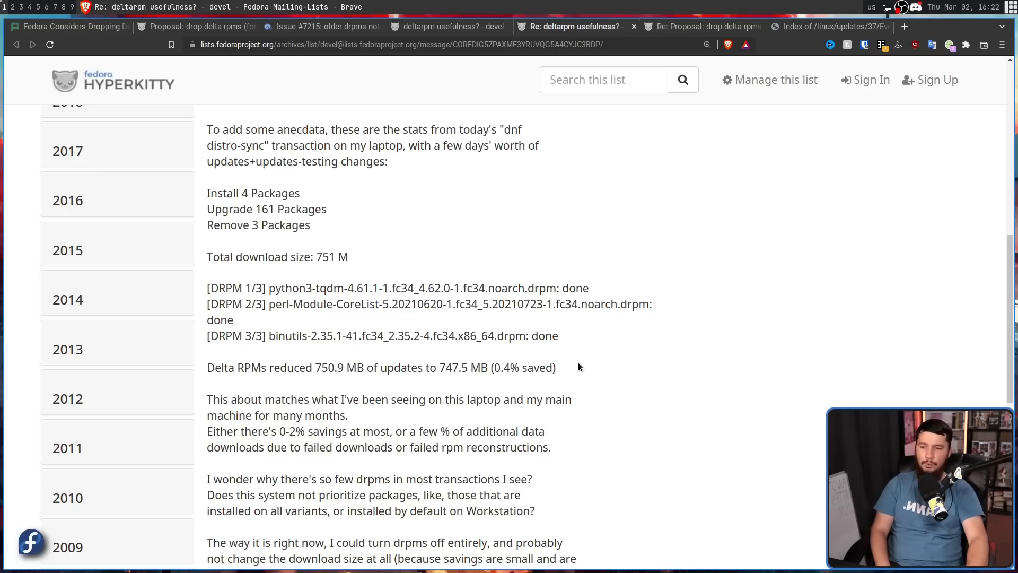
pyautogui.doubleClick(523, 368)
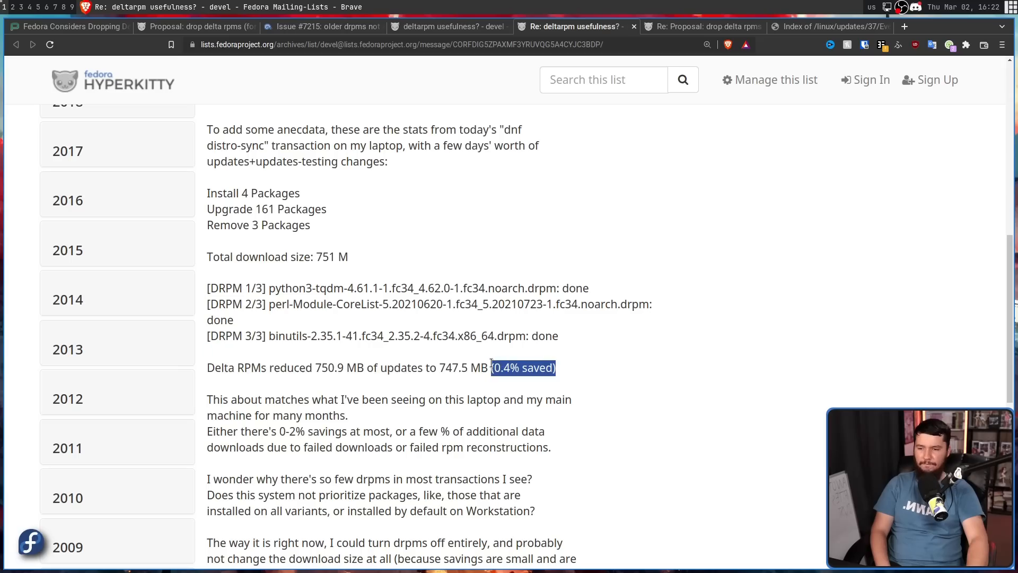
pyautogui.click(266, 423)
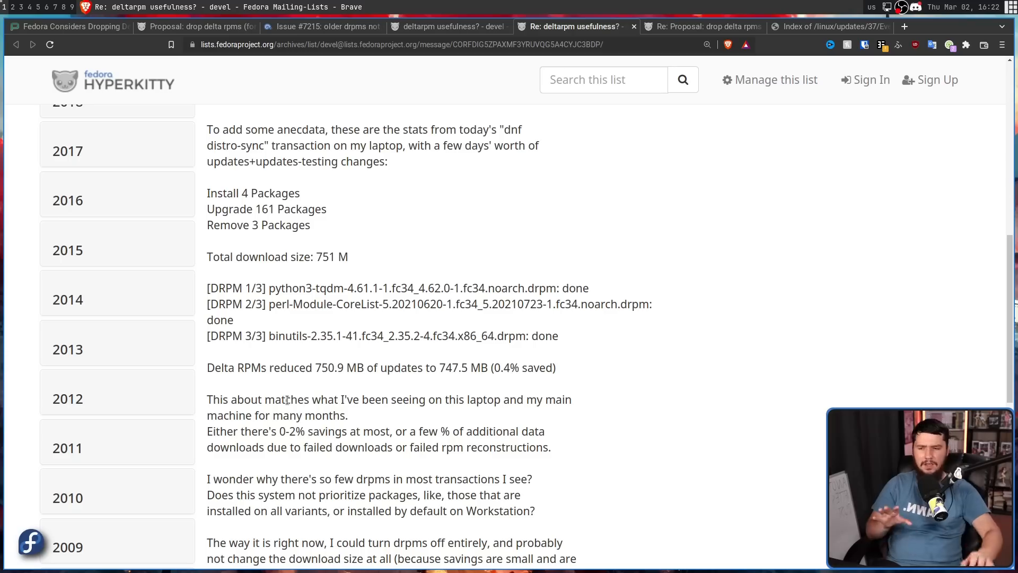
pyautogui.moveTo(363, 238)
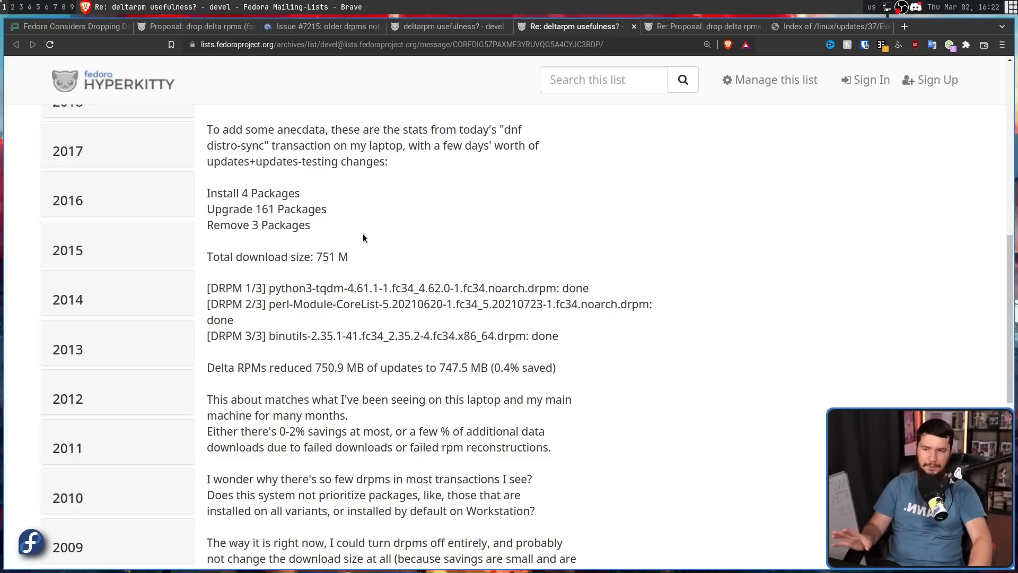
pyautogui.moveTo(432, 444)
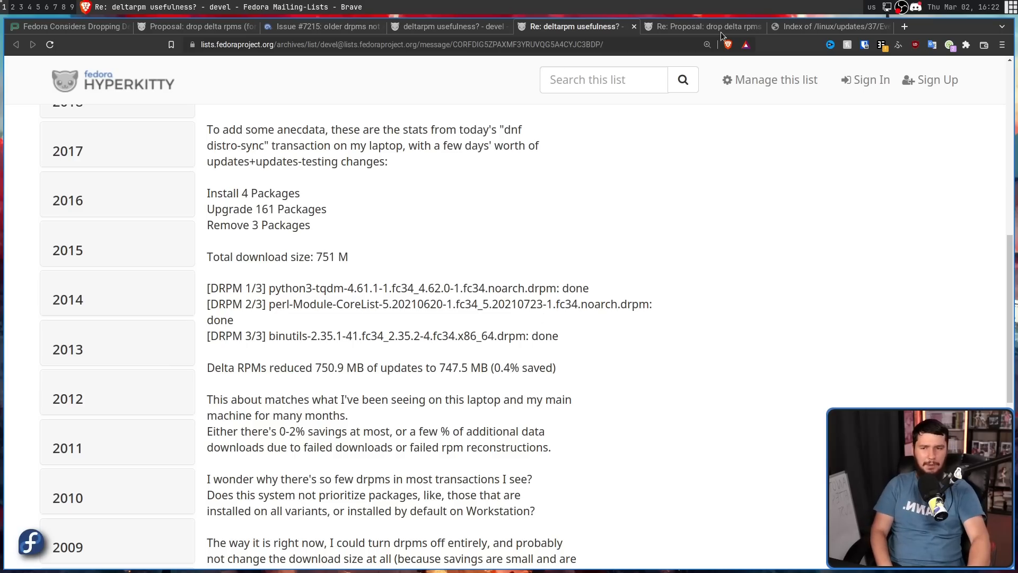
pyautogui.moveTo(700, 26)
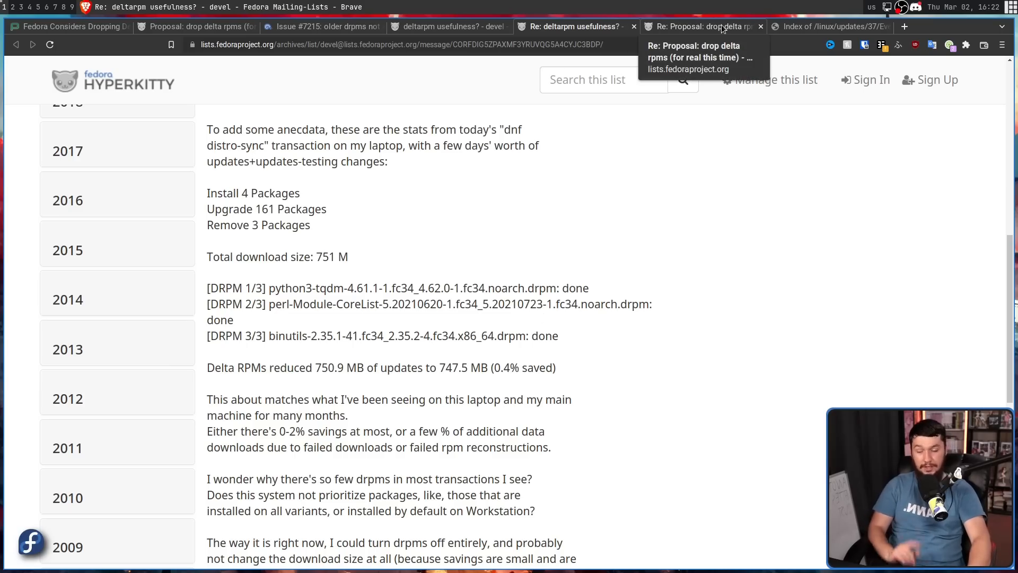
# - In Dennis's proposal reply, highlight the 1.4%, 76.9% and 284.9 MB Delta RPM savings figures
pyautogui.click(701, 26)
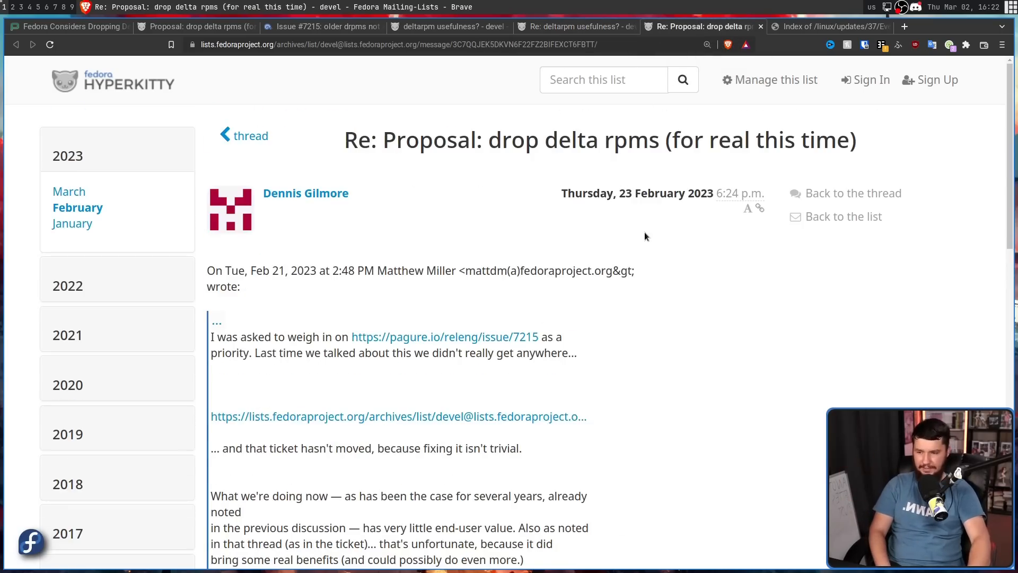
pyautogui.scroll(-3)
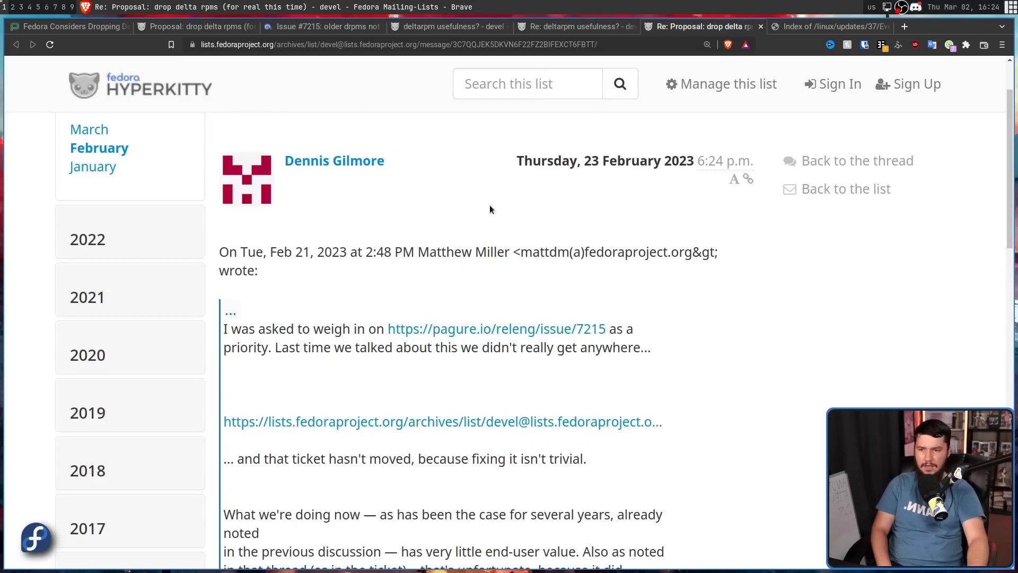
pyautogui.scroll(-3)
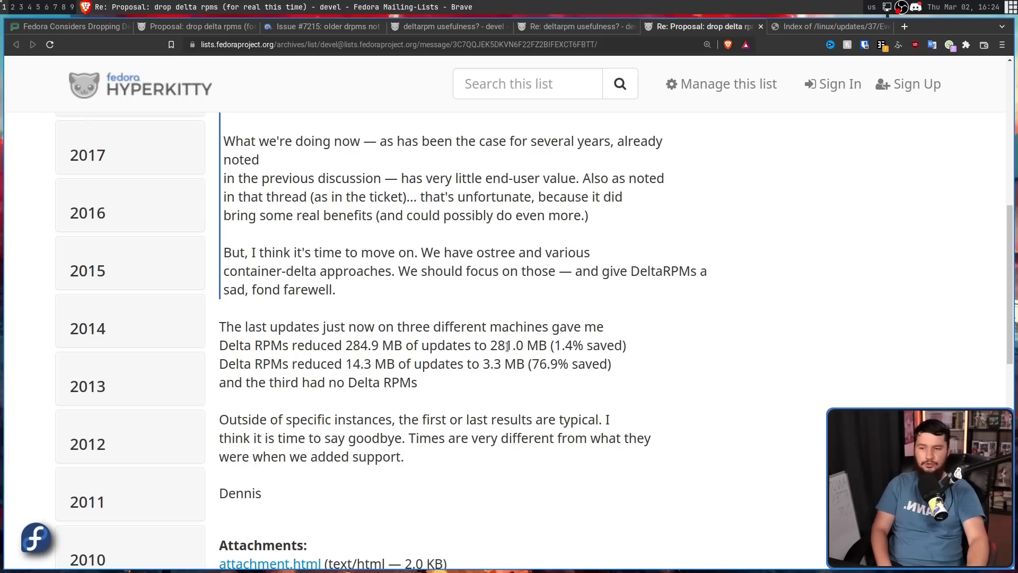
pyautogui.doubleClick(586, 344)
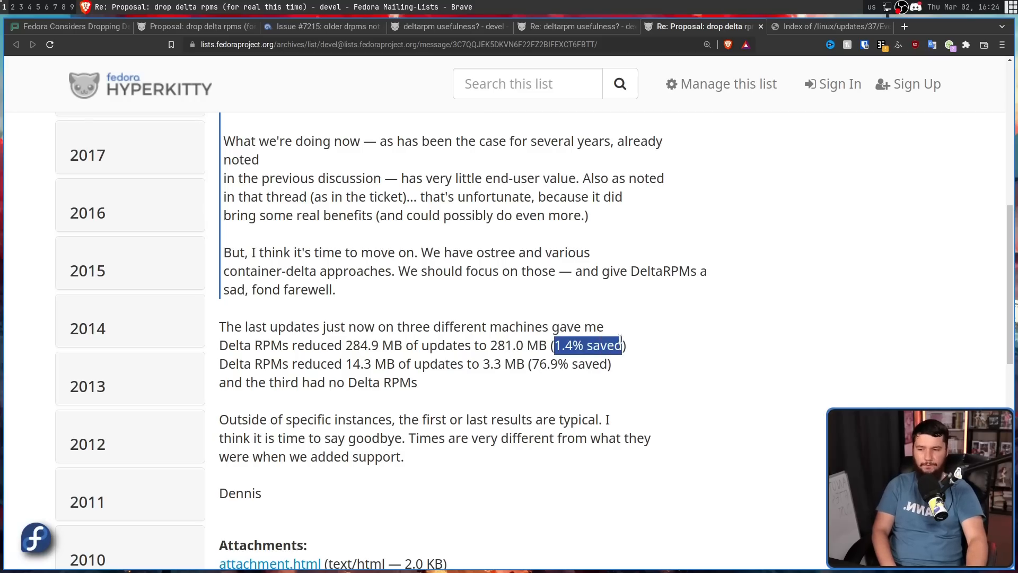
pyautogui.click(362, 357)
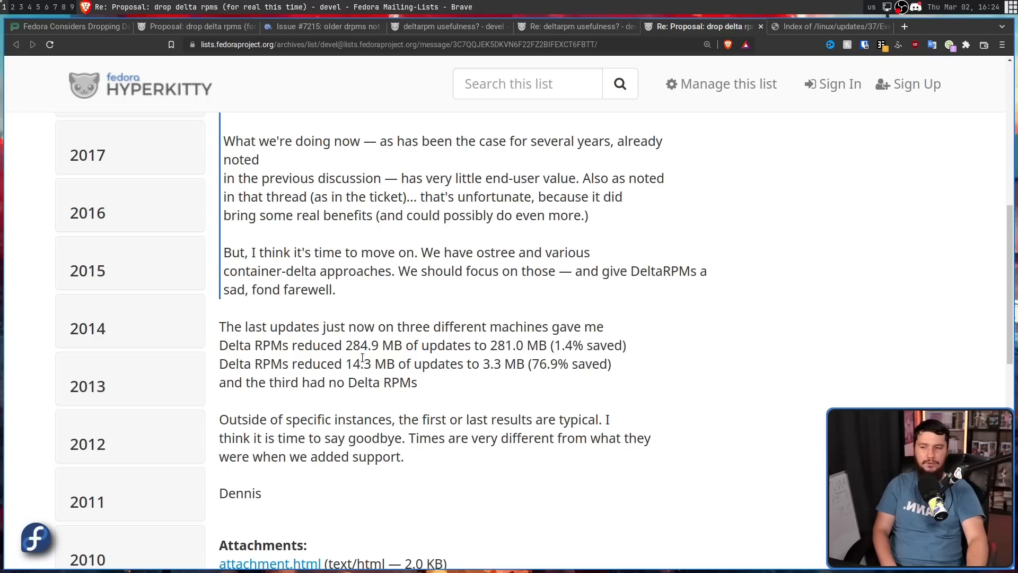
pyautogui.moveTo(531, 369)
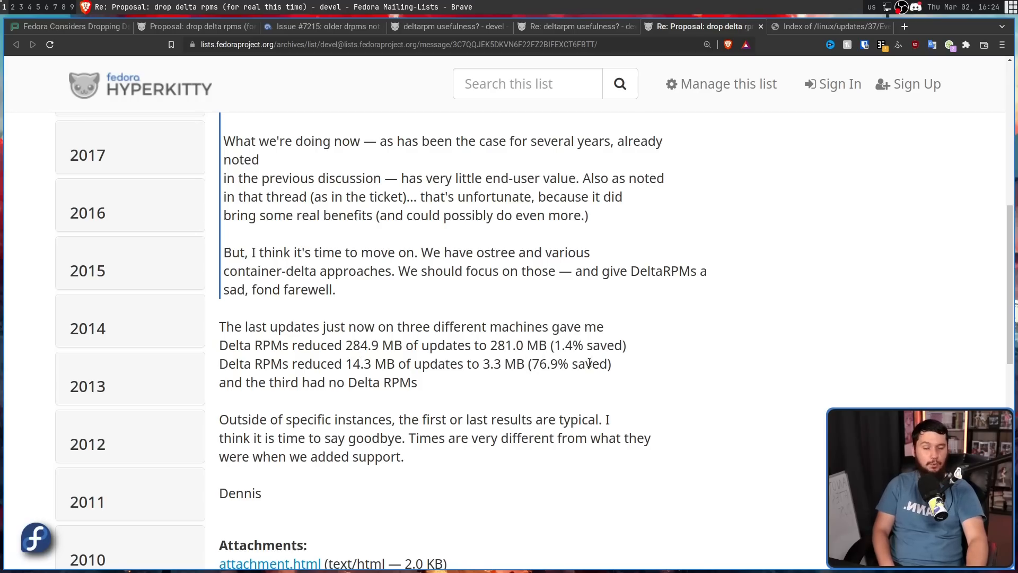
pyautogui.doubleClick(547, 364)
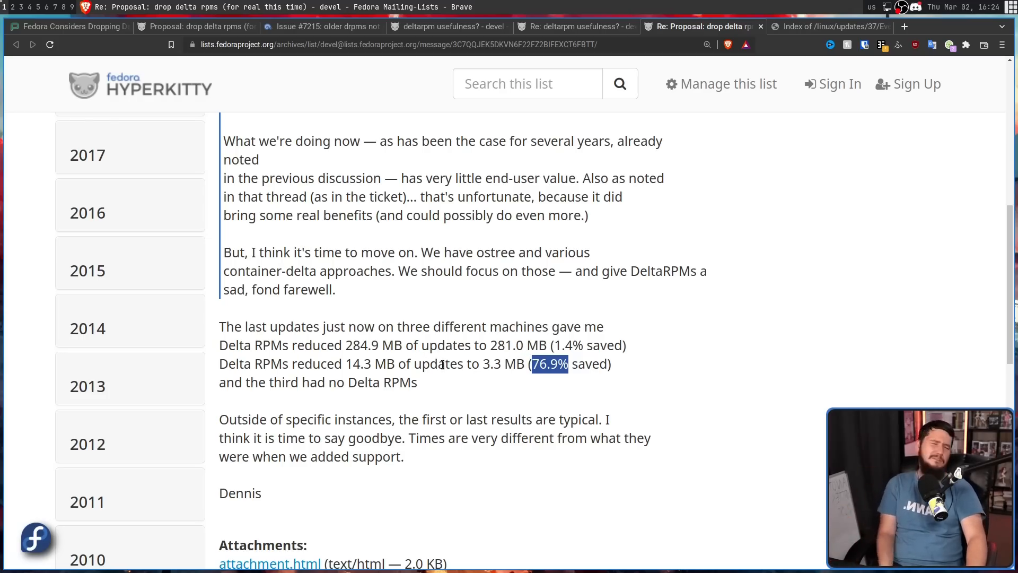
pyautogui.moveTo(477, 340)
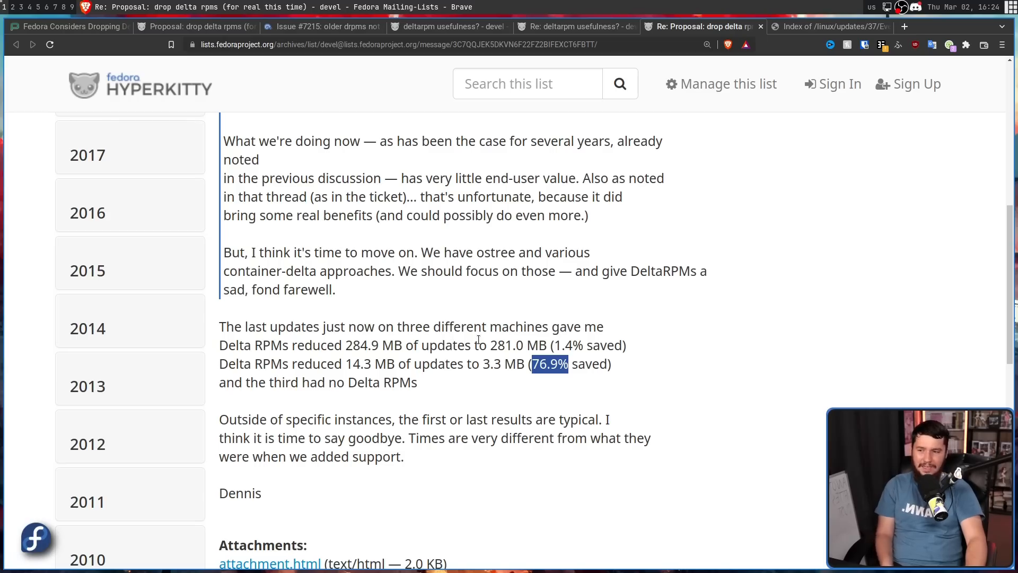
pyautogui.moveTo(420, 389)
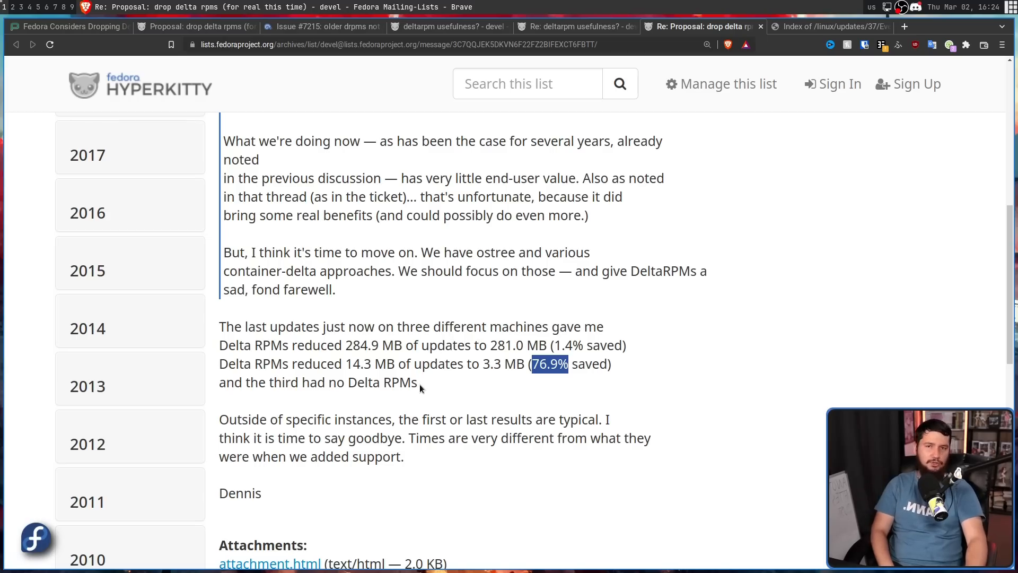
pyautogui.click(410, 382)
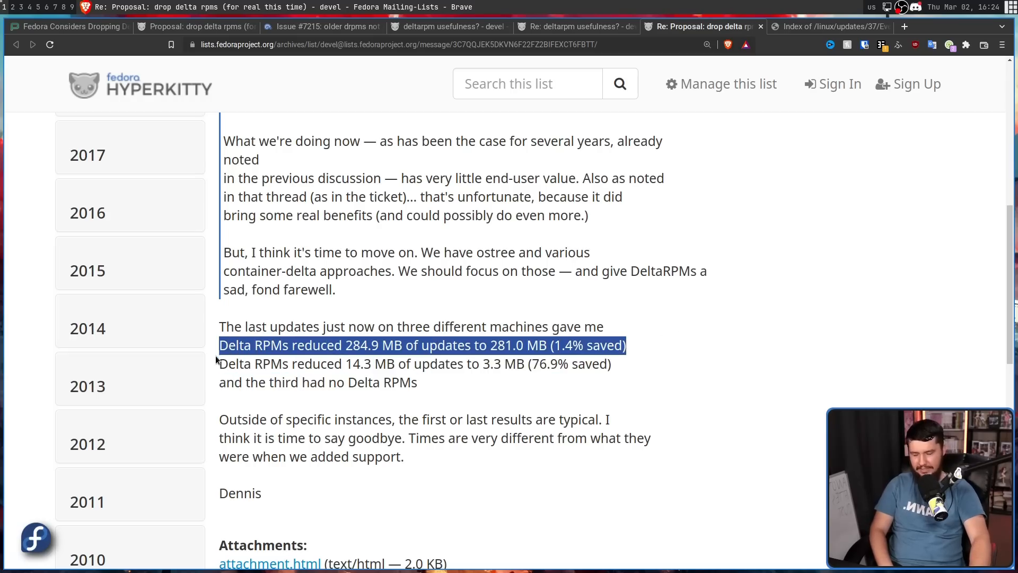
pyautogui.moveTo(519, 394)
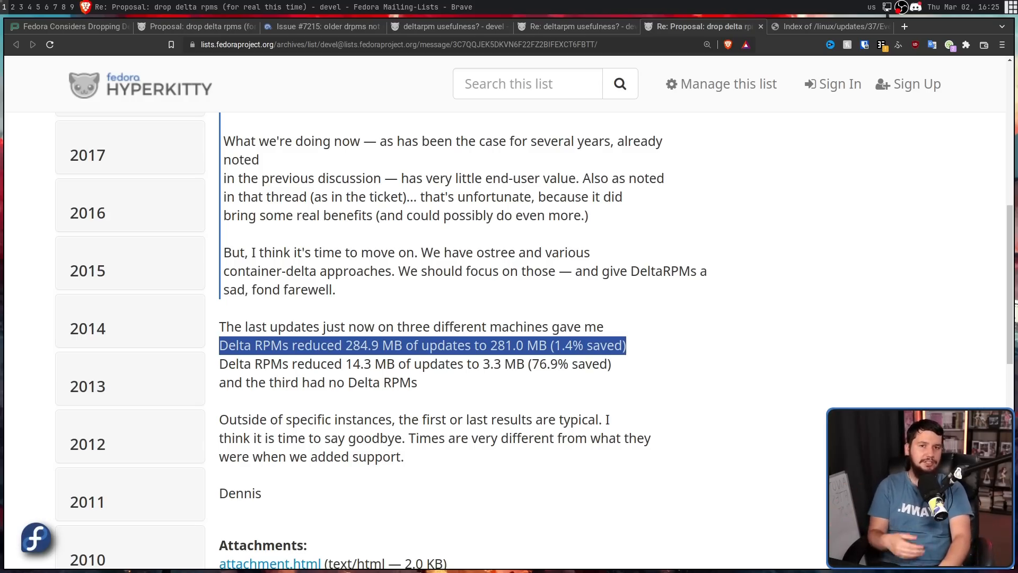
pyautogui.moveTo(623, 361)
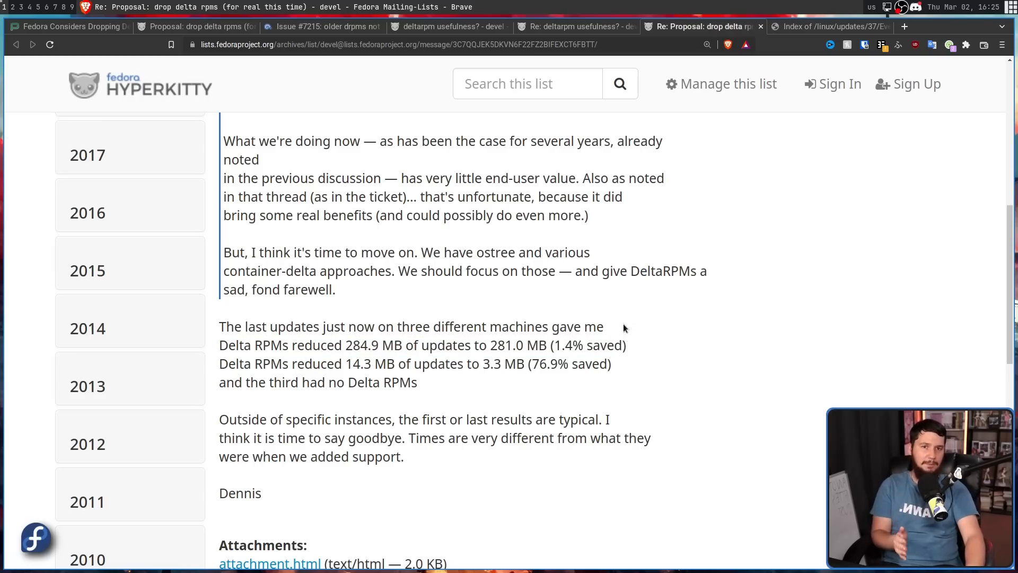
pyautogui.moveTo(620, 332)
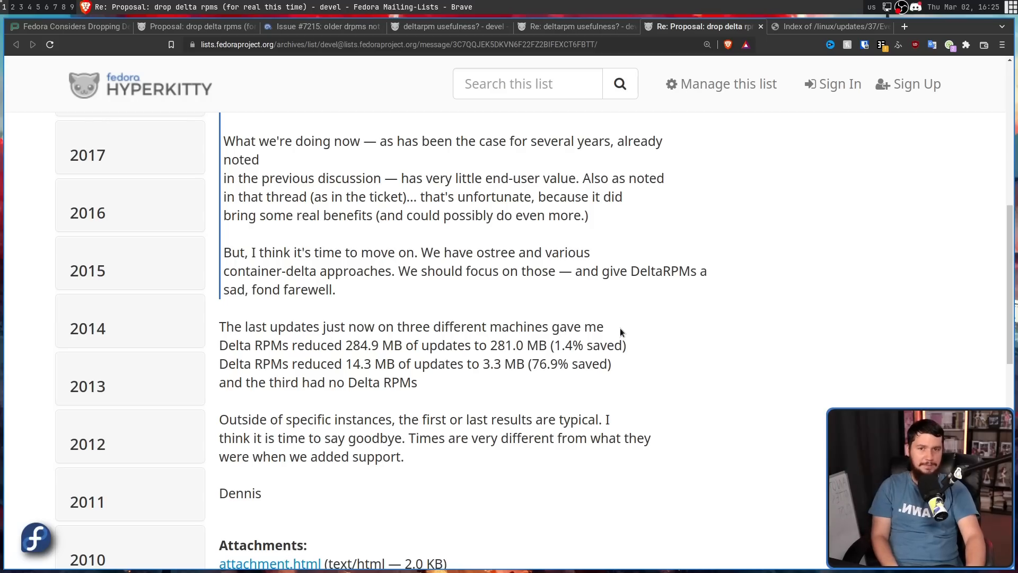
pyautogui.moveTo(626, 336)
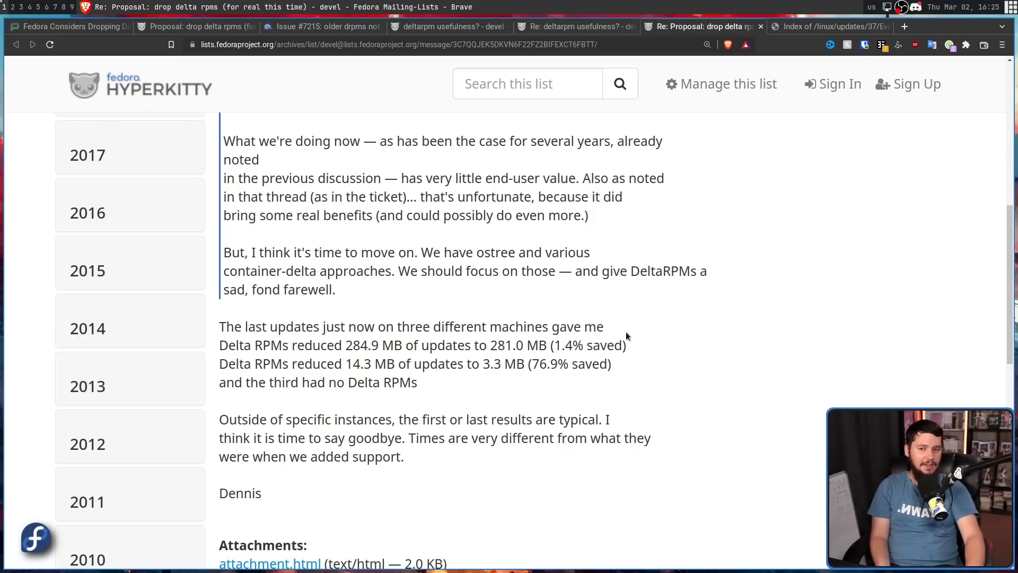
pyautogui.moveTo(638, 318)
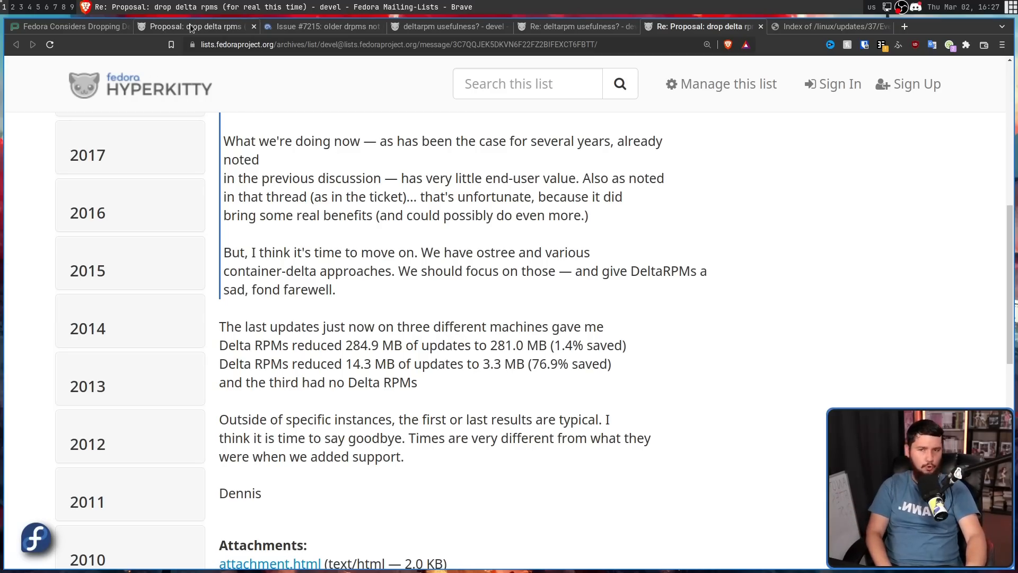
pyautogui.moveTo(195, 27)
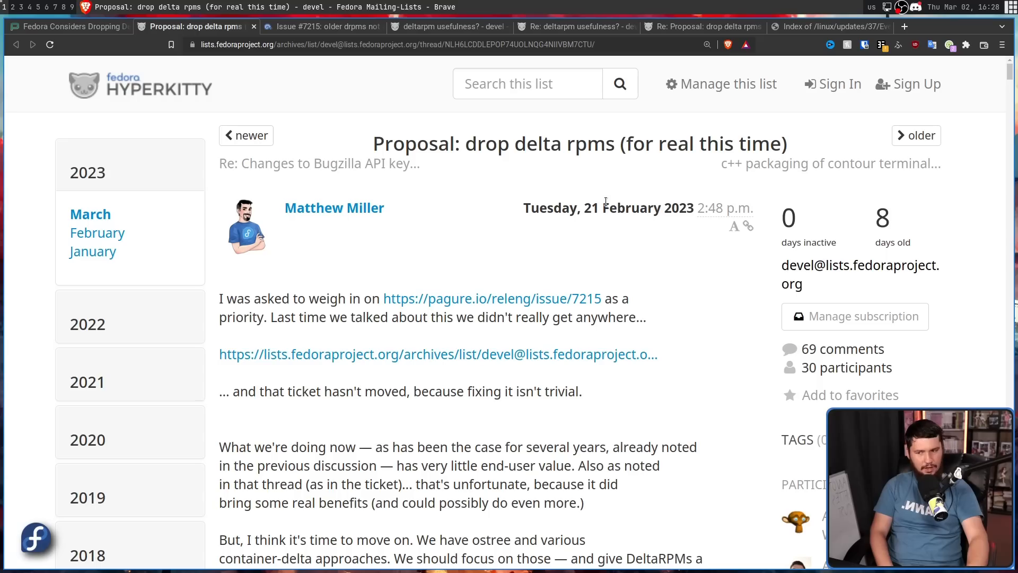
pyautogui.moveTo(618, 201)
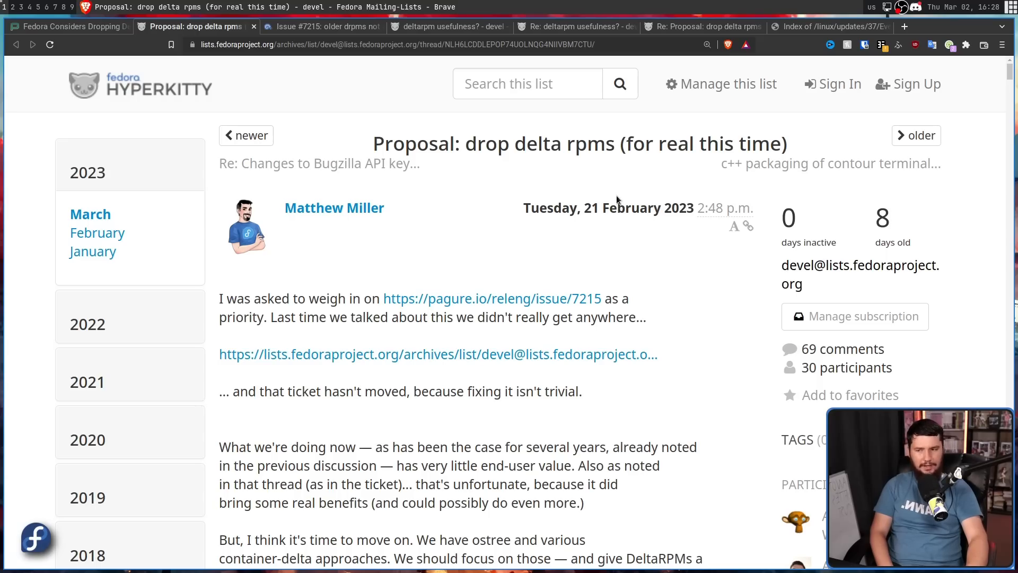
pyautogui.scroll(-3)
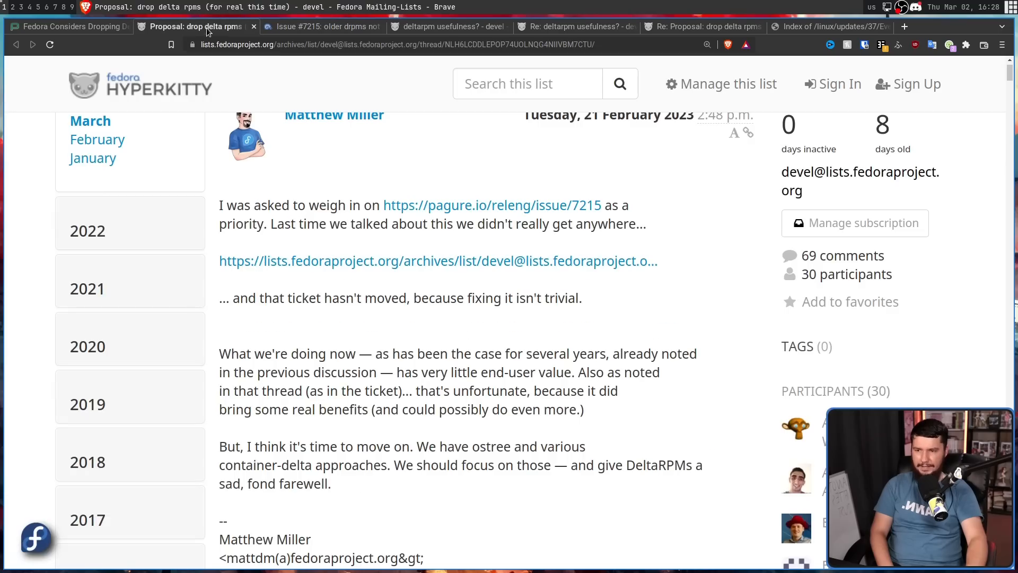
pyautogui.moveTo(600, 198)
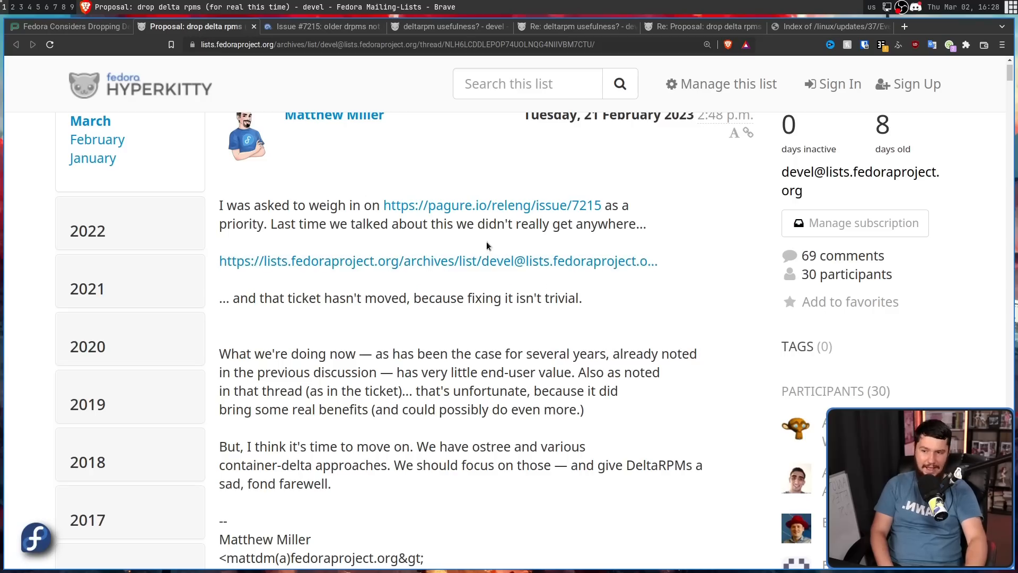
pyautogui.moveTo(522, 235)
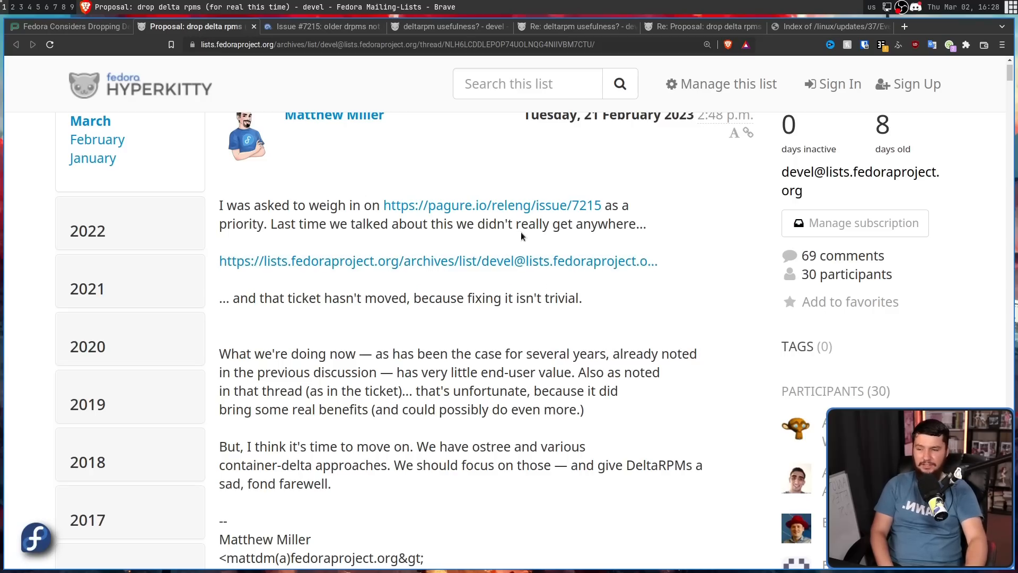
pyautogui.scroll(-3)
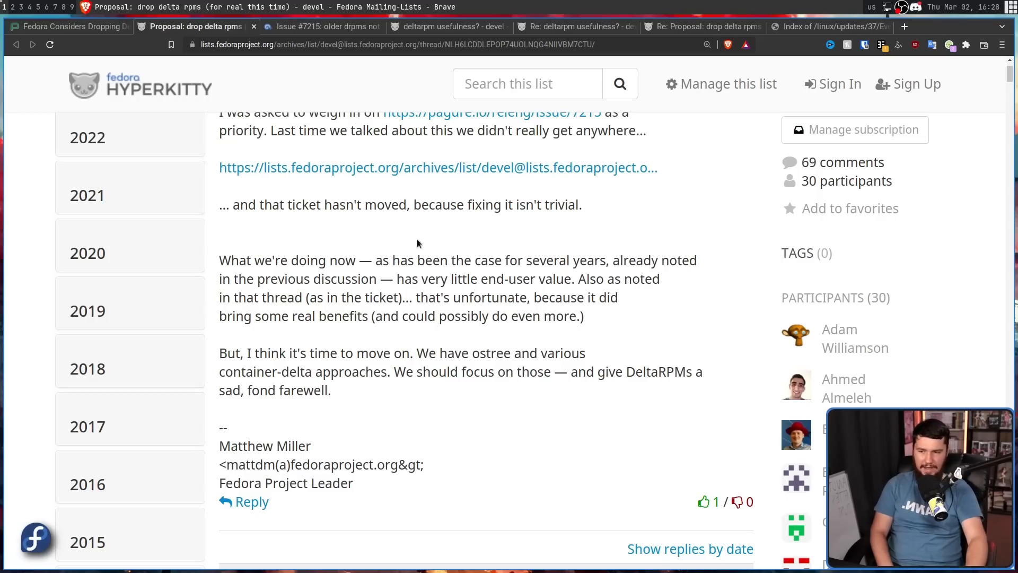
pyautogui.moveTo(650, 257)
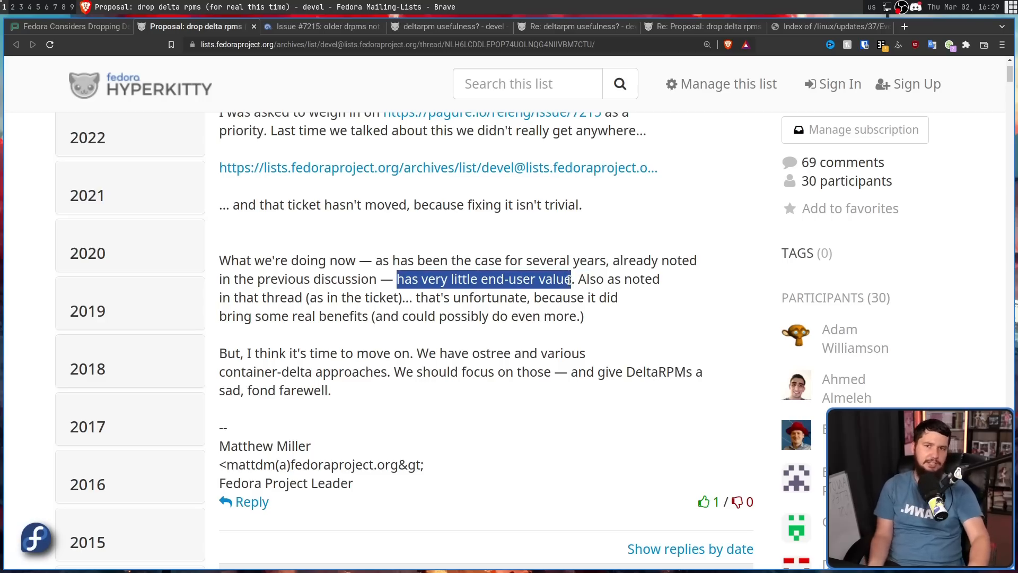
pyautogui.click(629, 278)
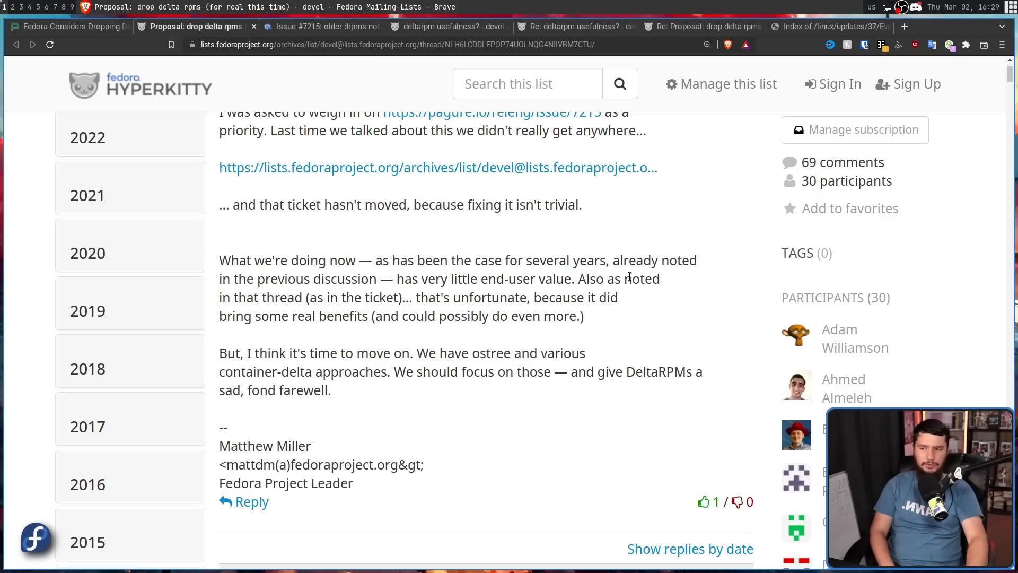
pyautogui.moveTo(395, 254)
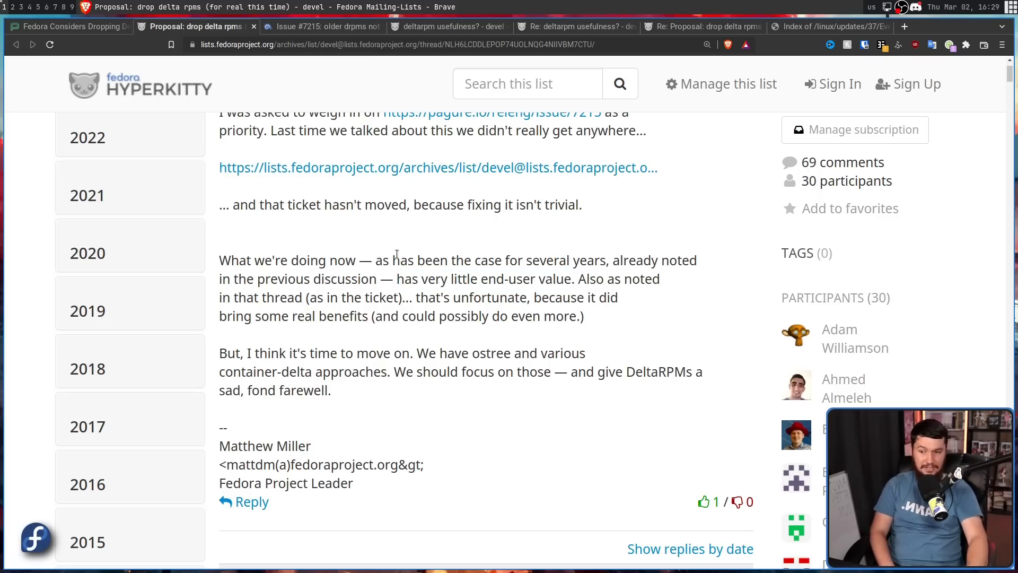
pyautogui.moveTo(461, 274)
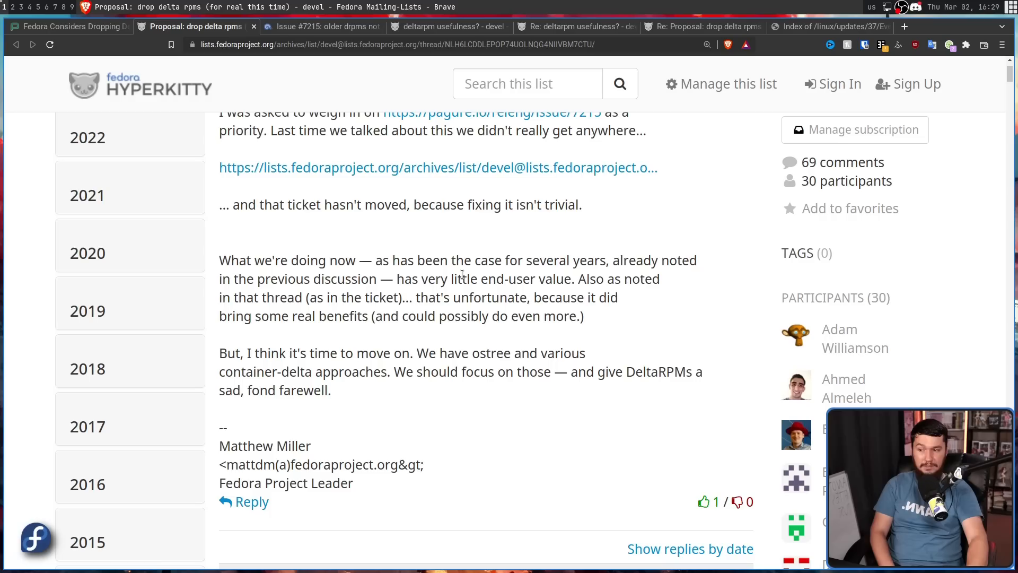
pyautogui.moveTo(459, 311)
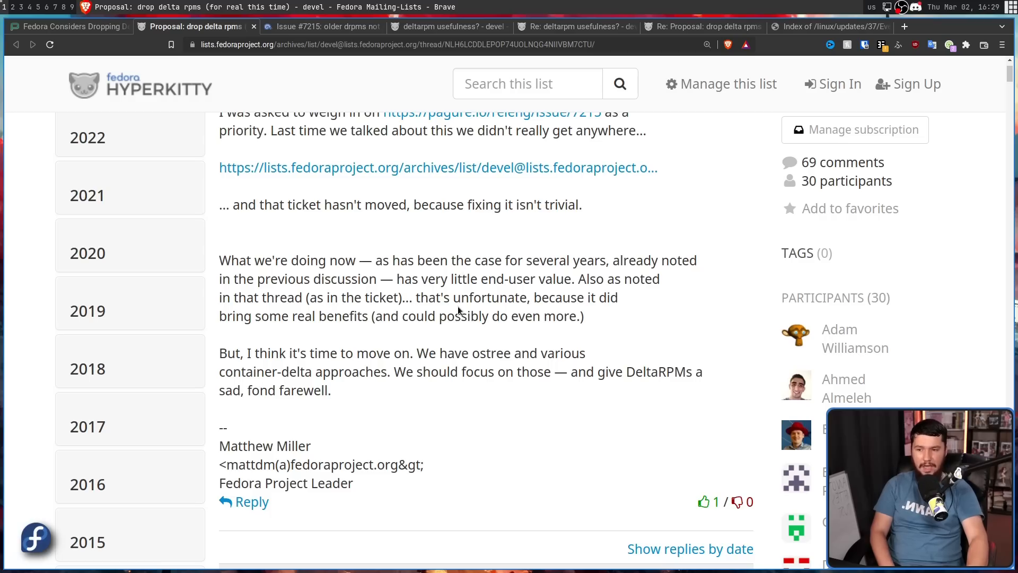
pyautogui.moveTo(544, 313)
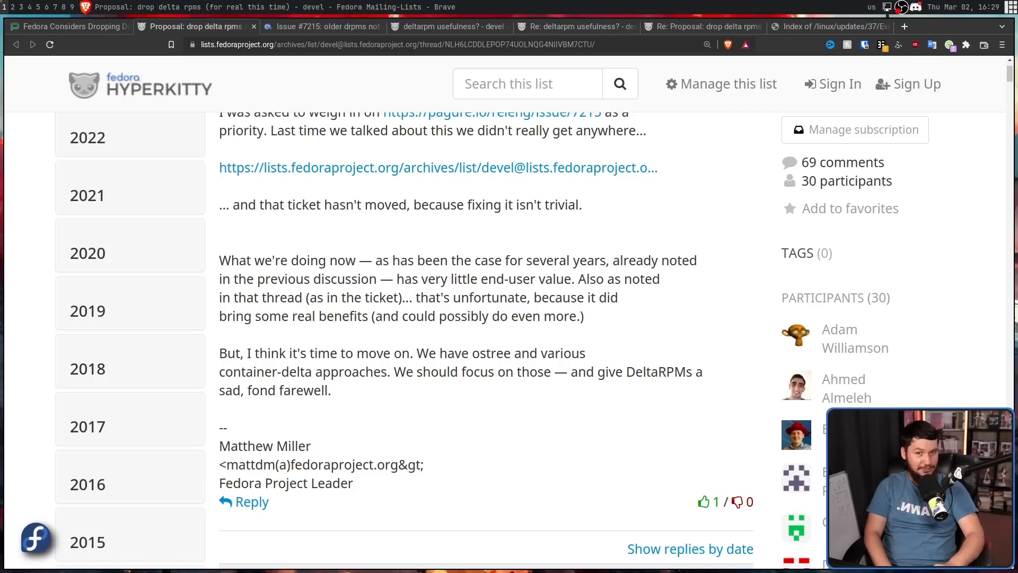
pyautogui.moveTo(187, 157)
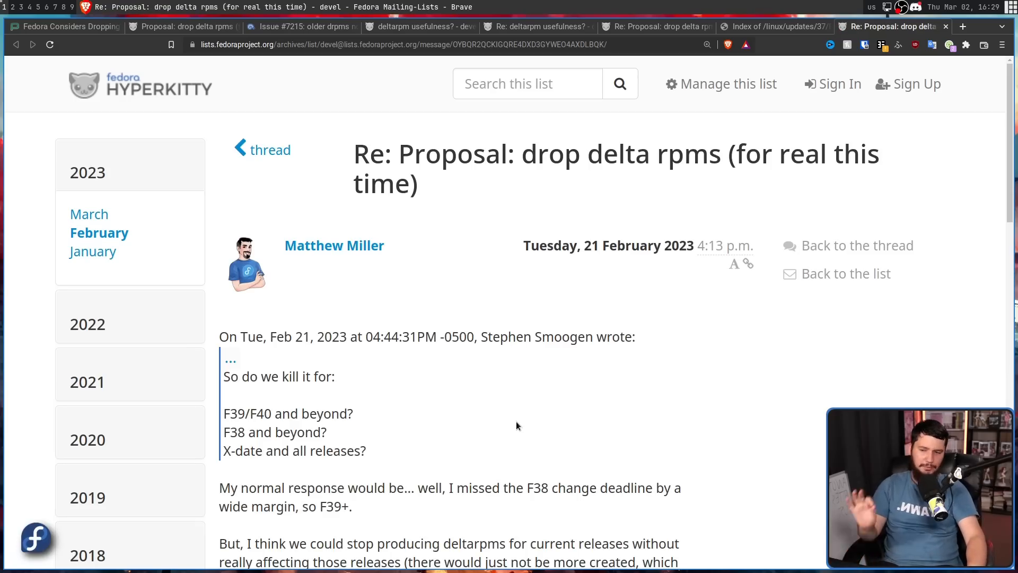
# - Scroll the 'Re: Proposal: drop delta rpms' reply down to its infra/releng questions on savings
pyautogui.scroll(-3)
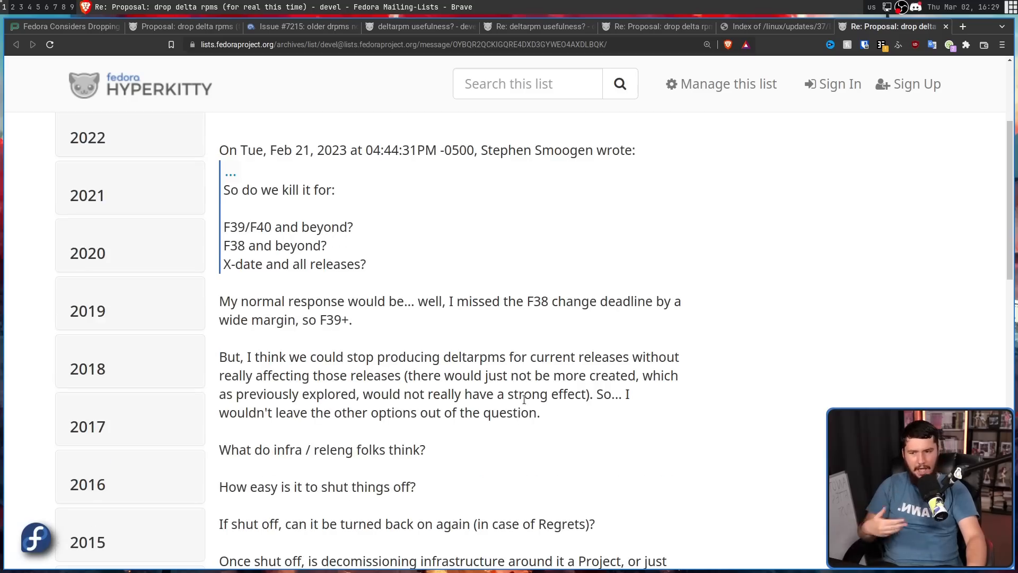
pyautogui.moveTo(736, 284)
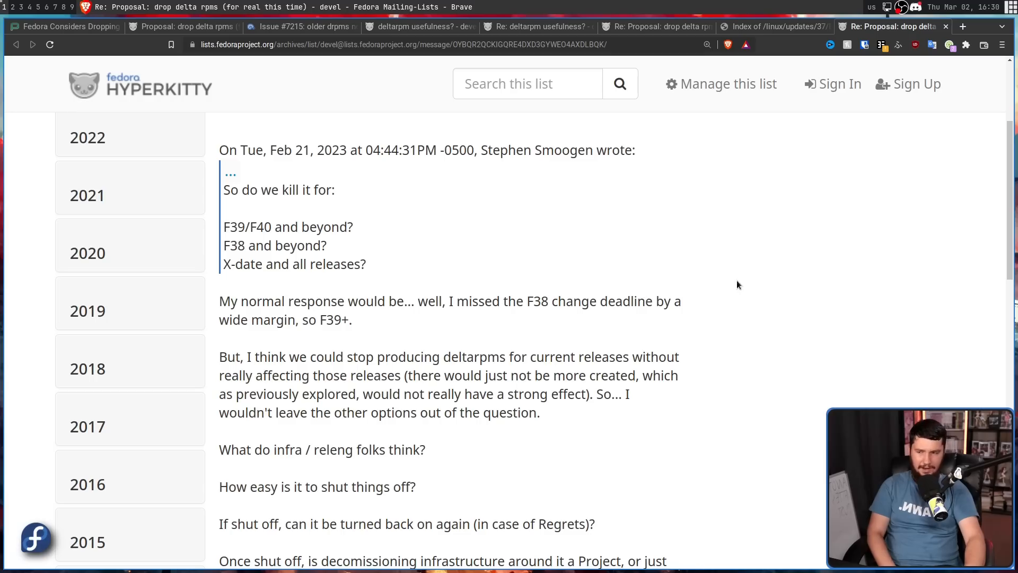
pyautogui.moveTo(312, 305)
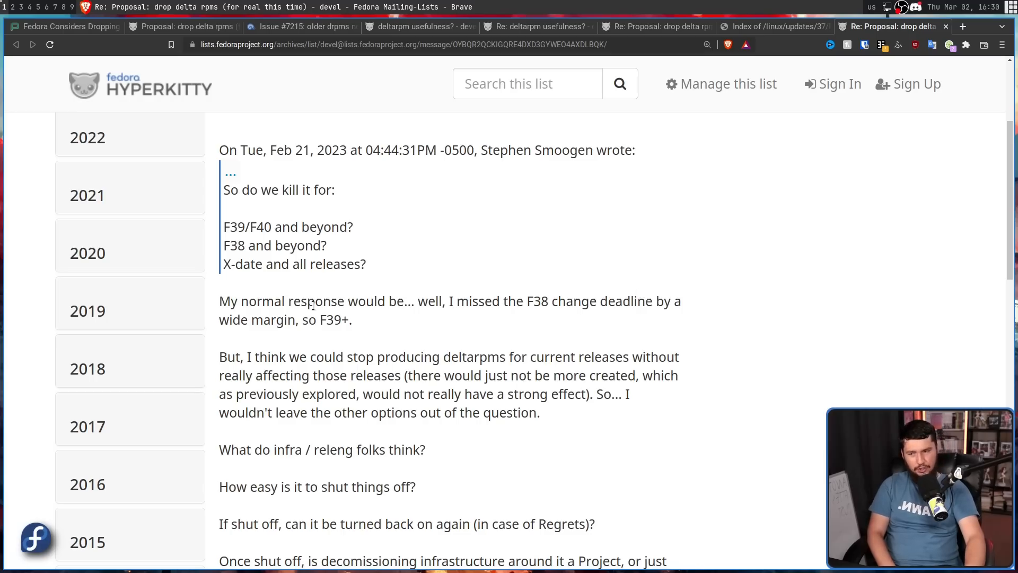
pyautogui.moveTo(362, 314)
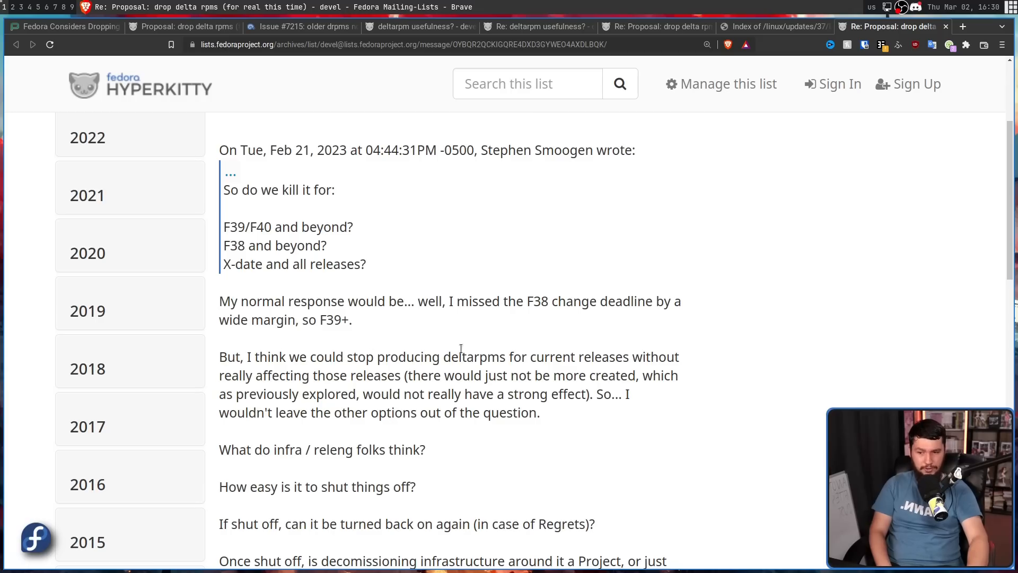
pyautogui.moveTo(551, 349)
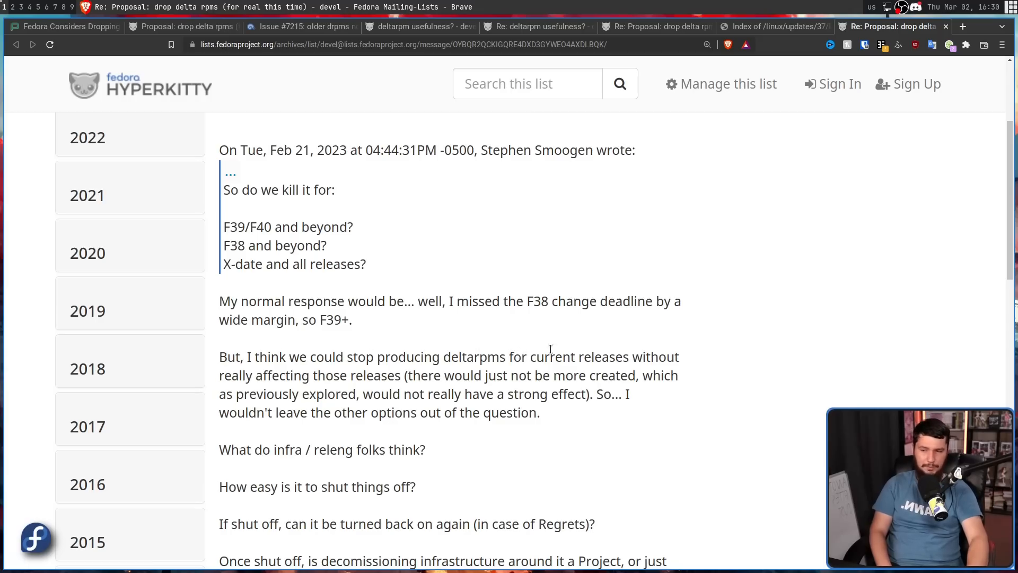
pyautogui.moveTo(489, 349)
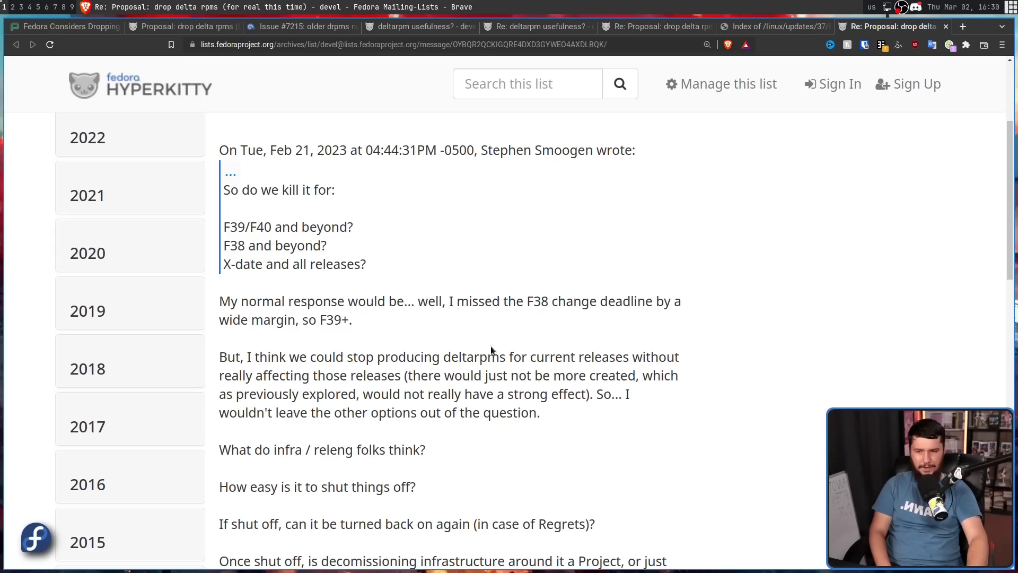
pyautogui.moveTo(464, 375)
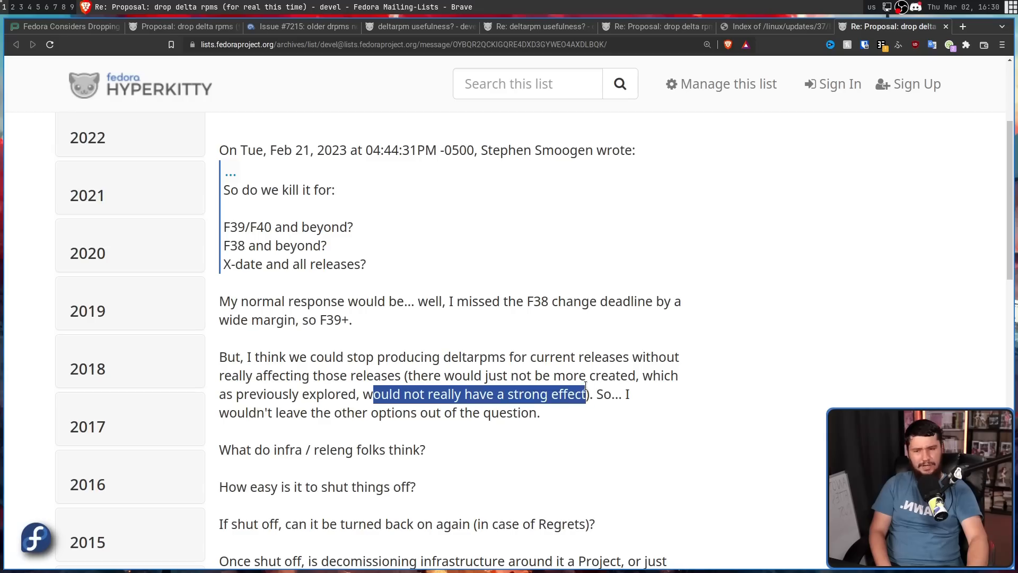
pyautogui.moveTo(700, 385)
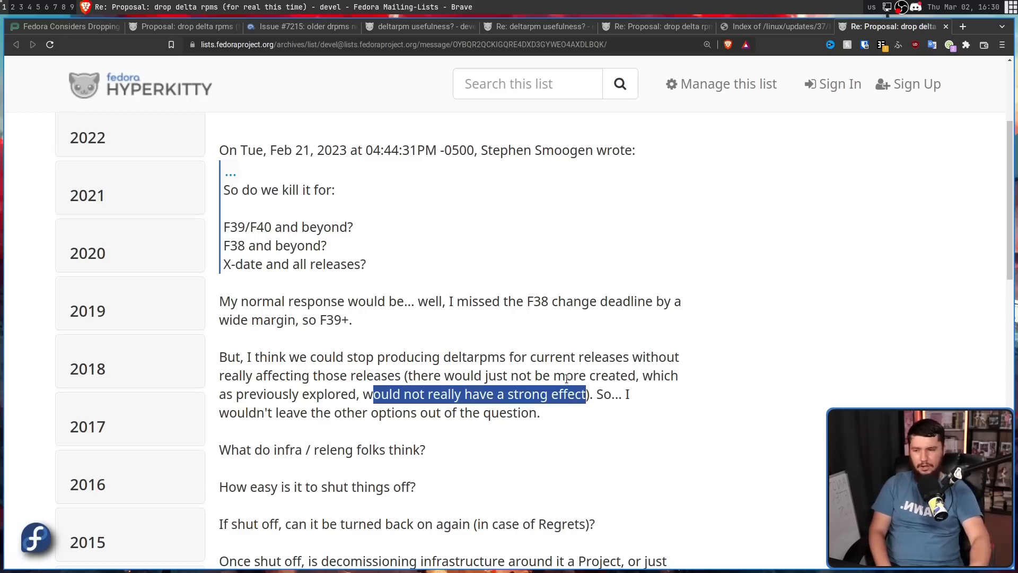
pyautogui.scroll(-3)
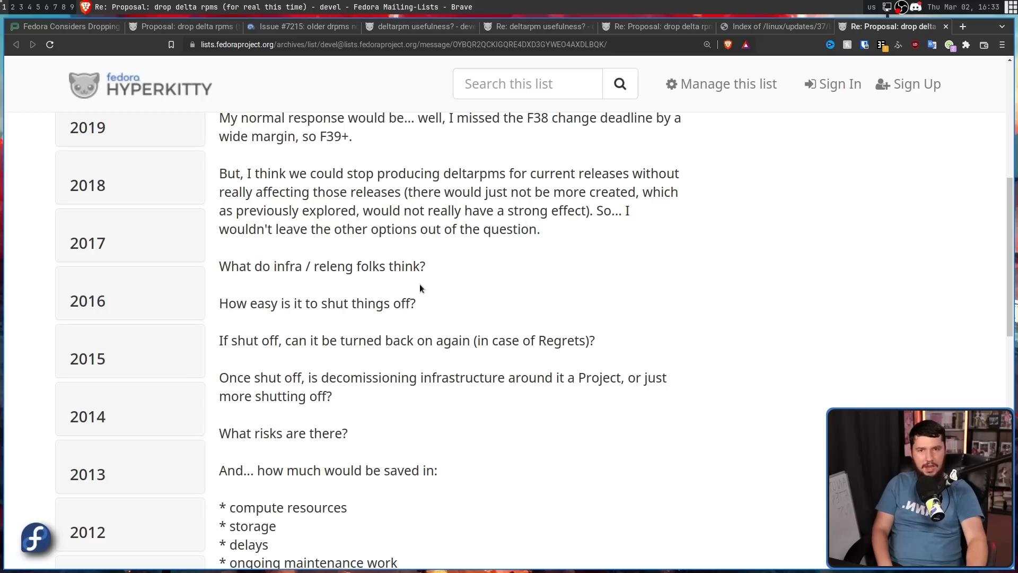
pyautogui.moveTo(343, 269)
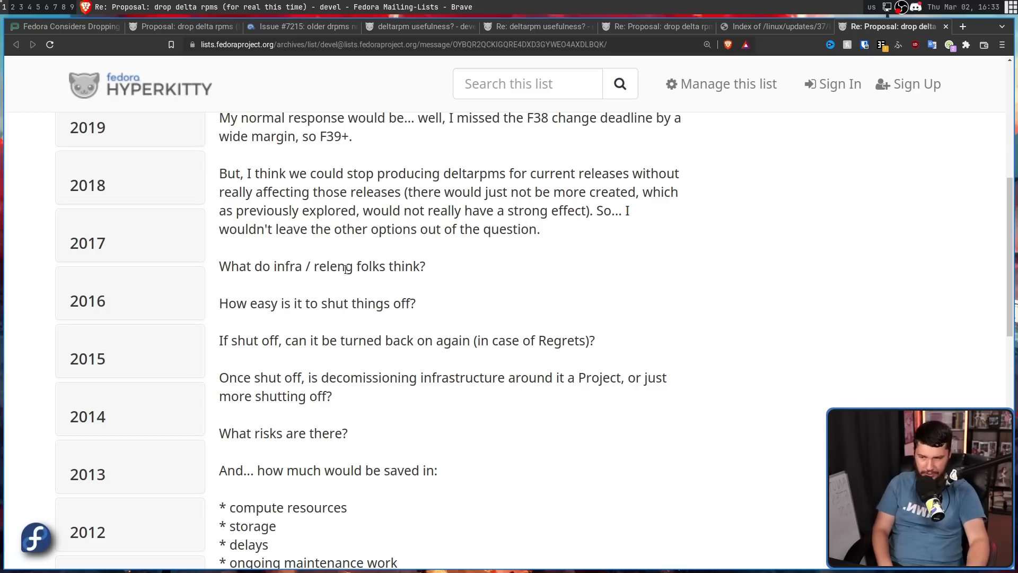
pyautogui.moveTo(311, 304)
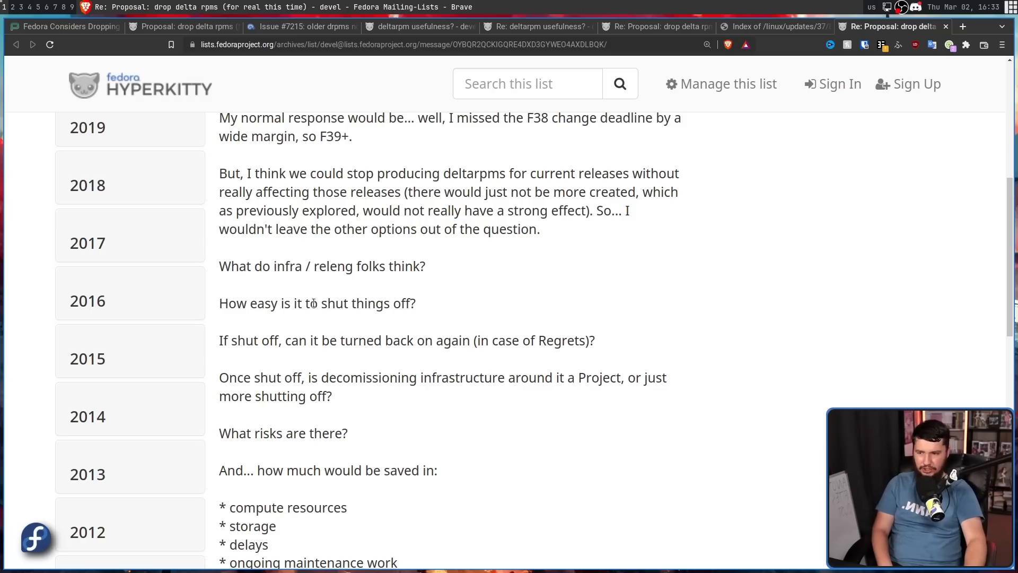
pyautogui.moveTo(453, 334)
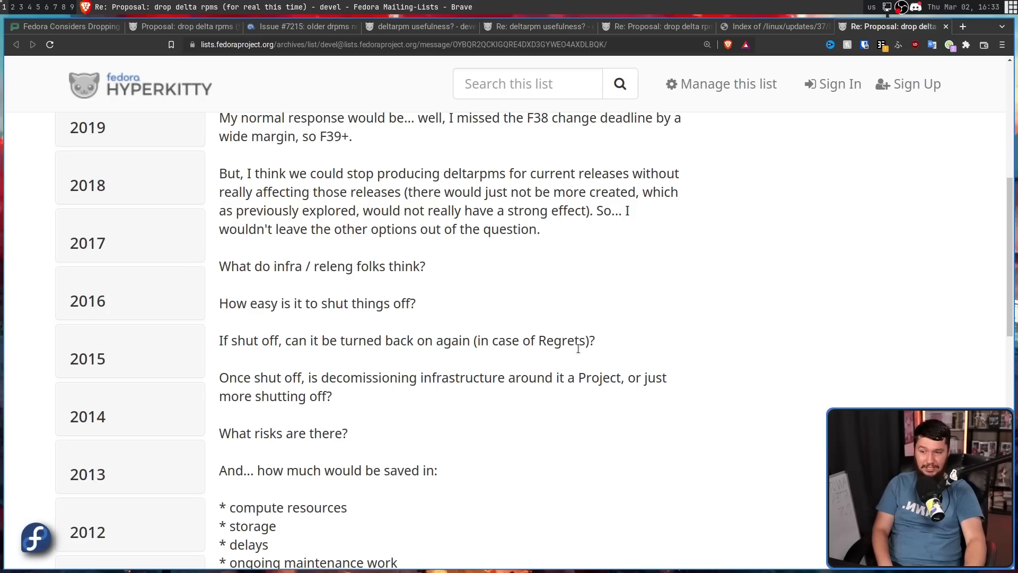
pyautogui.moveTo(317, 389)
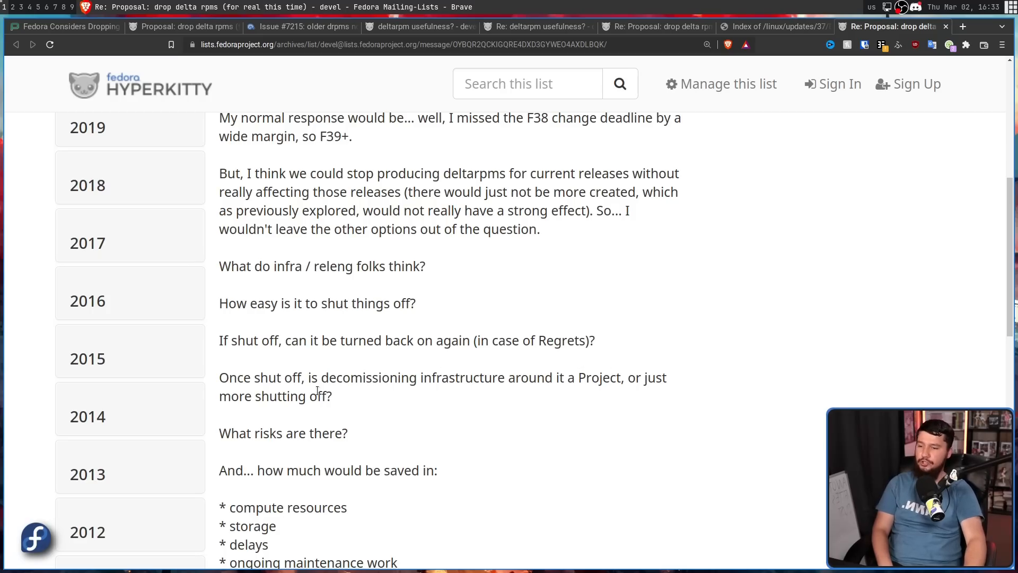
pyautogui.moveTo(334, 428)
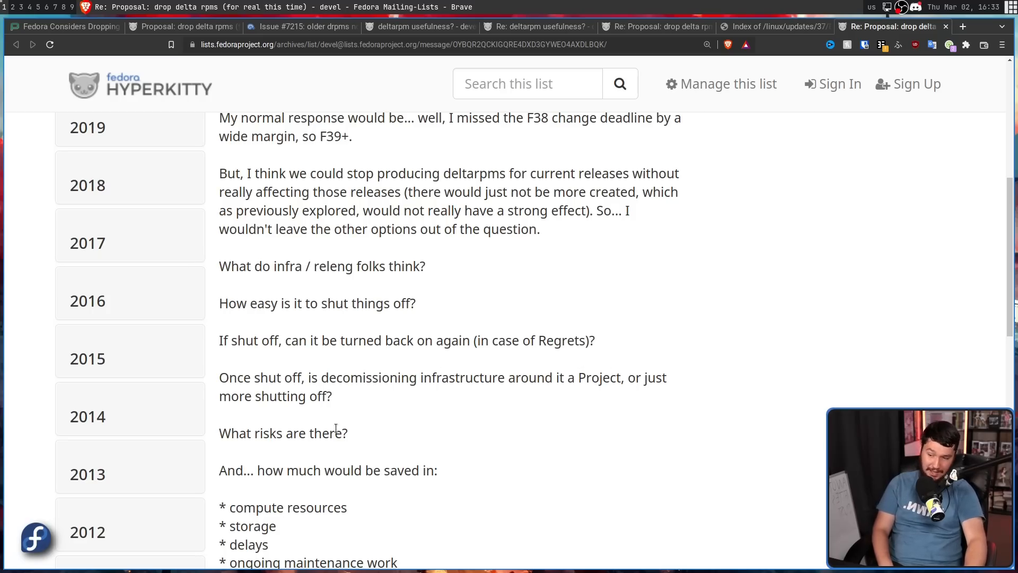
pyautogui.scroll(-3)
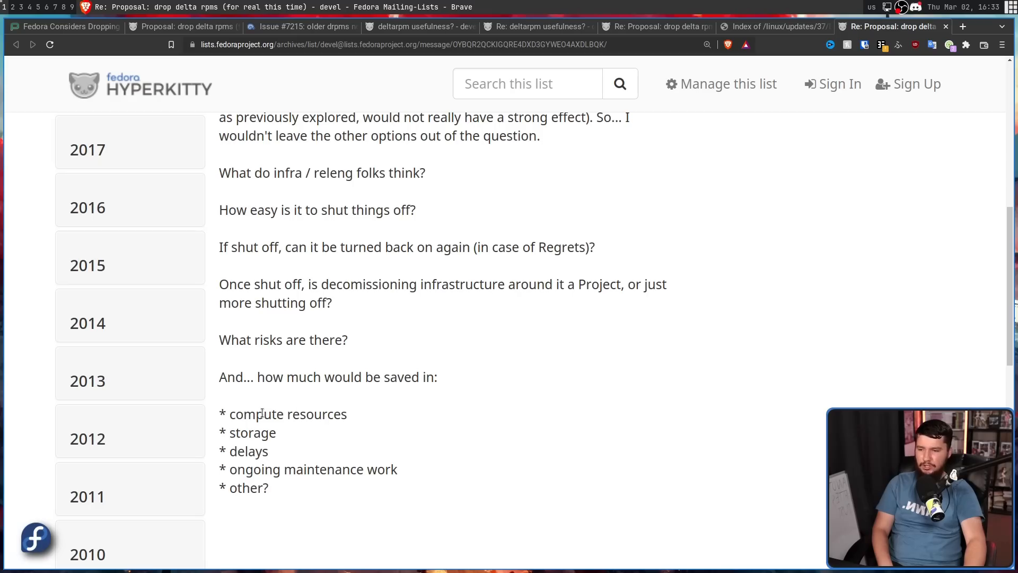
pyautogui.moveTo(287, 436)
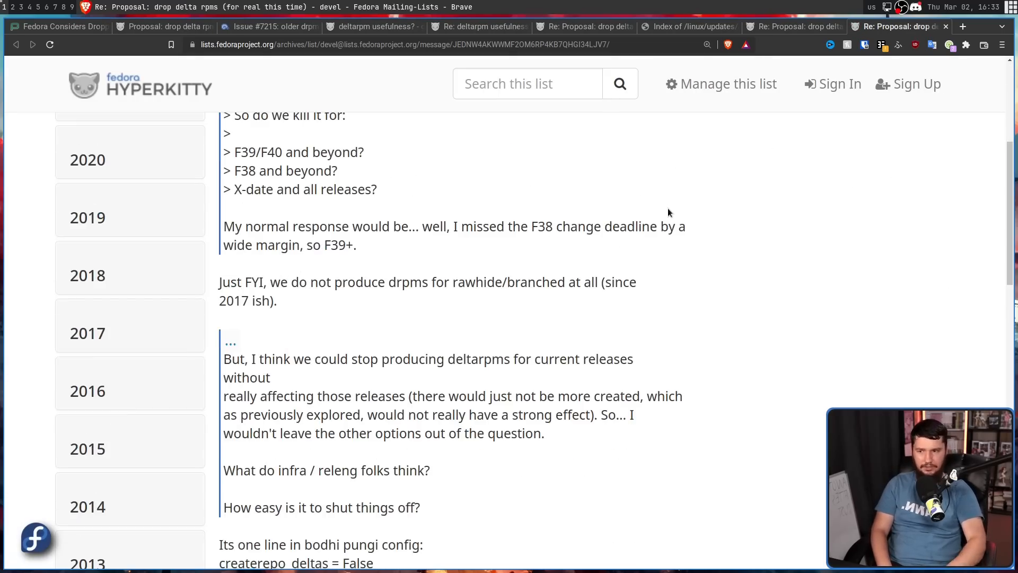
pyautogui.moveTo(262, 295)
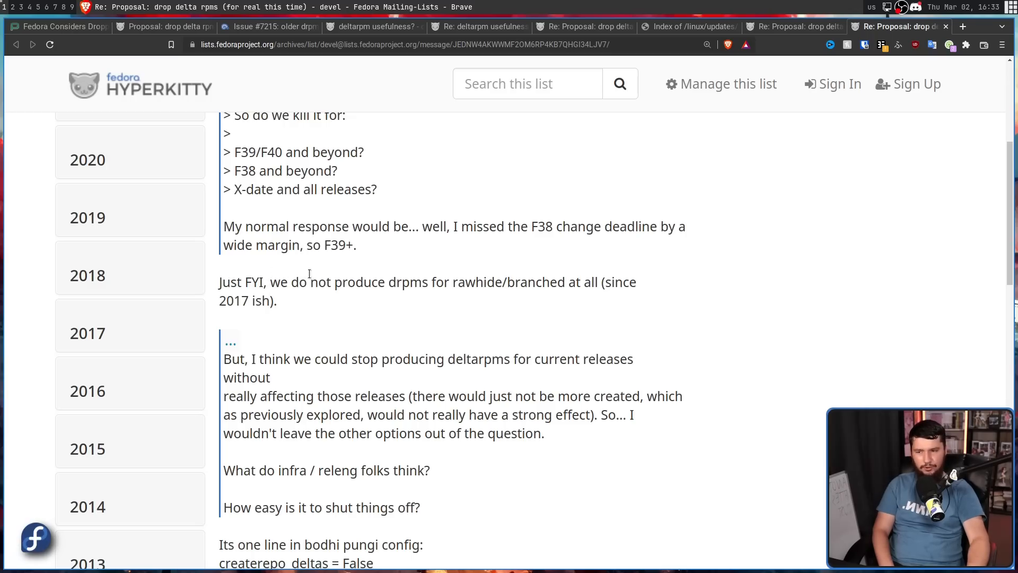
pyautogui.moveTo(479, 282)
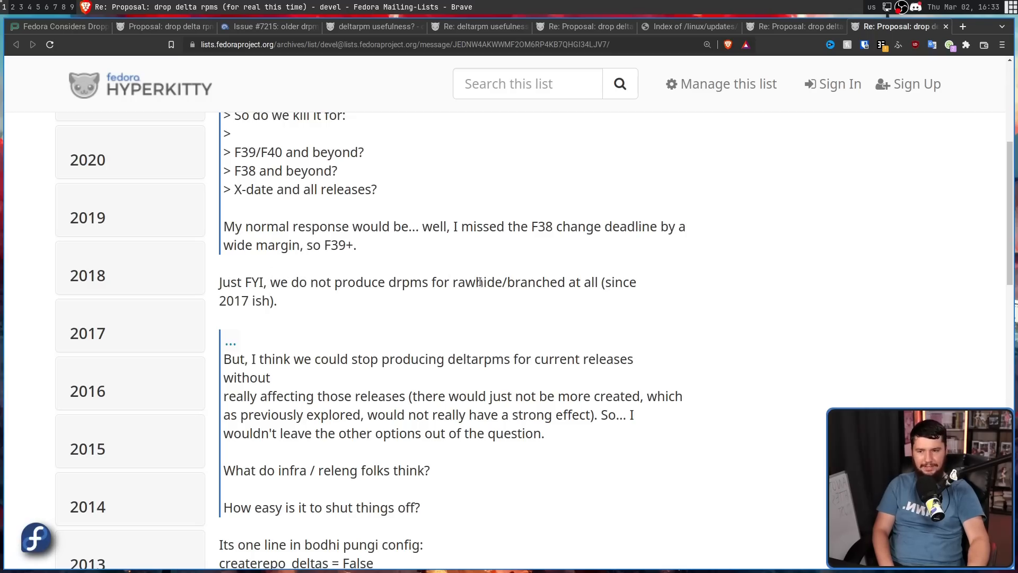
pyautogui.moveTo(386, 311)
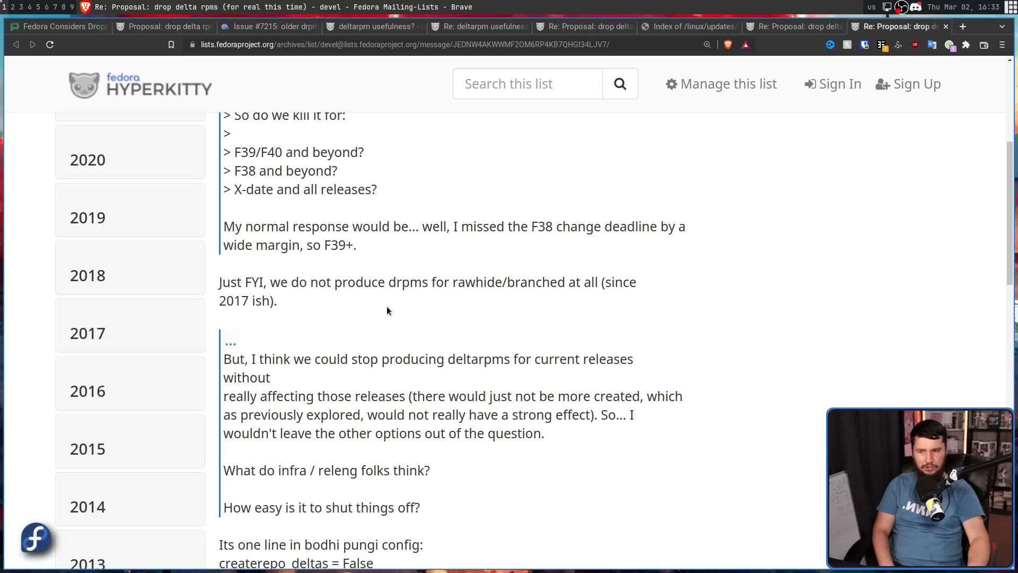
pyautogui.scroll(-3)
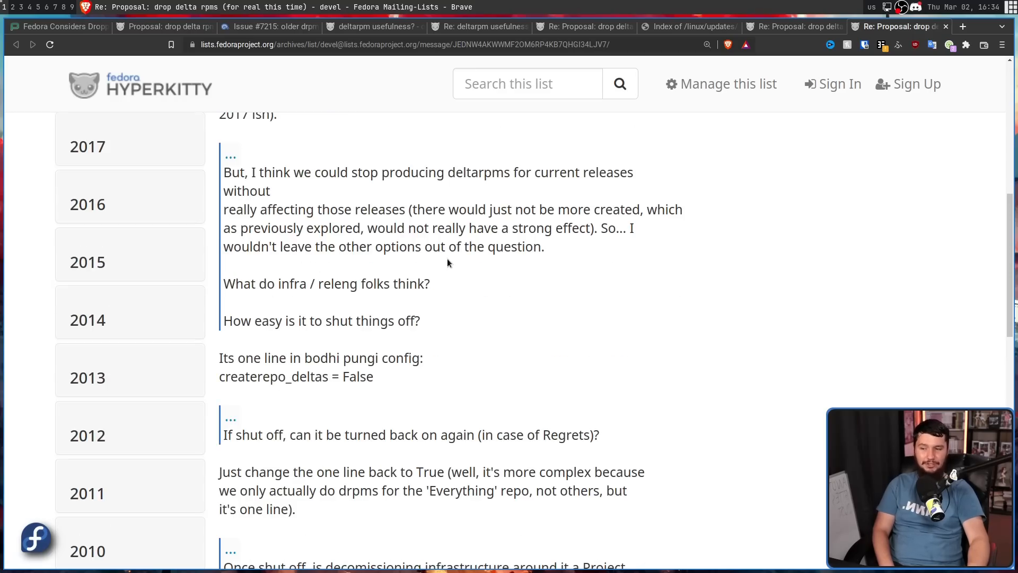
pyautogui.scroll(-3)
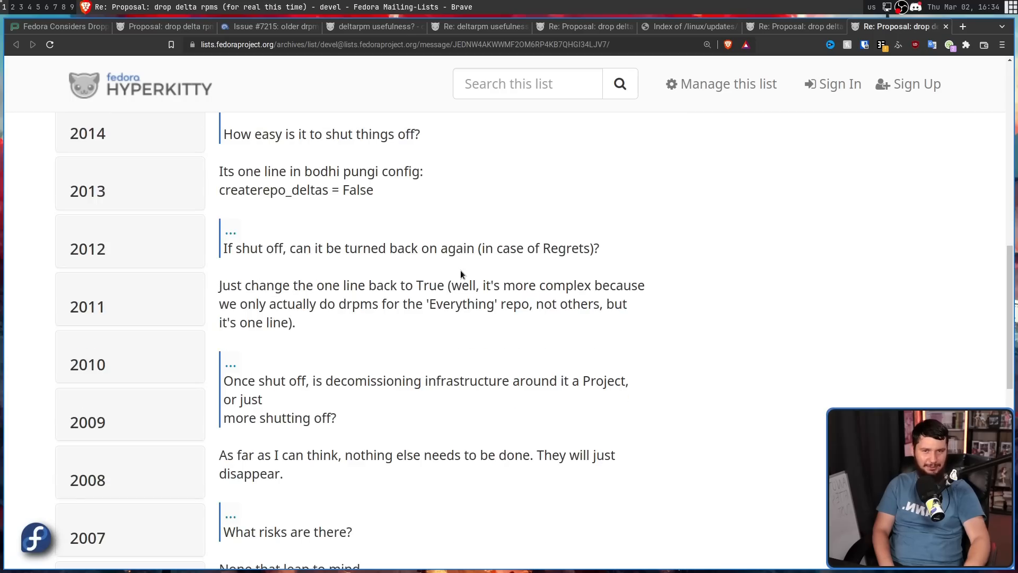
pyautogui.scroll(3)
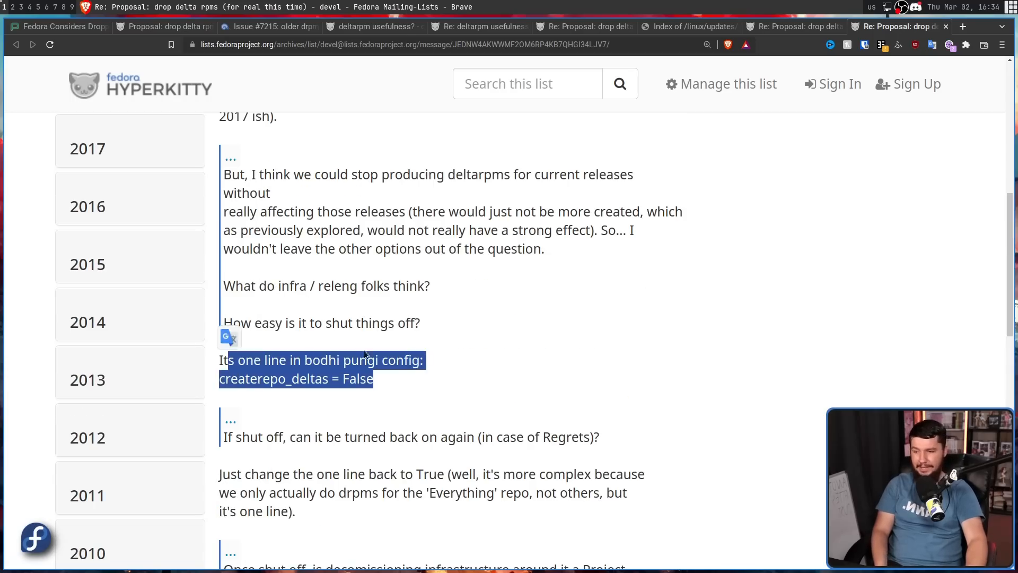
pyautogui.scroll(-3)
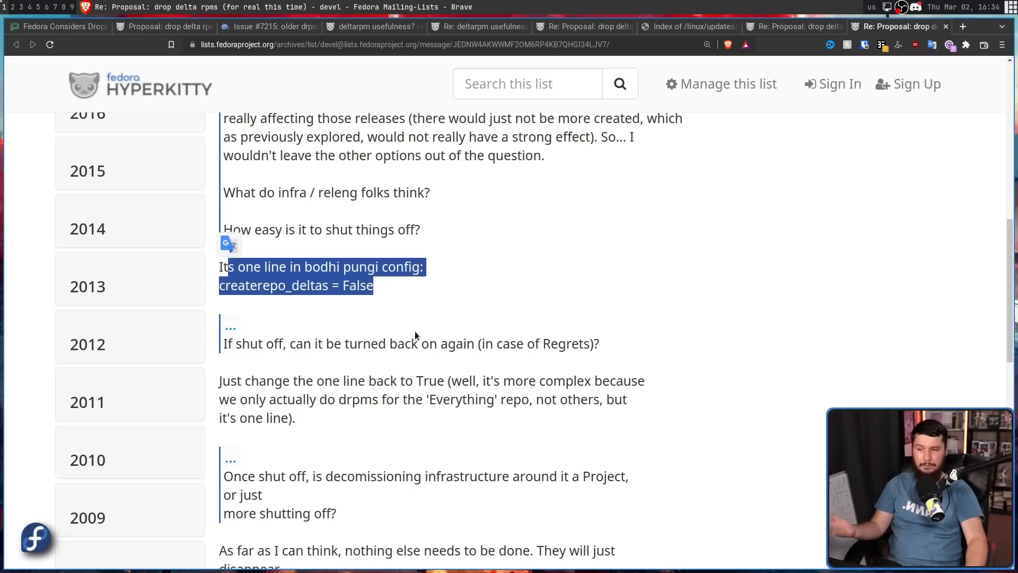
pyautogui.moveTo(444, 314)
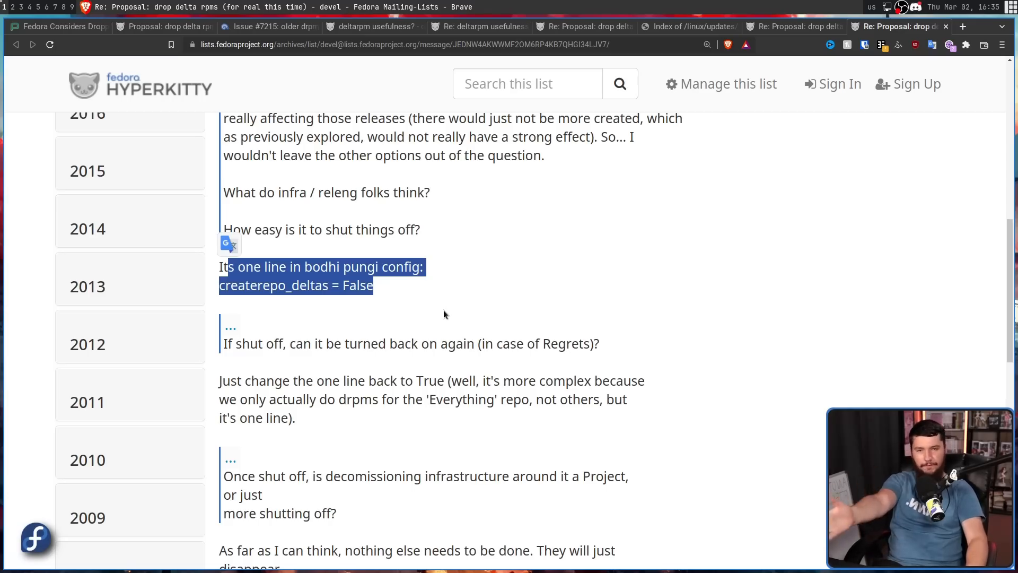
pyautogui.scroll(-3)
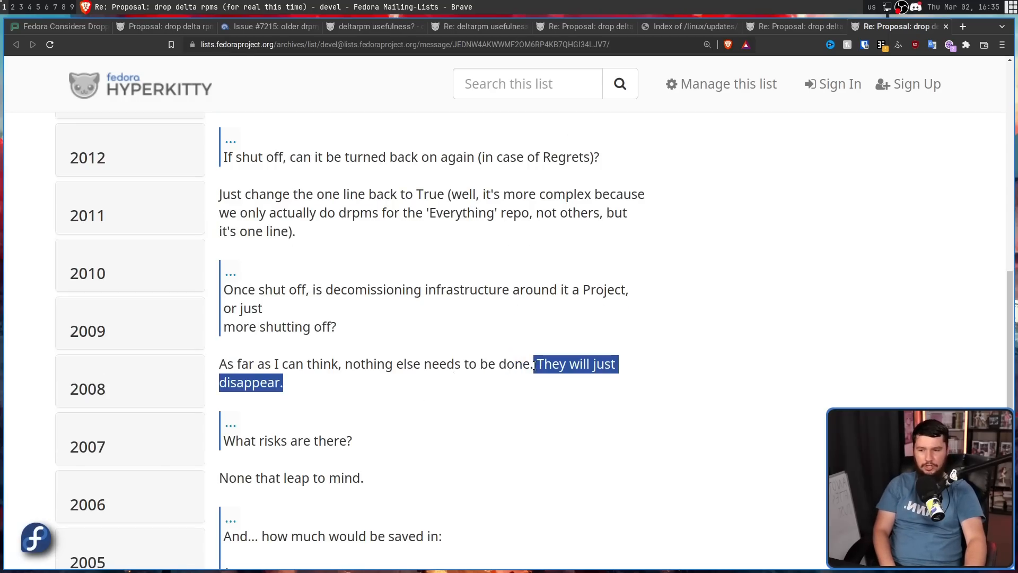
pyautogui.scroll(-3)
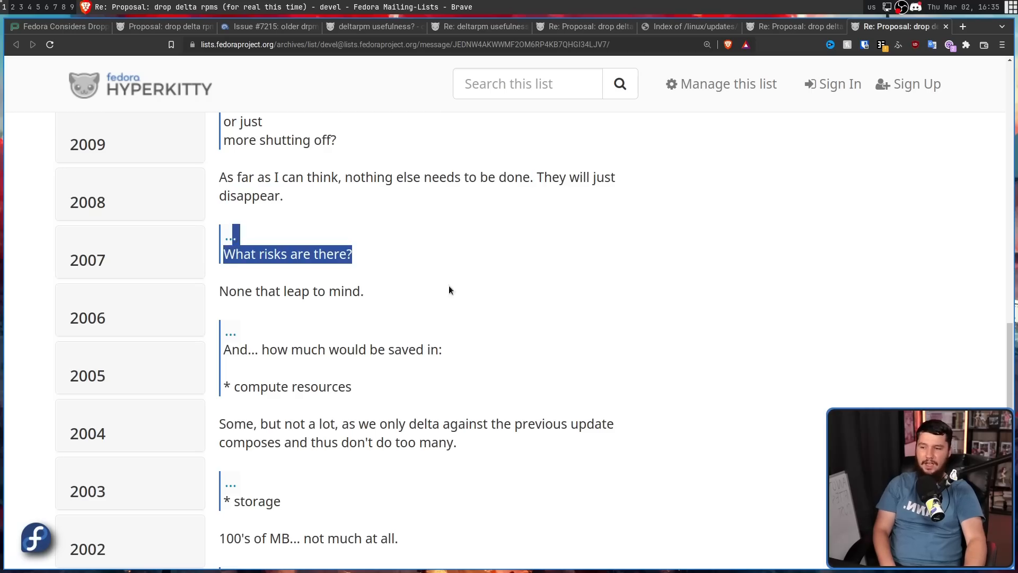
pyautogui.scroll(-3)
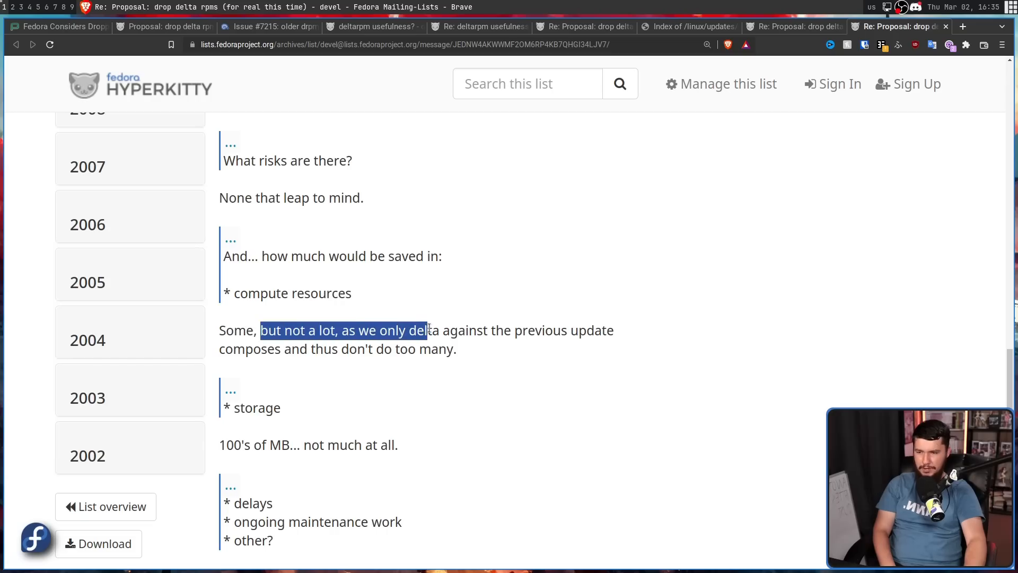
pyautogui.moveTo(501, 324)
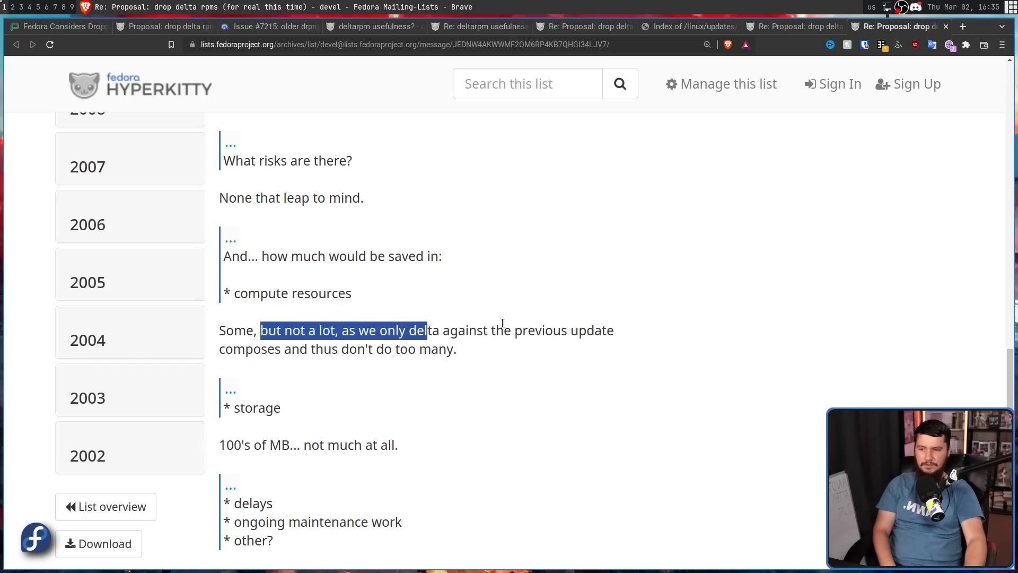
pyautogui.moveTo(630, 322)
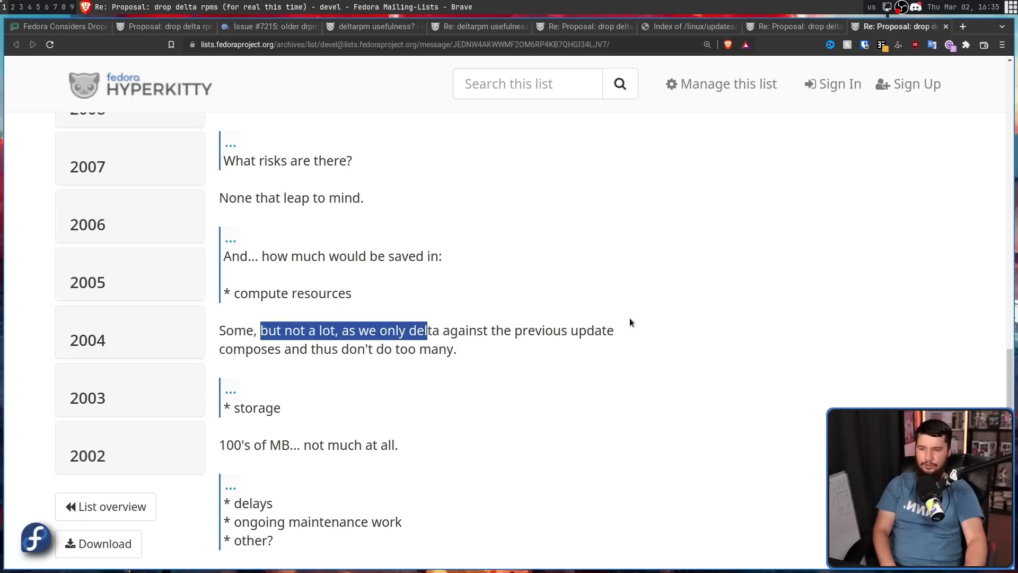
pyautogui.scroll(-3)
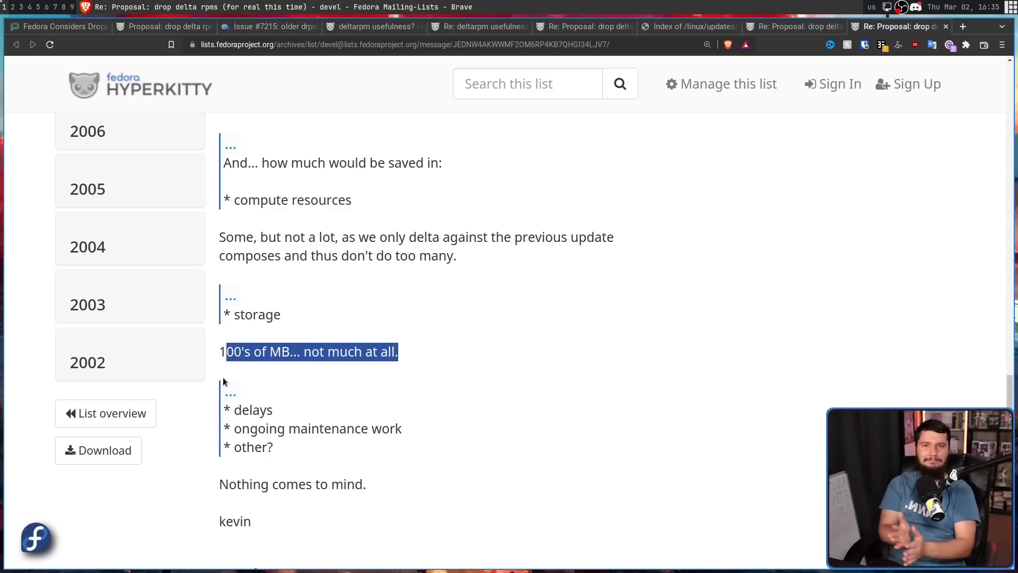
pyautogui.scroll(-3)
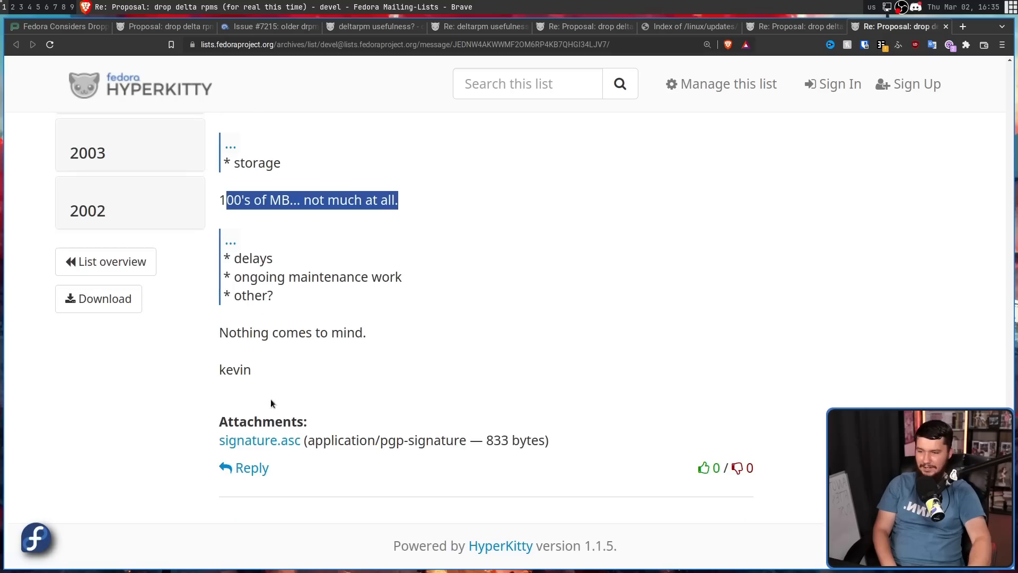
pyautogui.moveTo(391, 355)
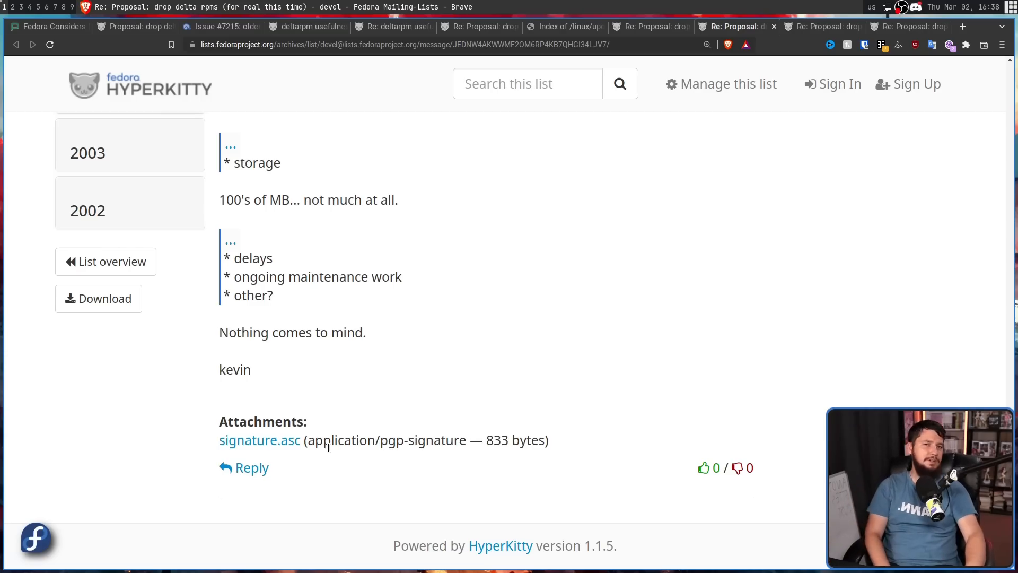
pyautogui.click(822, 27)
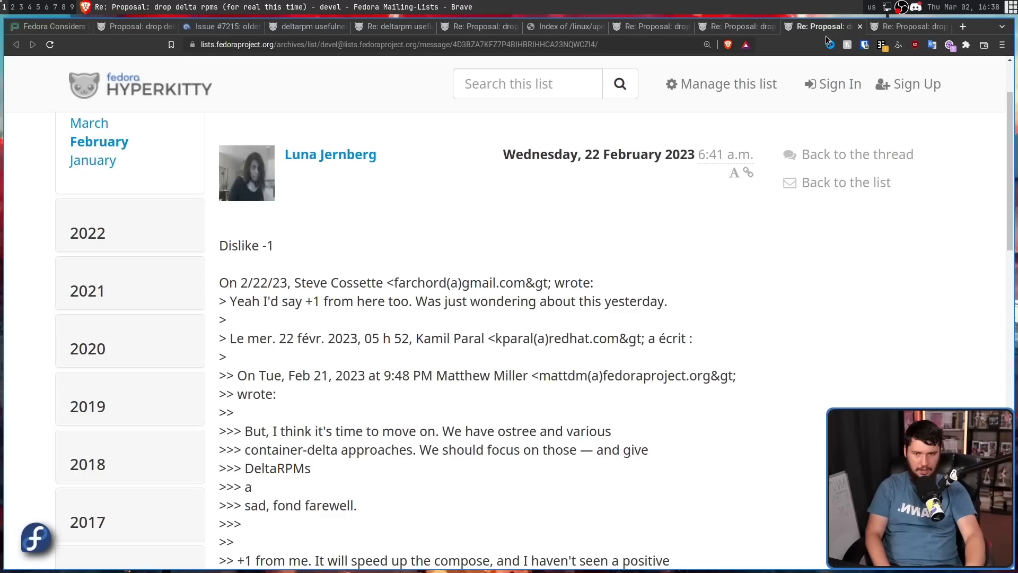
pyautogui.moveTo(724, 284)
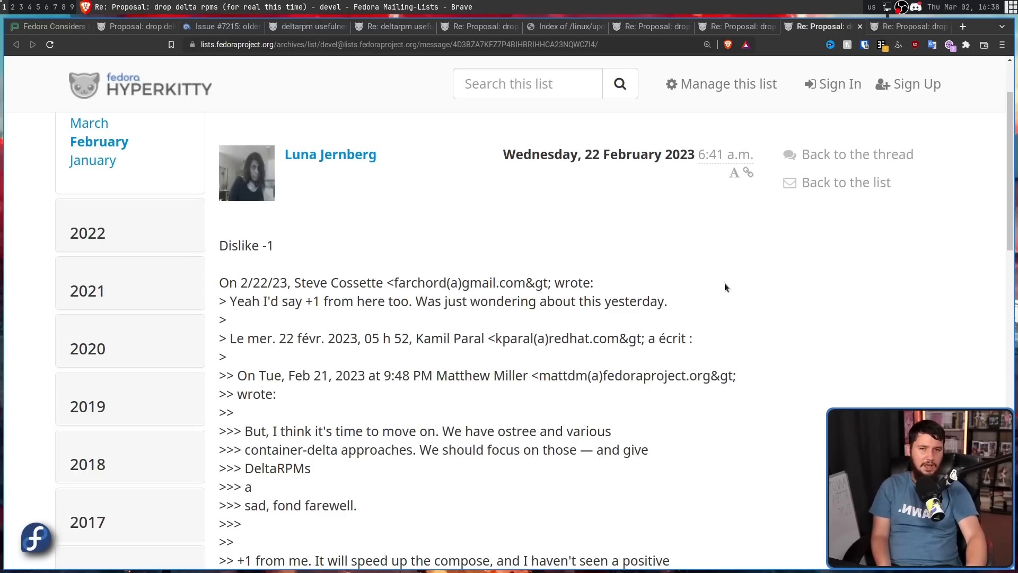
pyautogui.moveTo(714, 204)
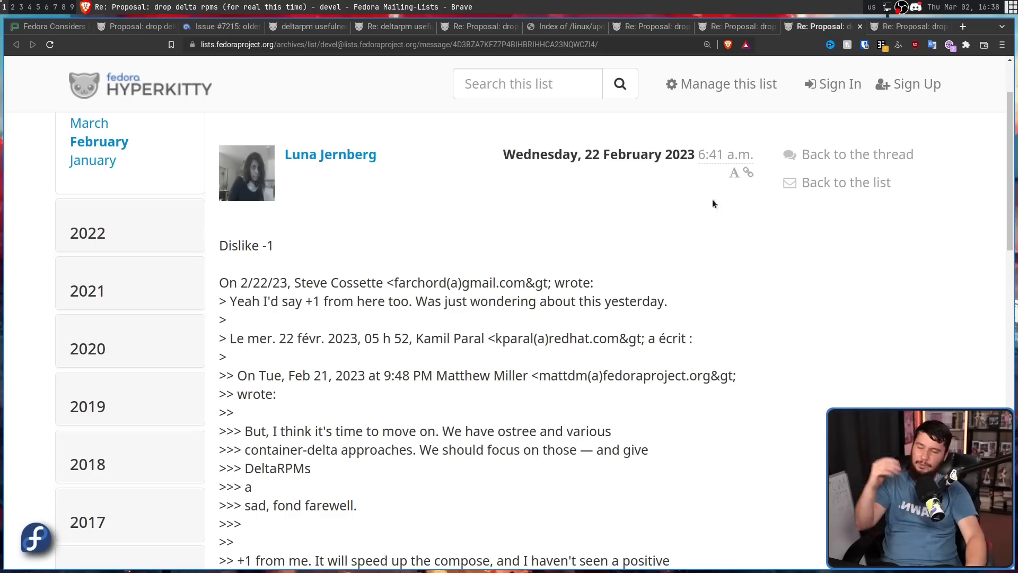
pyautogui.moveTo(626, 4)
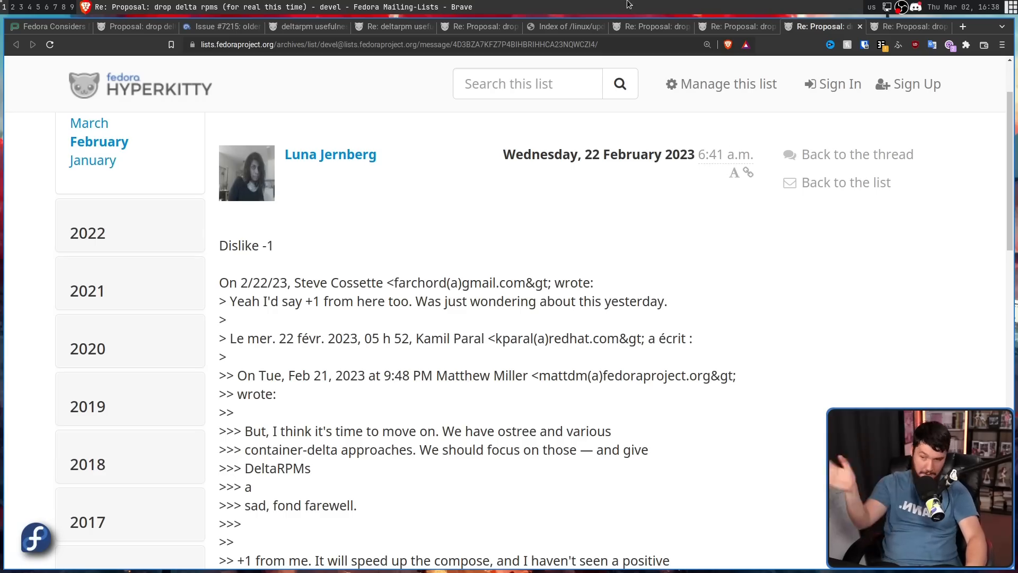
# - View Neal Gompa's 'Re: Proposal: drop delta rpms' reply citing Pagure releng issue 7215
pyautogui.click(909, 26)
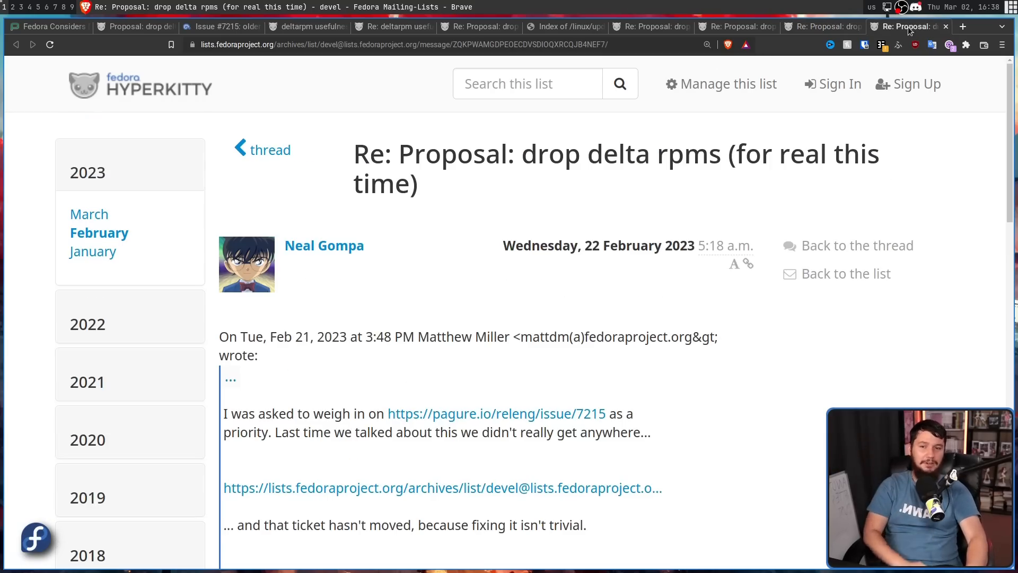
pyautogui.scroll(-3)
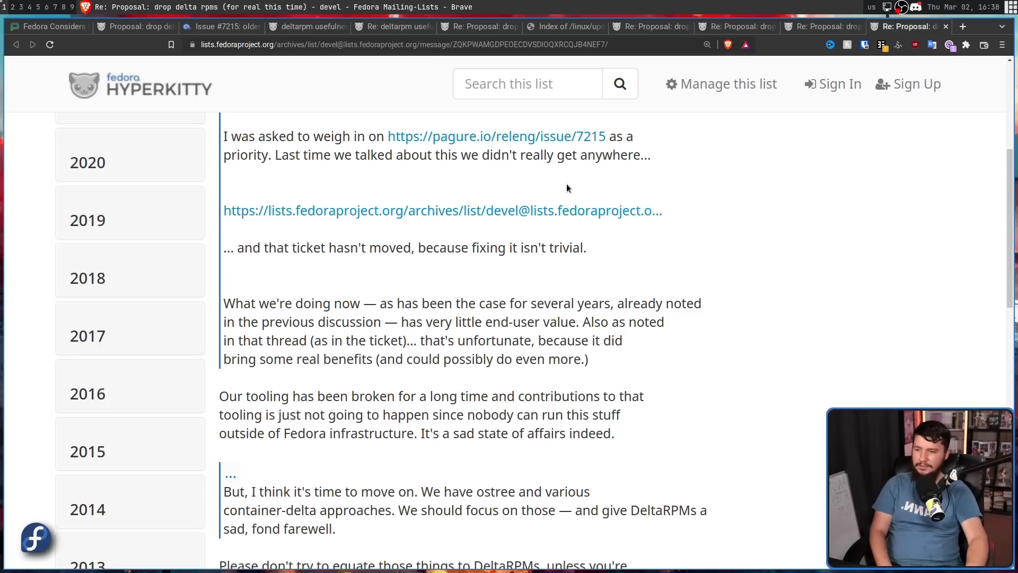
pyautogui.moveTo(586, 192)
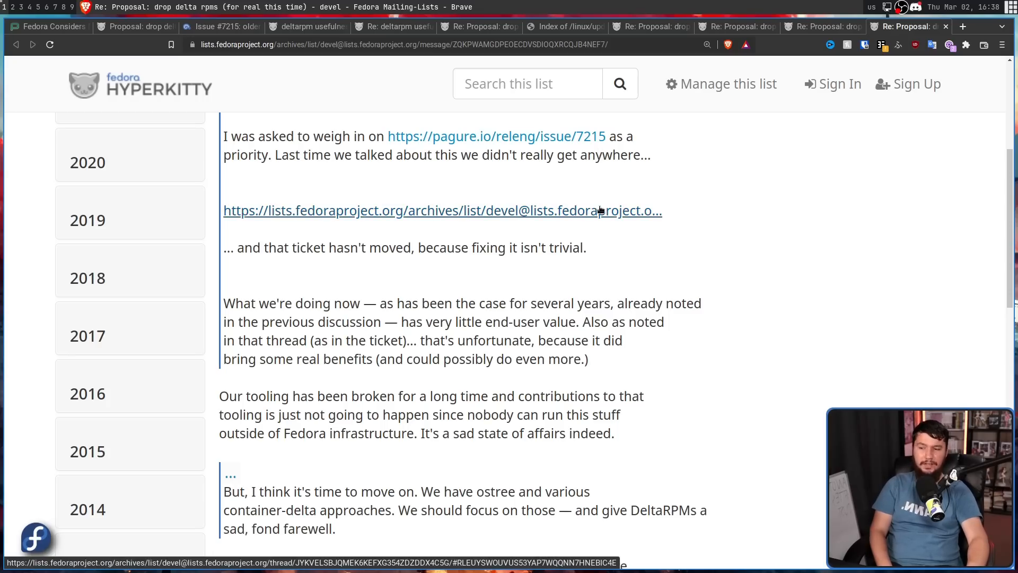
pyautogui.scroll(-3)
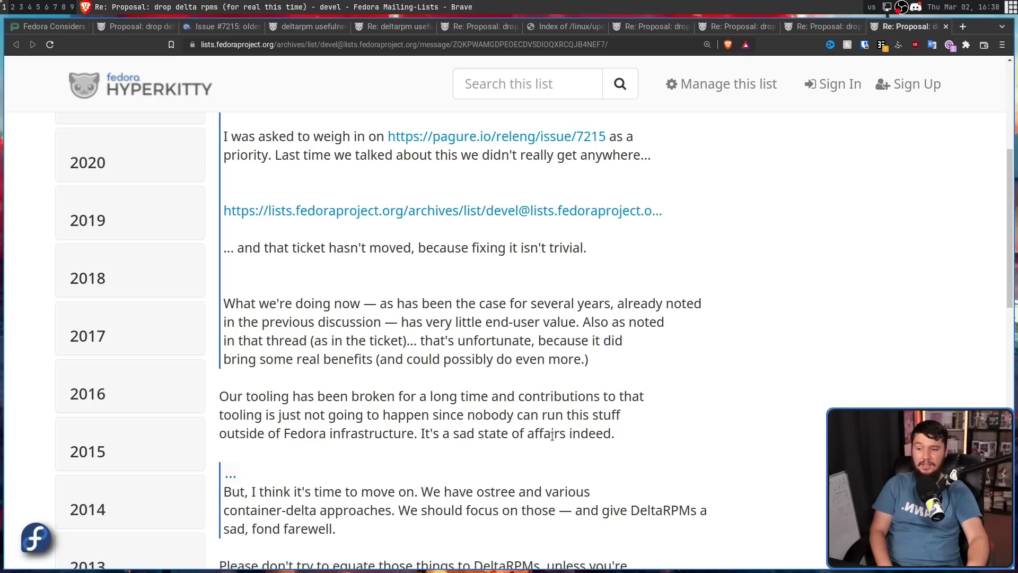
pyautogui.scroll(-3)
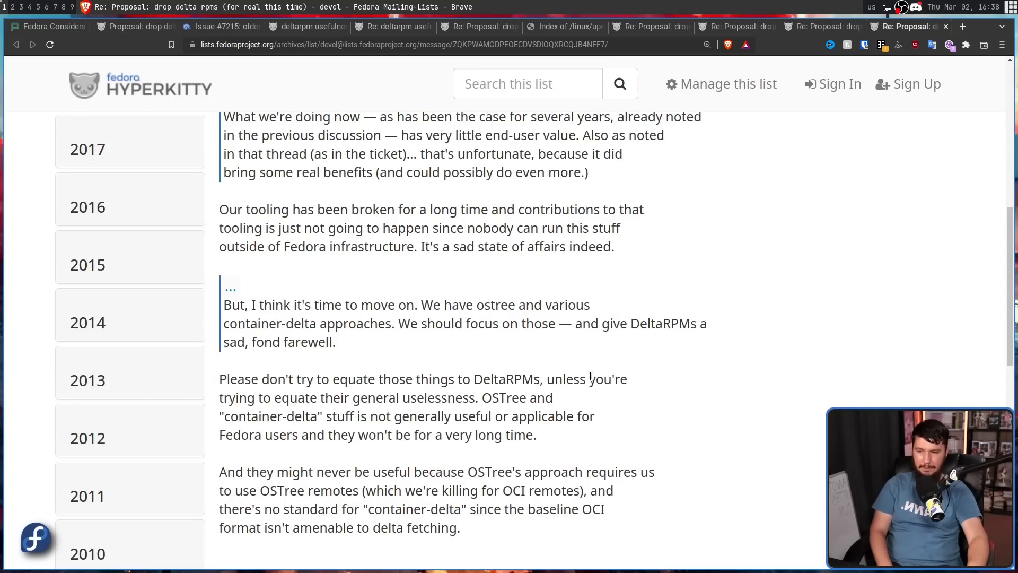
pyautogui.moveTo(401, 397)
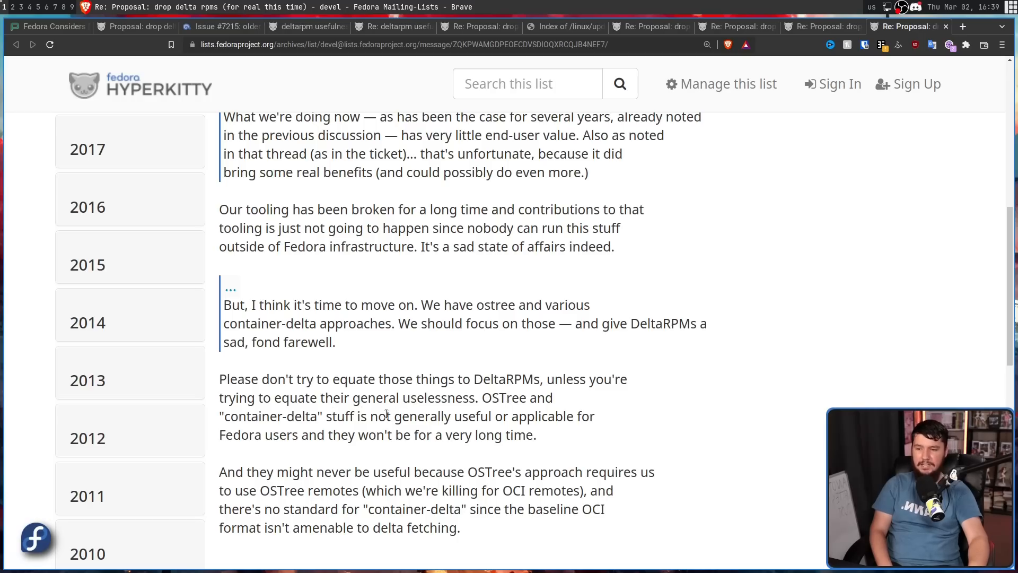
pyautogui.moveTo(511, 415)
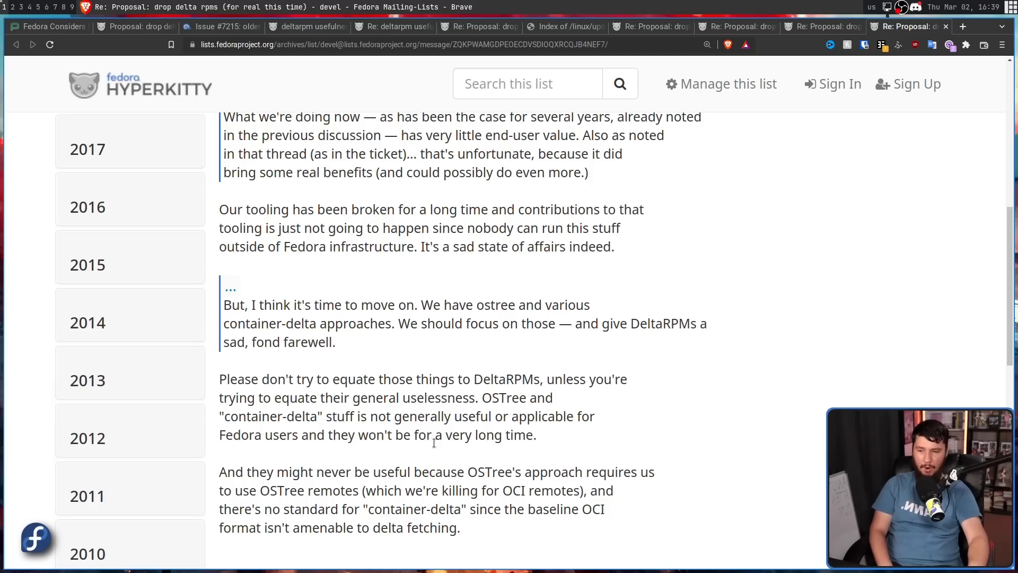
pyautogui.scroll(-3)
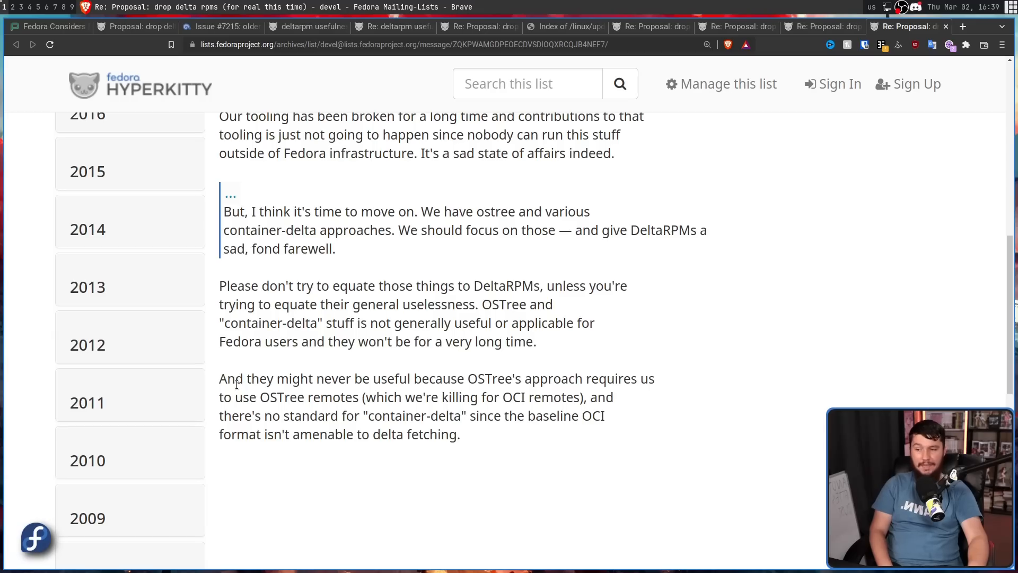
pyautogui.moveTo(530, 368)
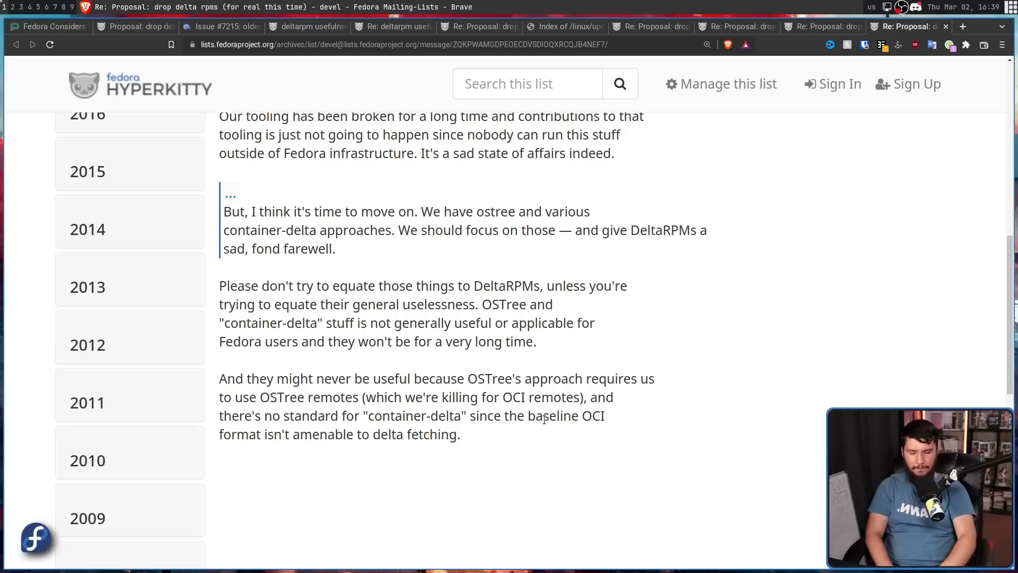
pyautogui.scroll(-3)
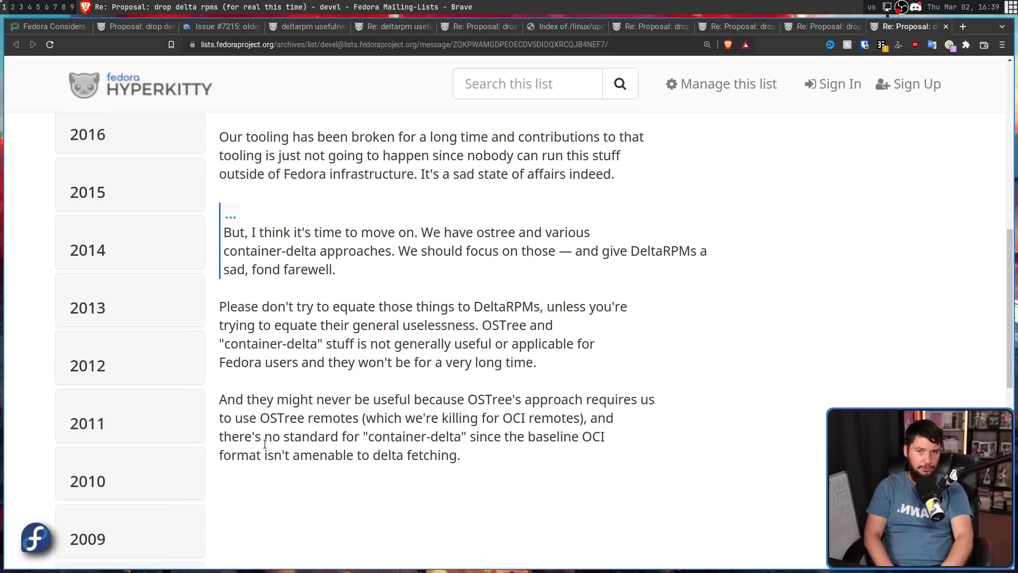